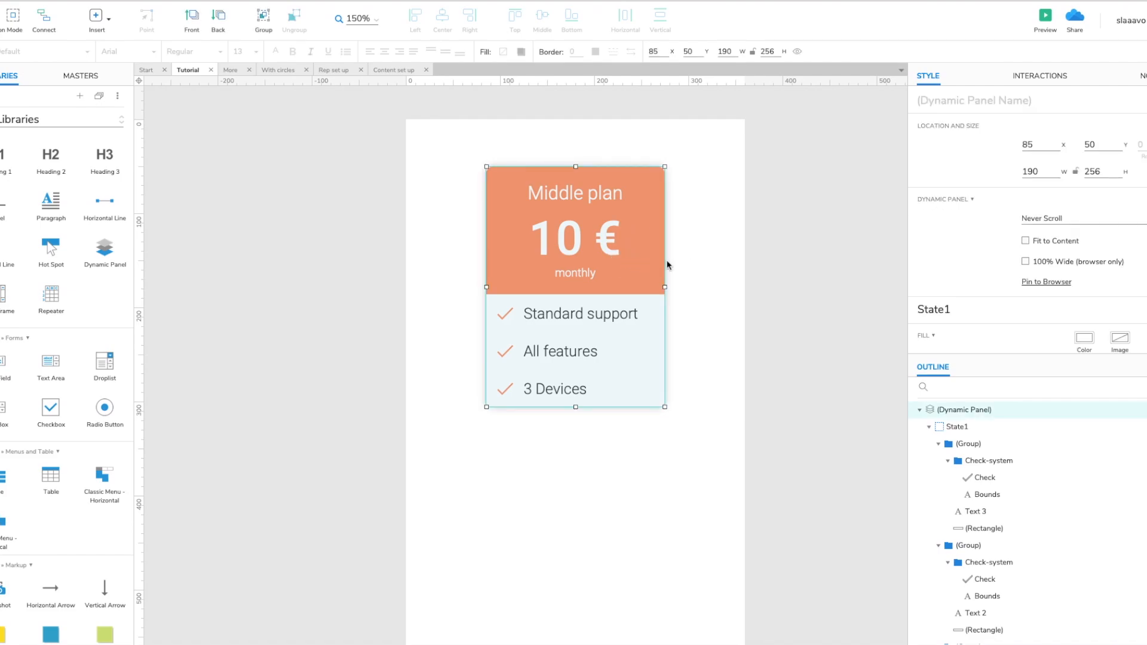
pyautogui.moveTo(727, 265)
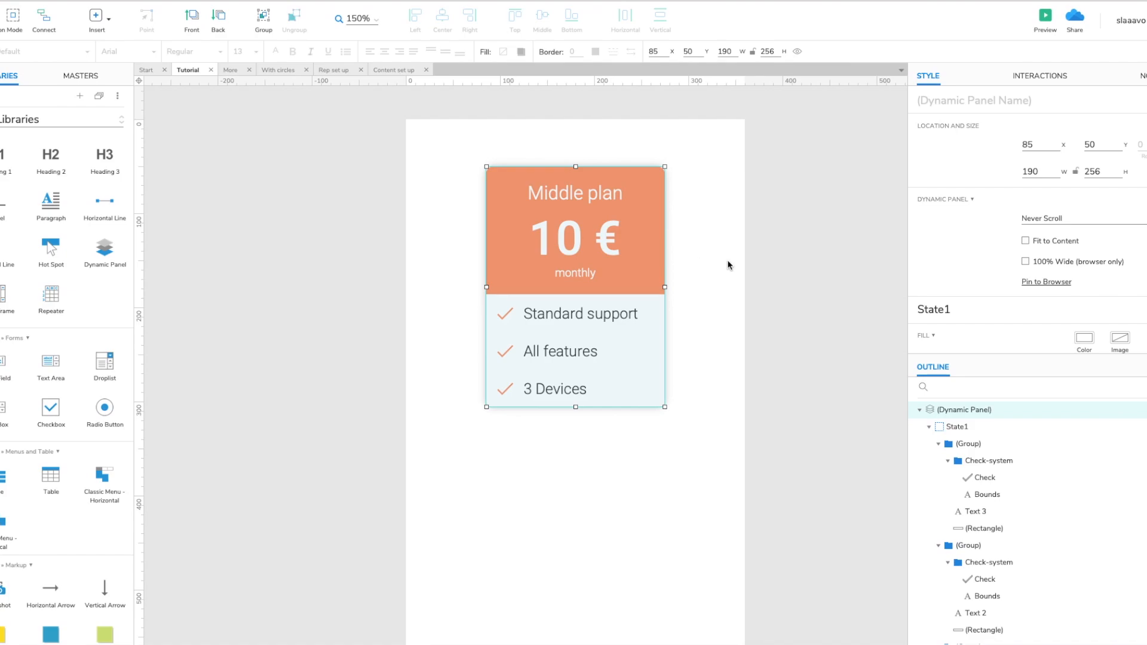
pyautogui.moveTo(50, 296)
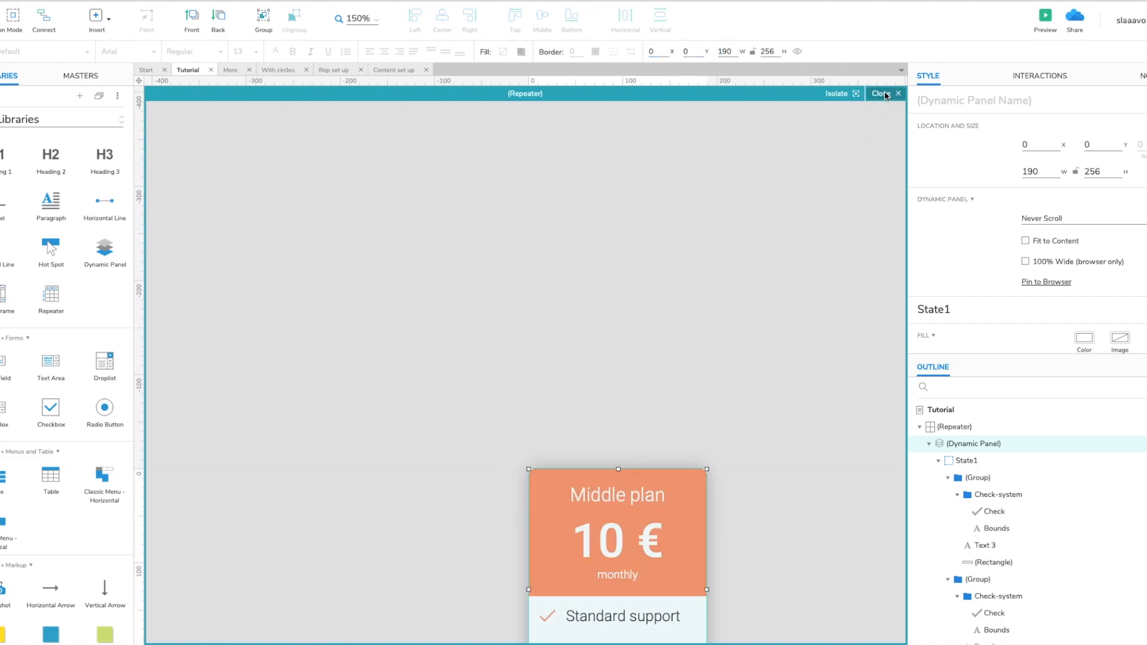
# Exit repeater editing so Starter, Pro and Organization cards show side by side on the page.
pyautogui.click(882, 93)
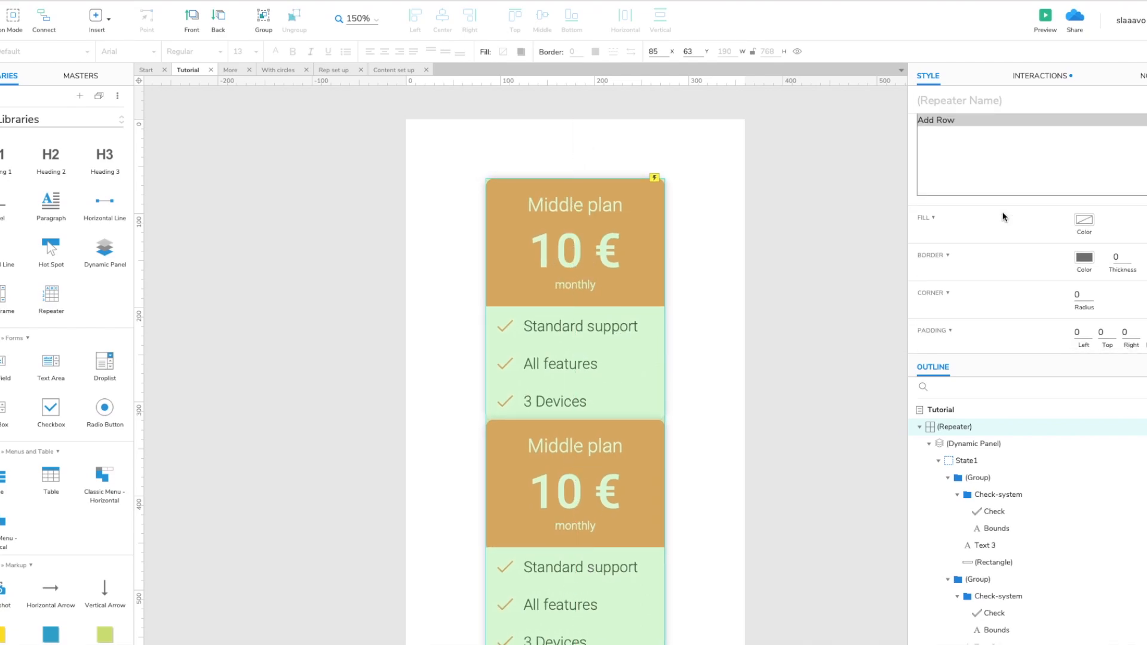
pyautogui.click(1126, 294)
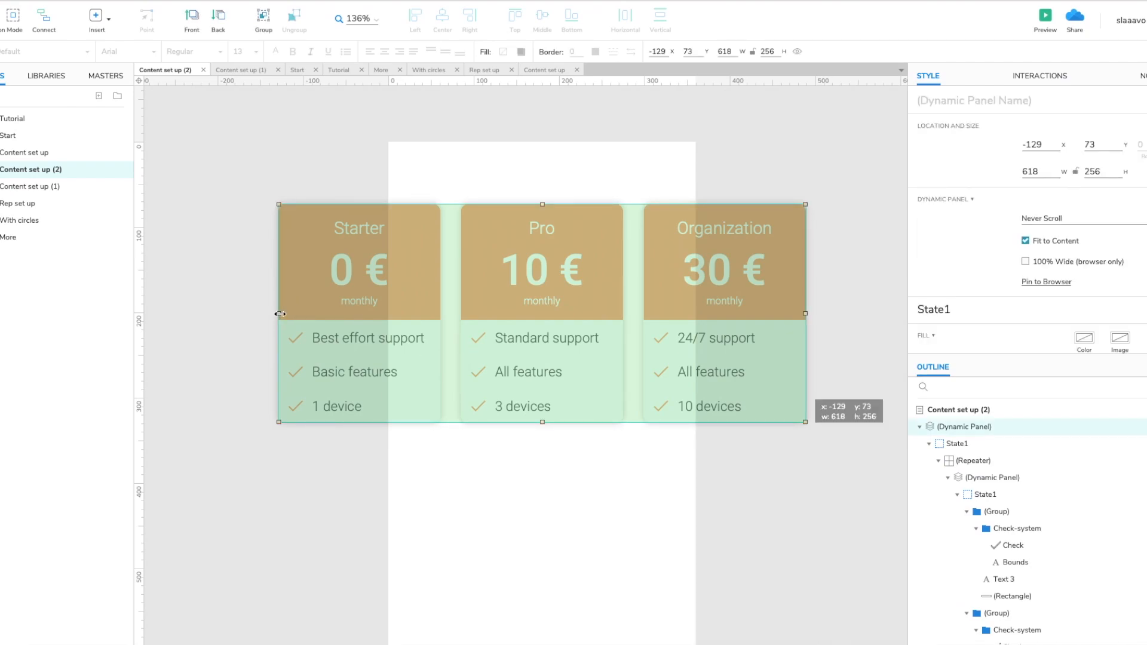
# Fit the dynamic panel to the phone width (x 0, width 360) and shift cards so Pro is centred.
pyautogui.moveTo(278, 315); pyautogui.dragTo(375, 310)
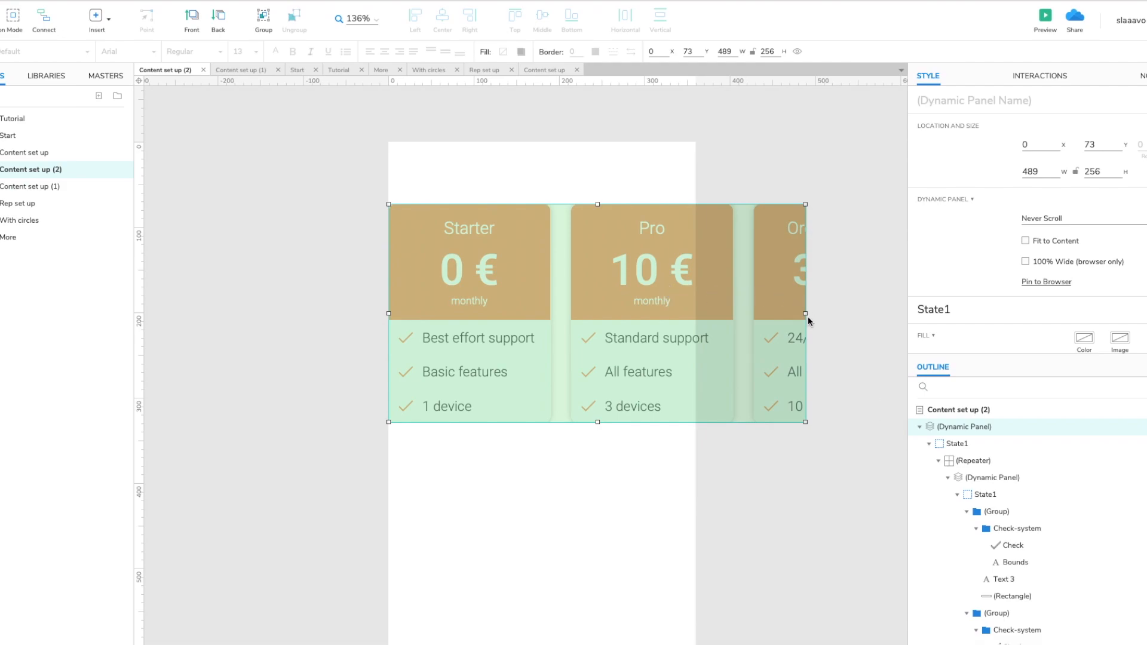
pyautogui.moveTo(802, 311); pyautogui.dragTo(700, 311)
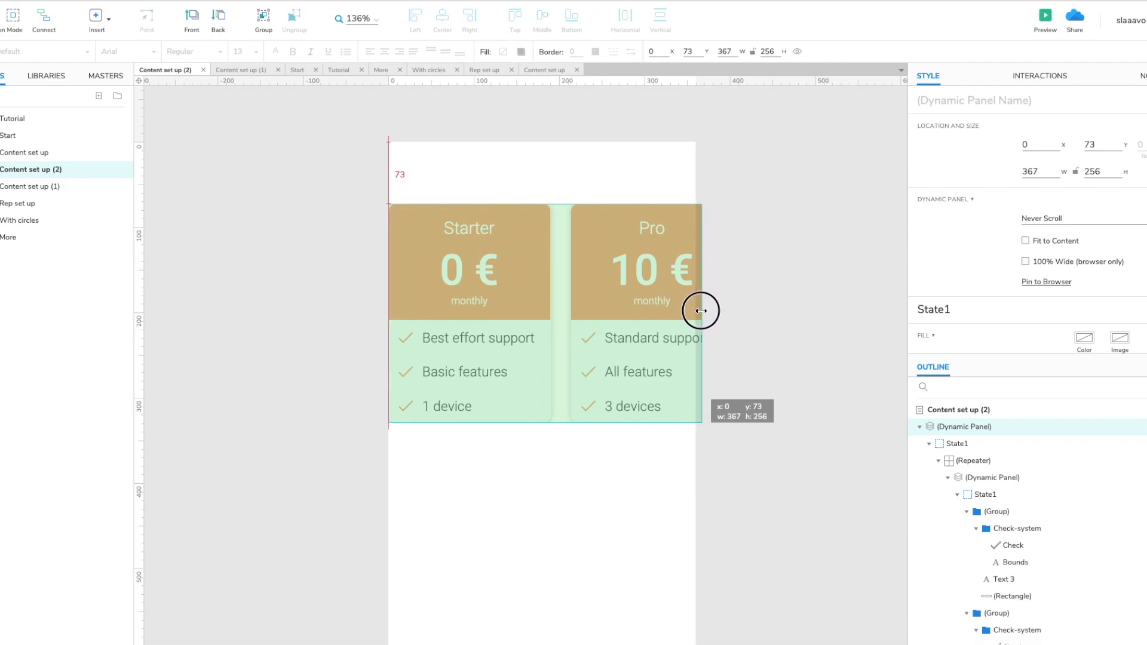
pyautogui.moveTo(700, 310); pyautogui.dragTo(695, 311)
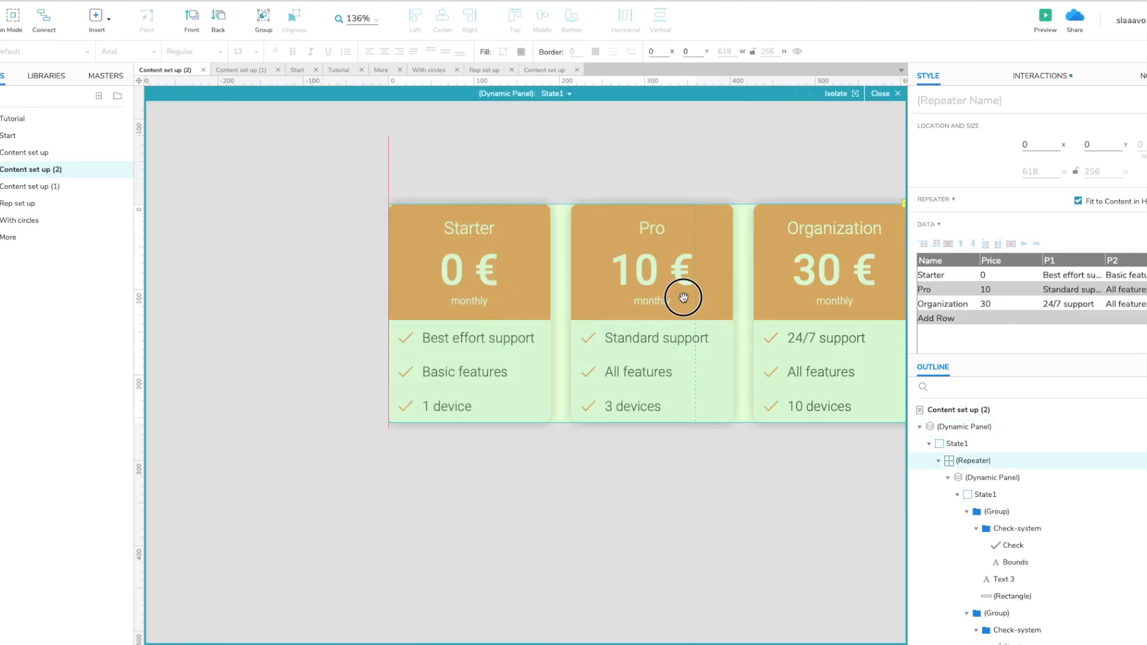
pyautogui.moveTo(680, 299); pyautogui.dragTo(621, 304)
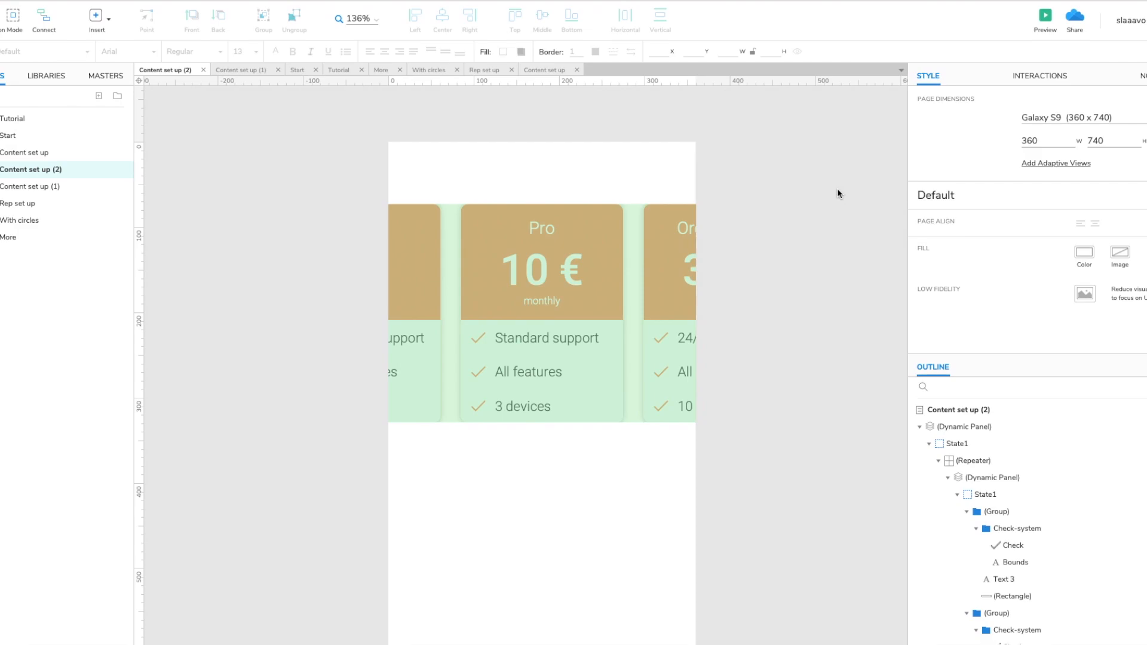
pyautogui.moveTo(738, 350)
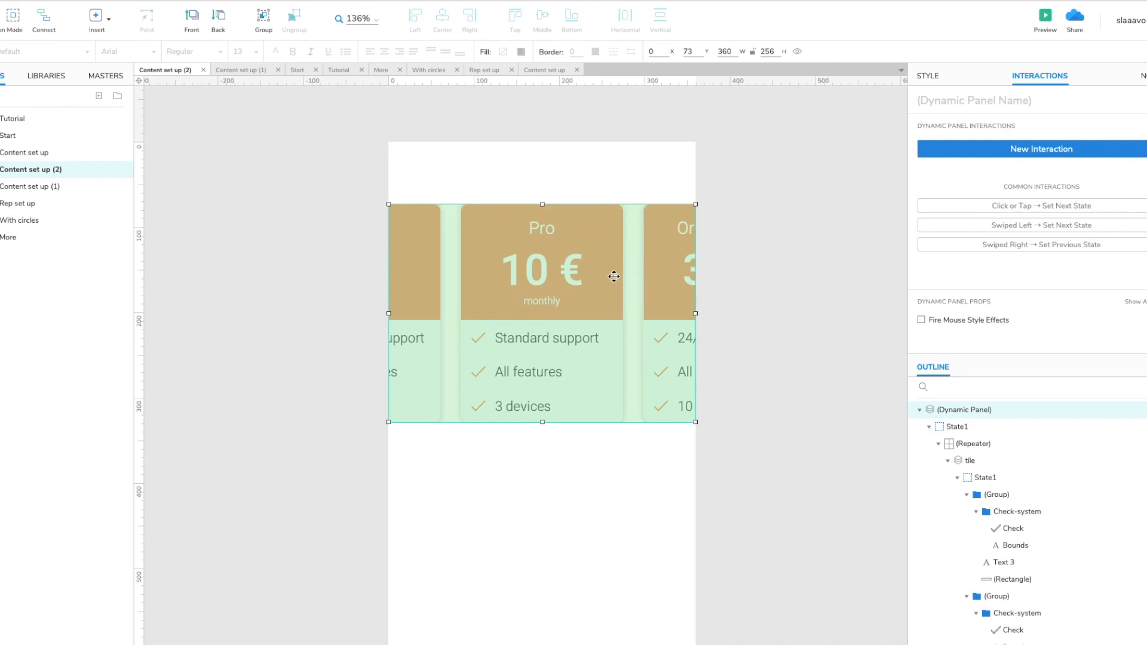
pyautogui.moveTo(609, 302)
pyautogui.write('Mo')
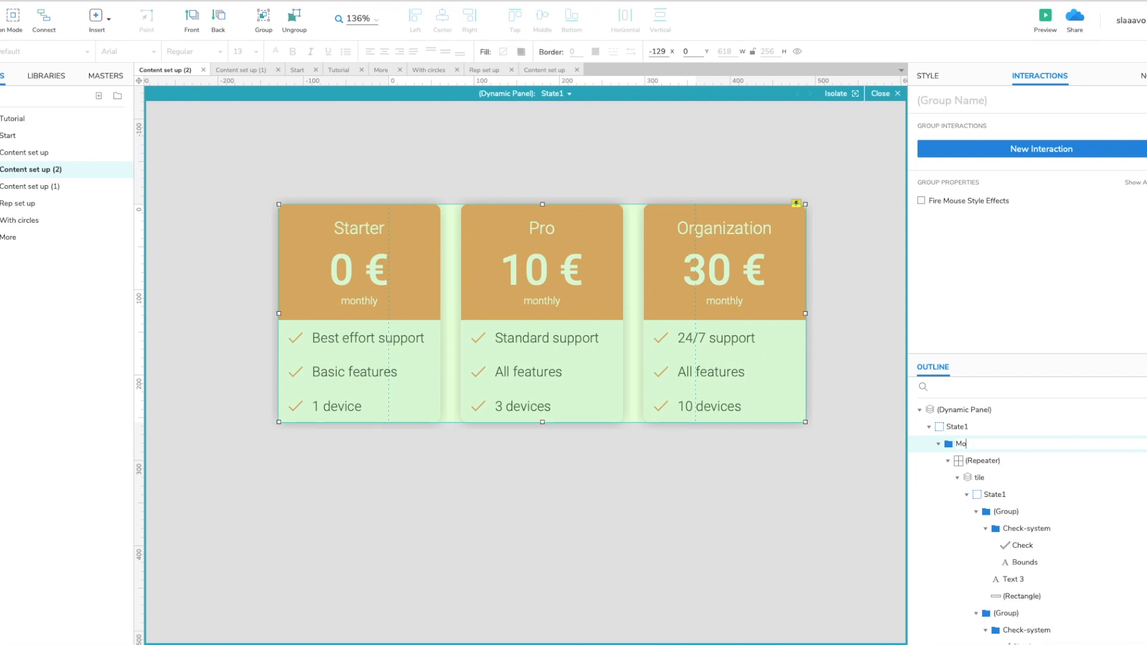
# Finish naming the repeater group 'Move' and return from the panel contents to the page.
pyautogui.click(956, 445)
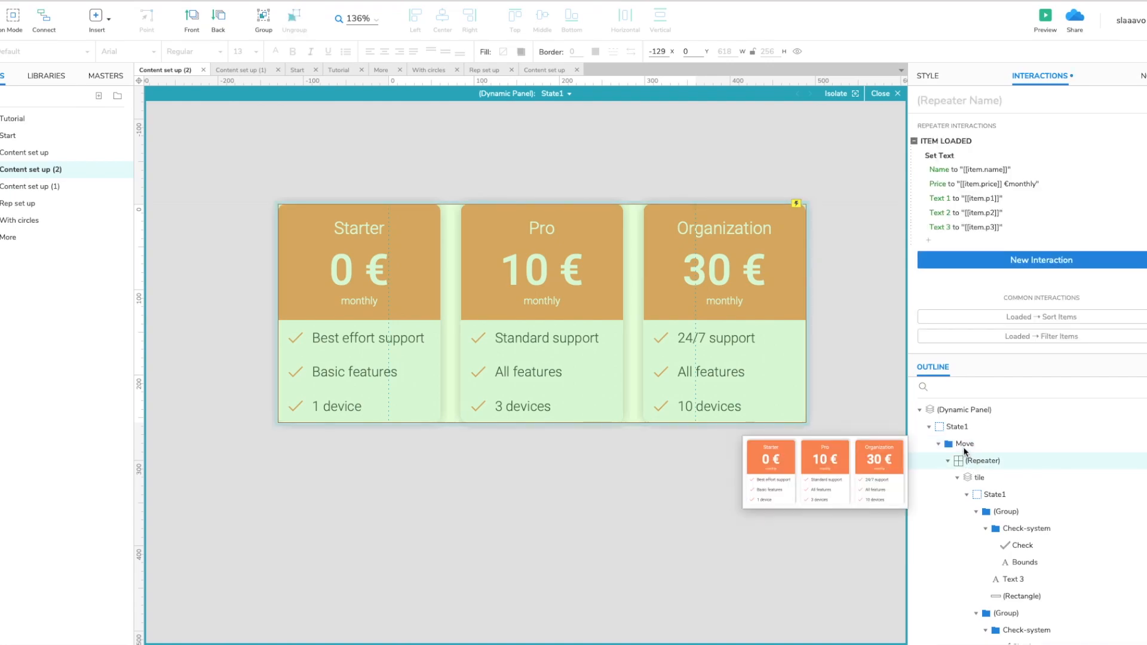
pyautogui.click(963, 444)
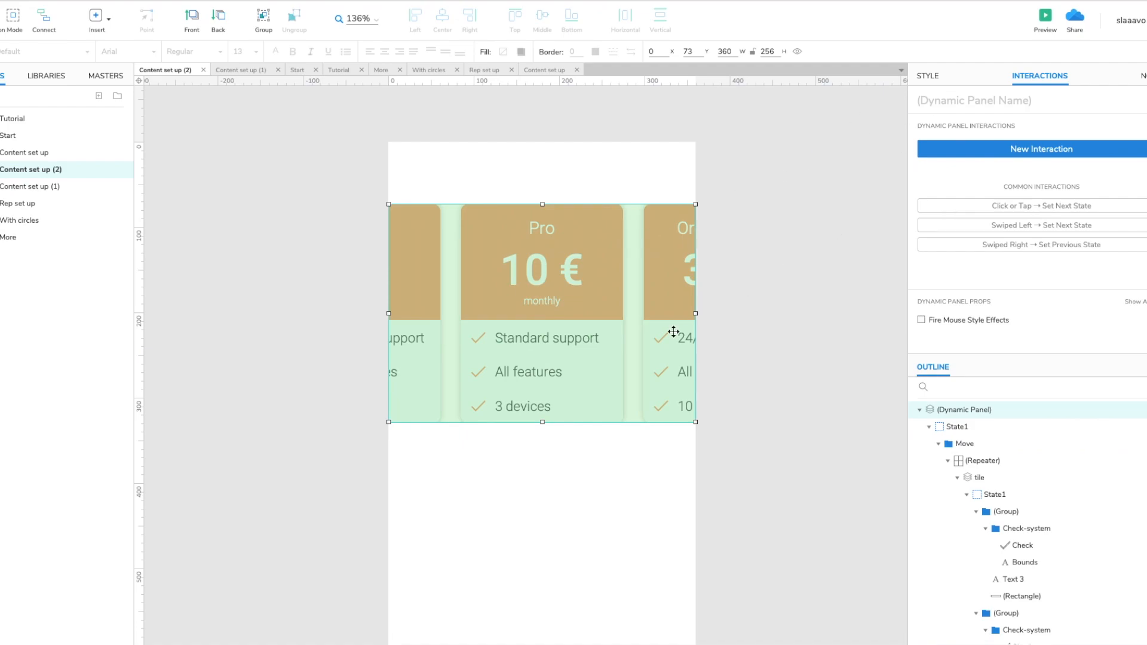
# Add a Swiped Left interaction with a Move By action targeting the Move group, editing its x offset.
pyautogui.click(1029, 150)
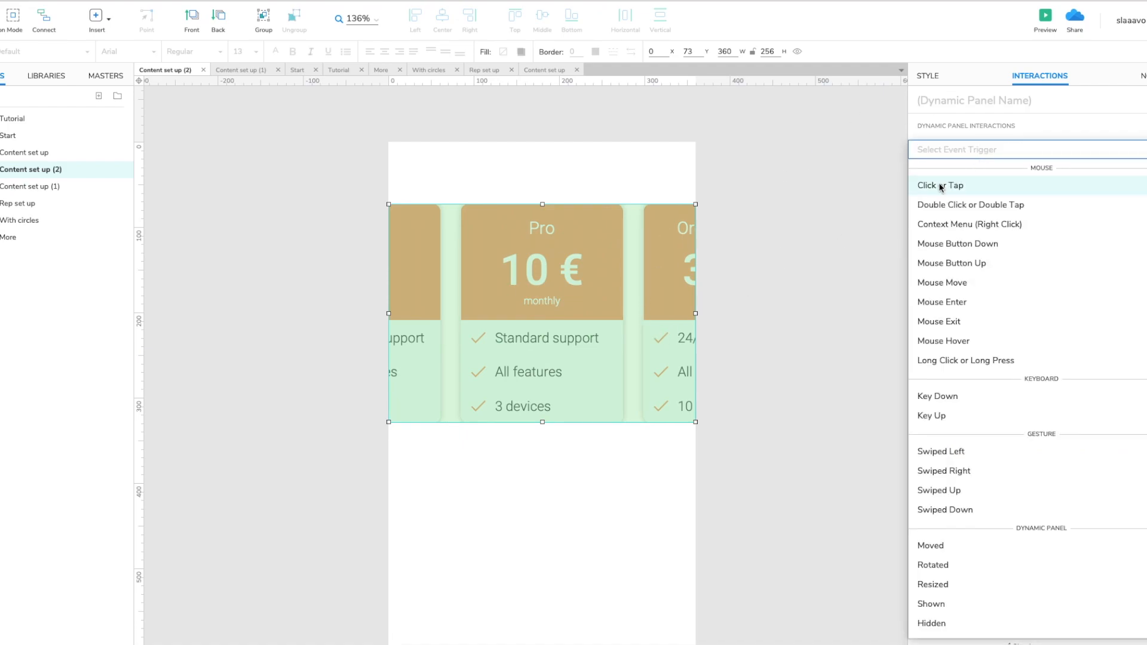
pyautogui.moveTo(952, 451)
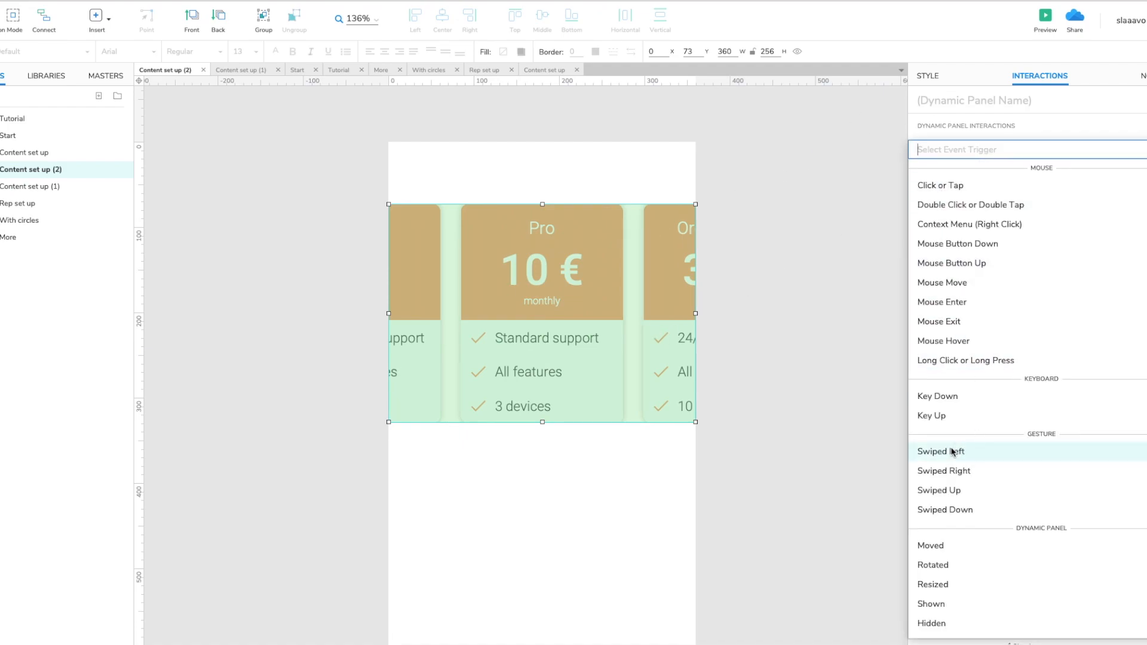
pyautogui.click(941, 452)
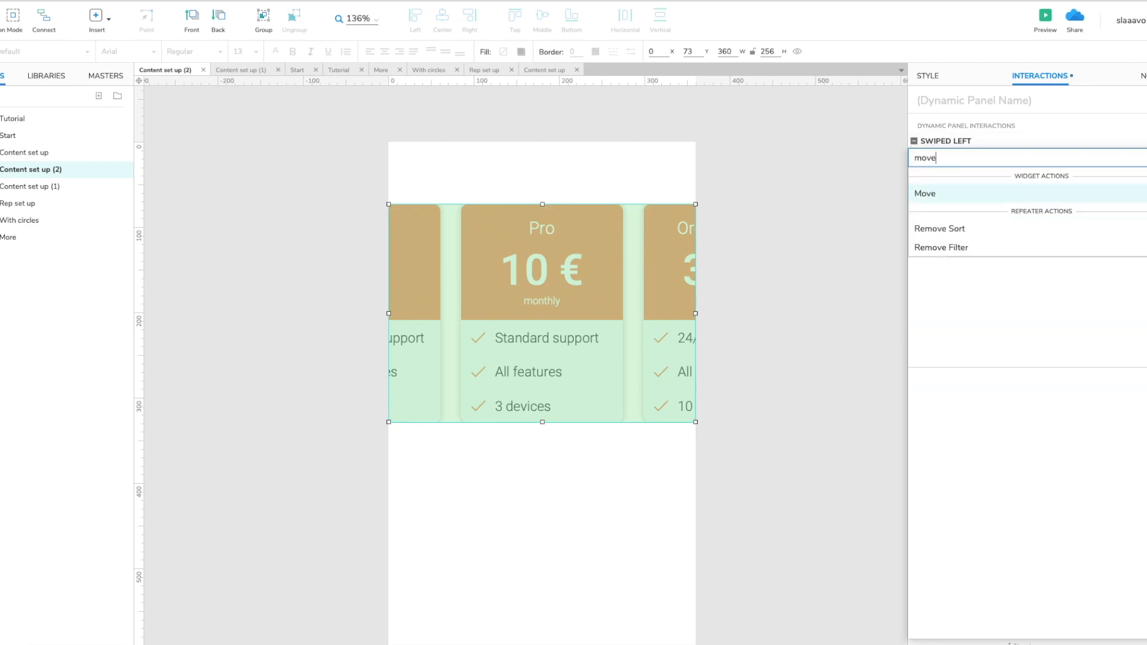
pyautogui.click(926, 194)
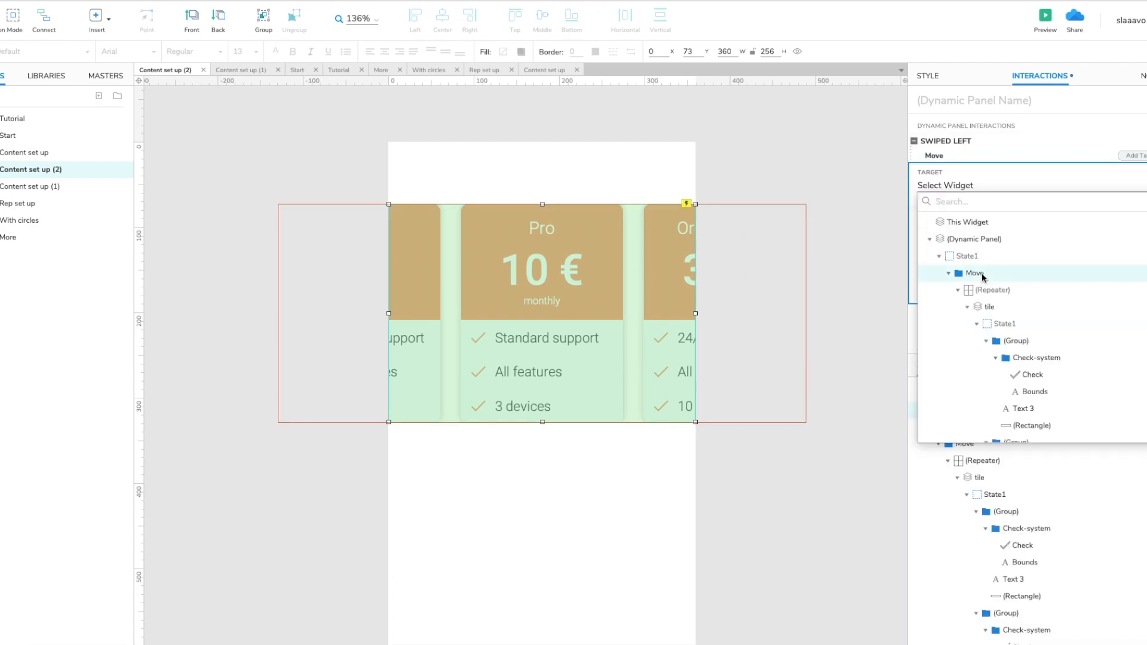
pyautogui.click(973, 273)
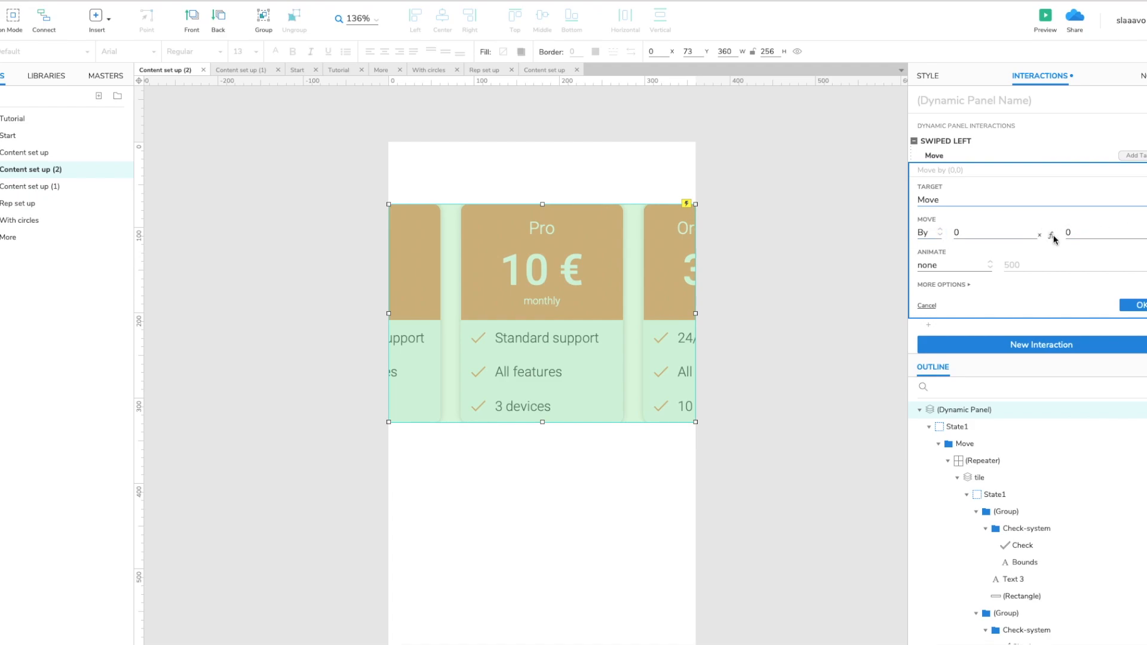
pyautogui.click(1052, 235)
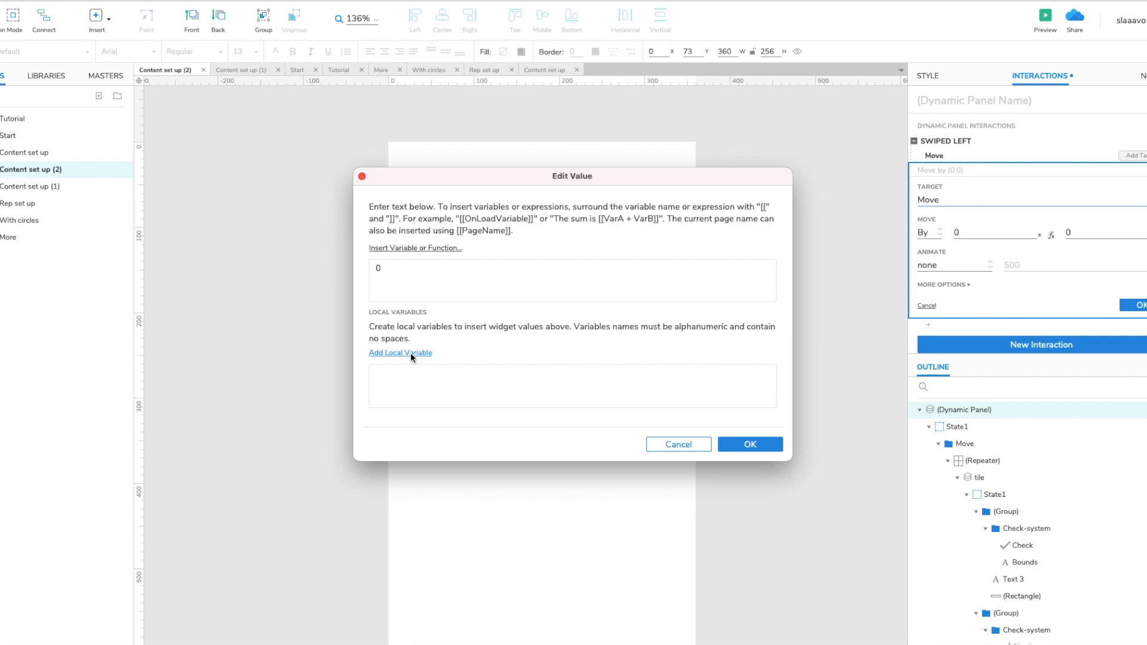
# Define local variable tile for the tile widget and set the X offset to -[[tile.width + 24]].
pyautogui.click(401, 353)
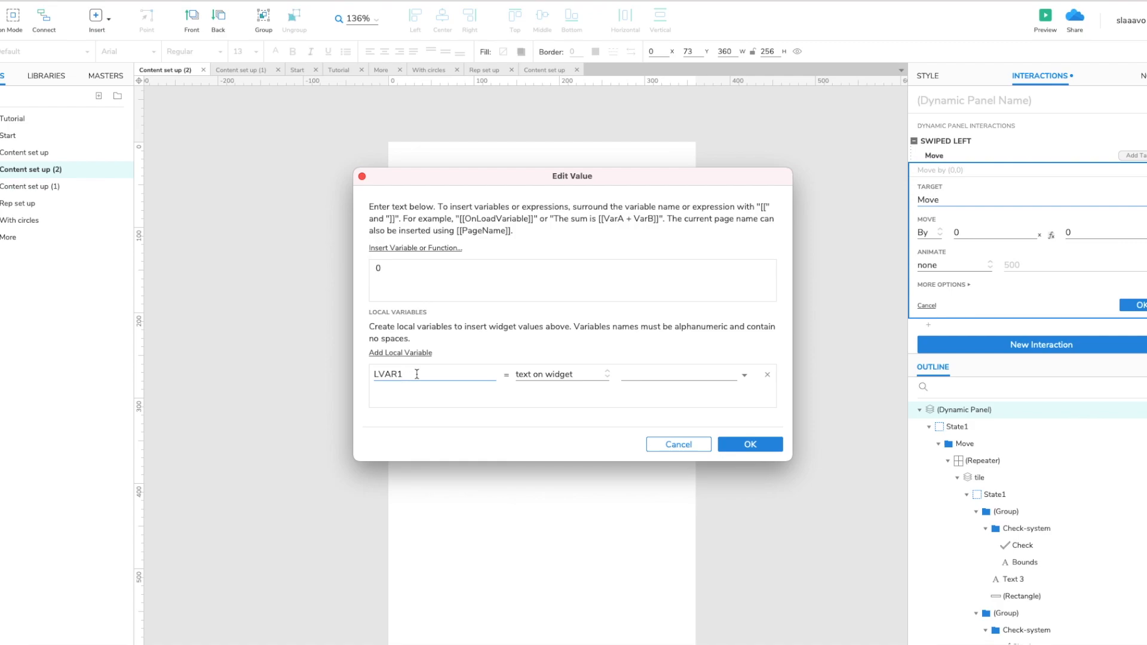
pyautogui.doubleClick(387, 374)
pyautogui.write('tile')
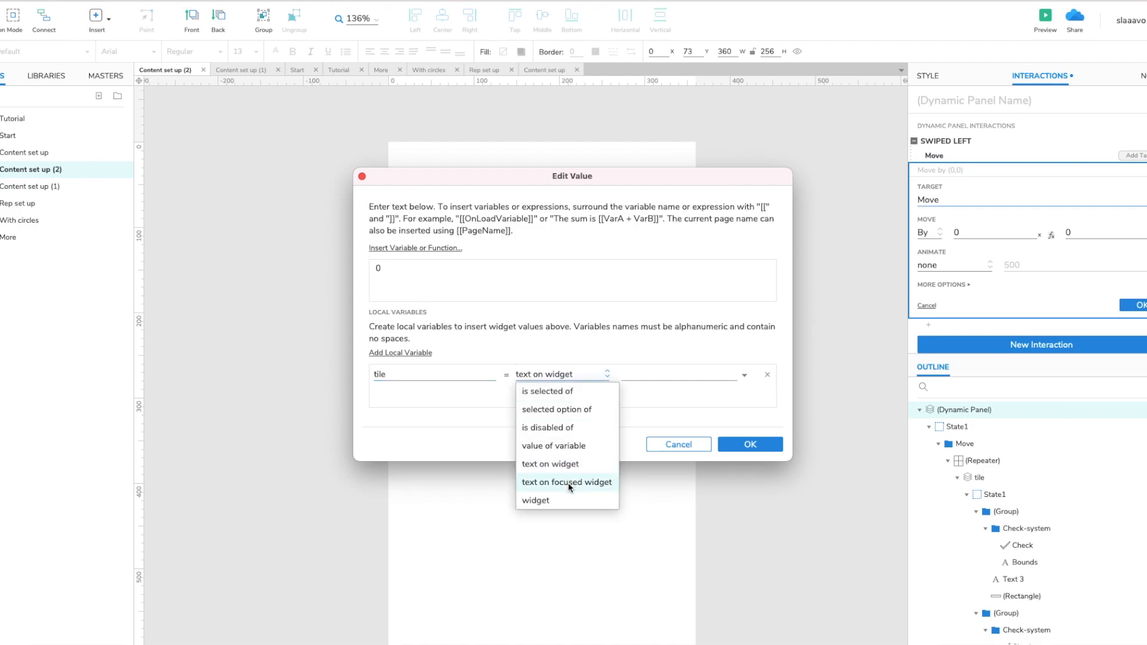
pyautogui.click(535, 501)
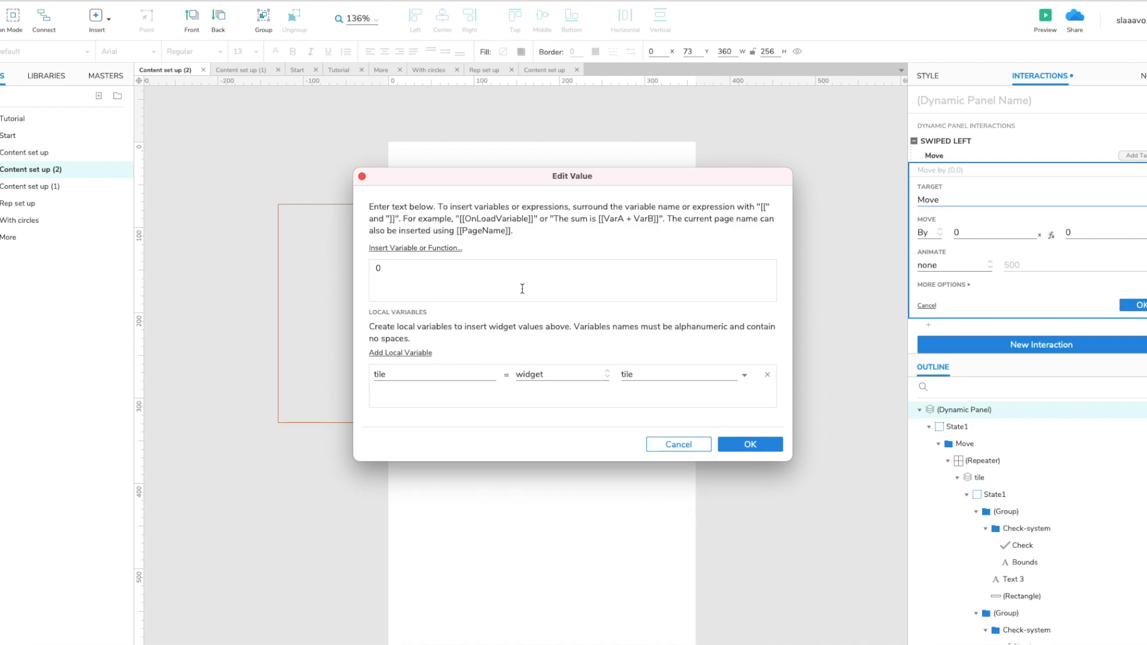
pyautogui.doubleClick(377, 267)
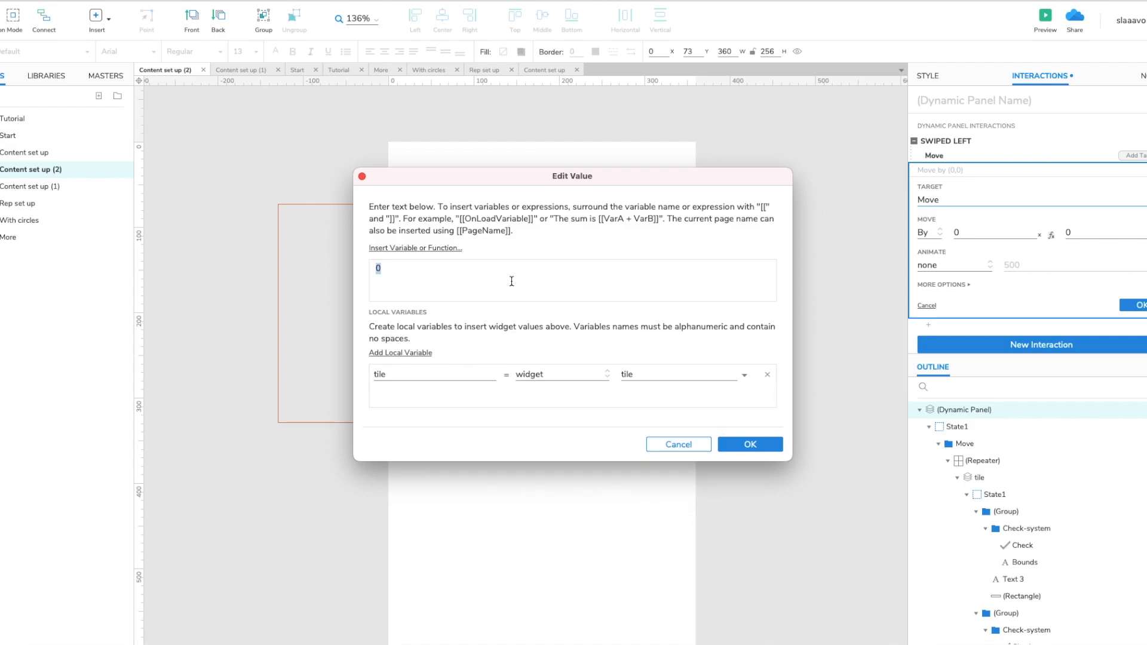
pyautogui.write('[[')
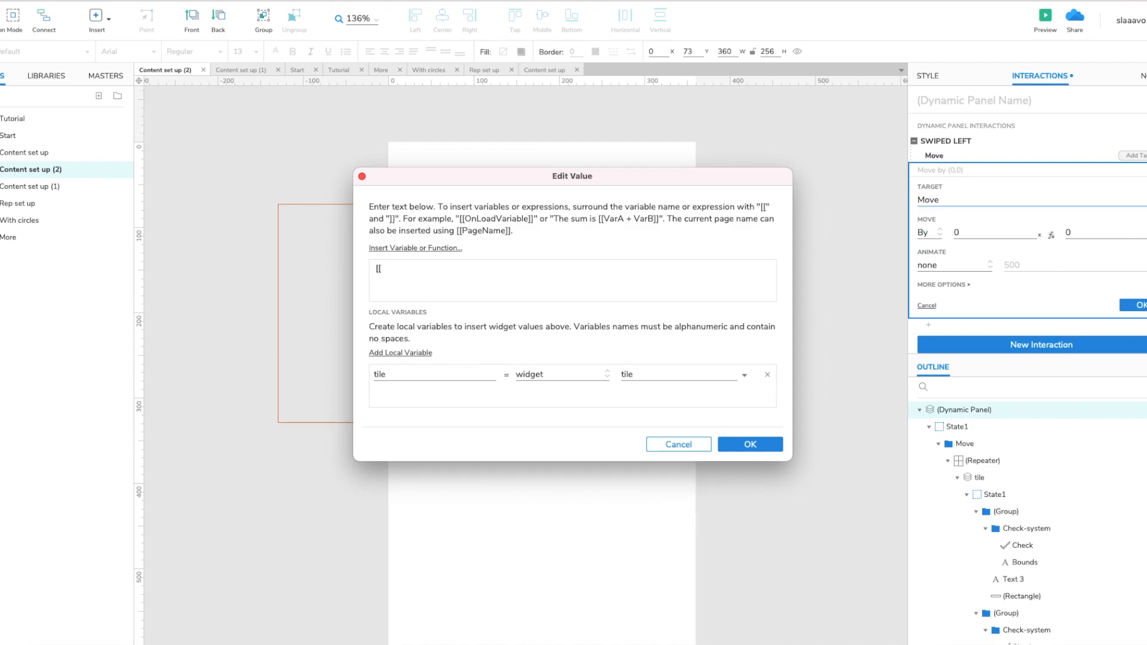
pyautogui.write('tile.width')
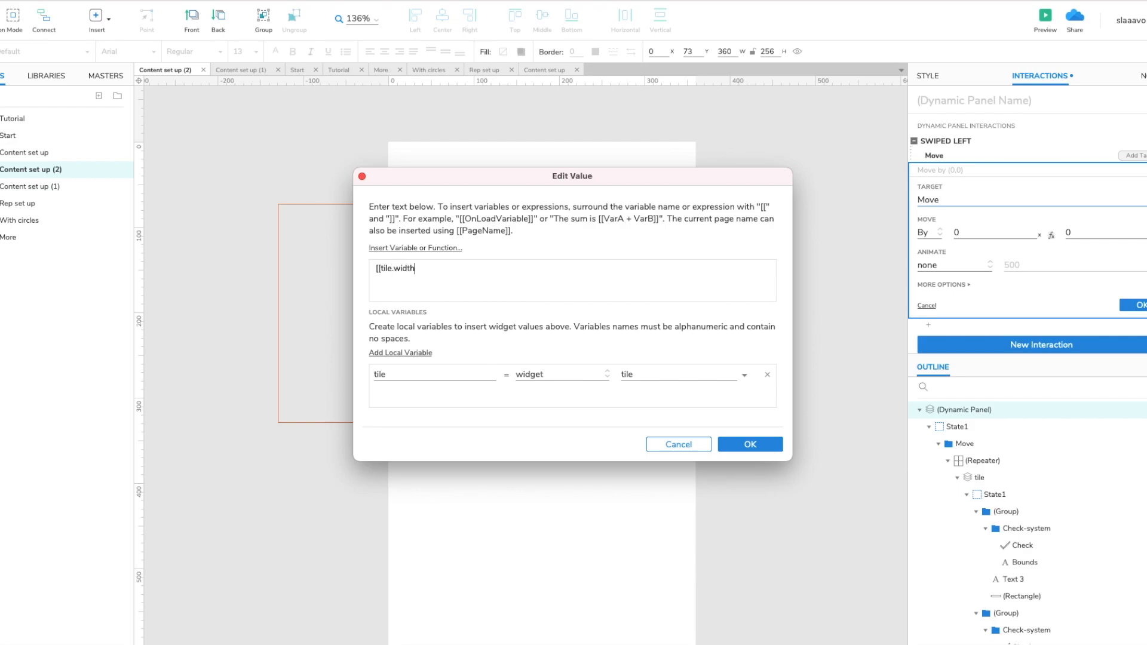
pyautogui.write('+')
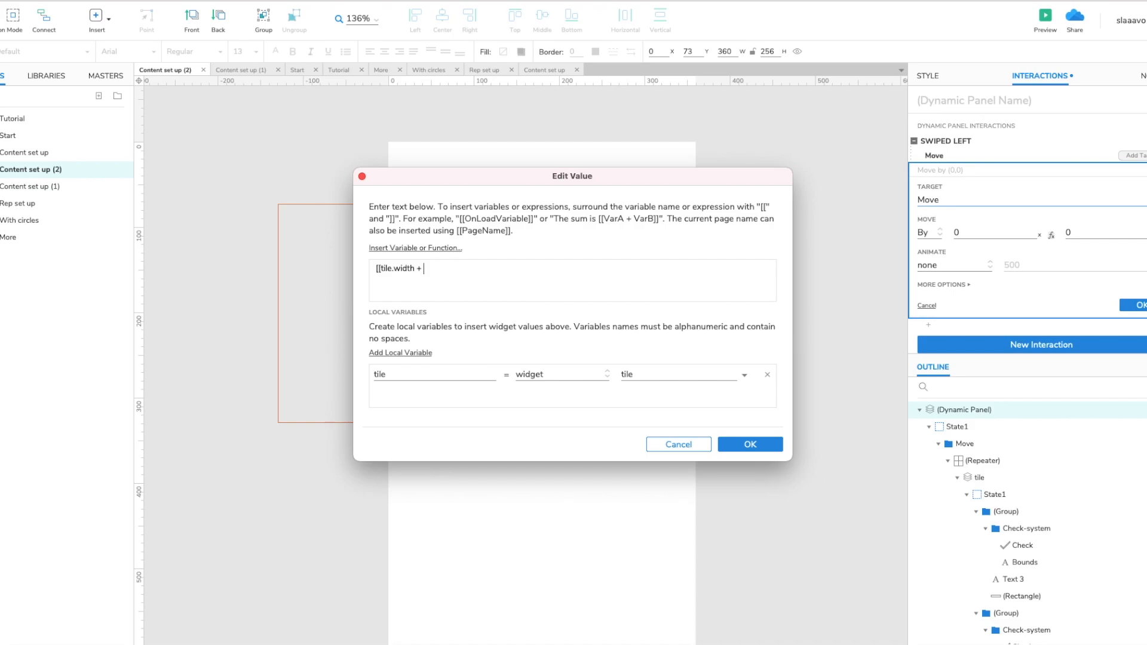
pyautogui.write('24')
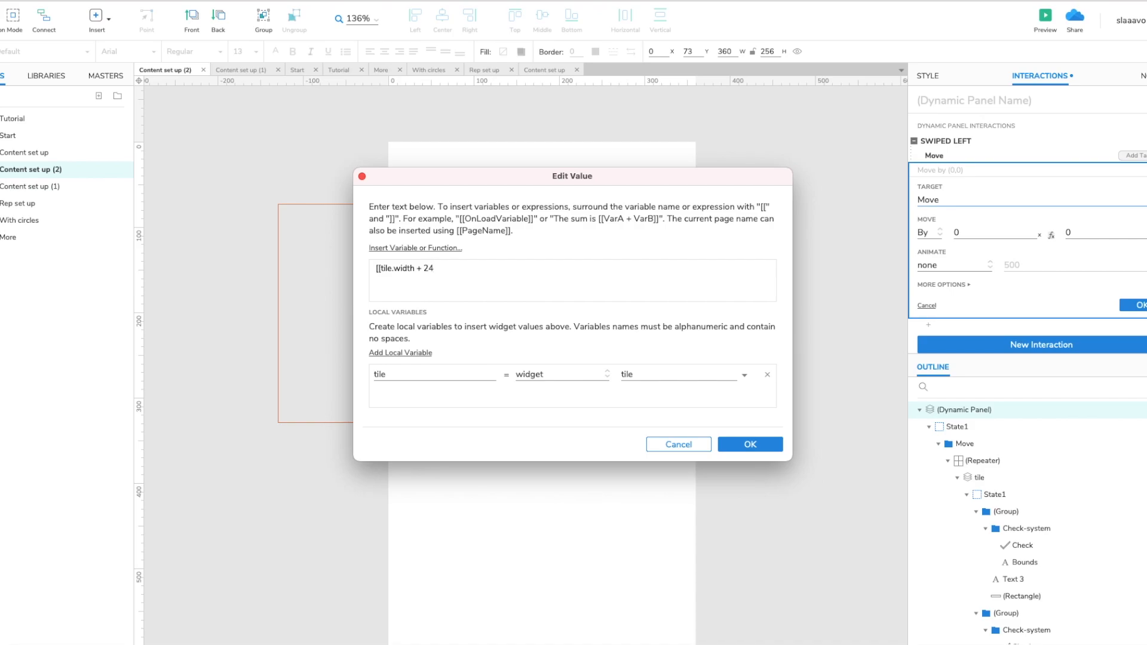
pyautogui.click(431, 268)
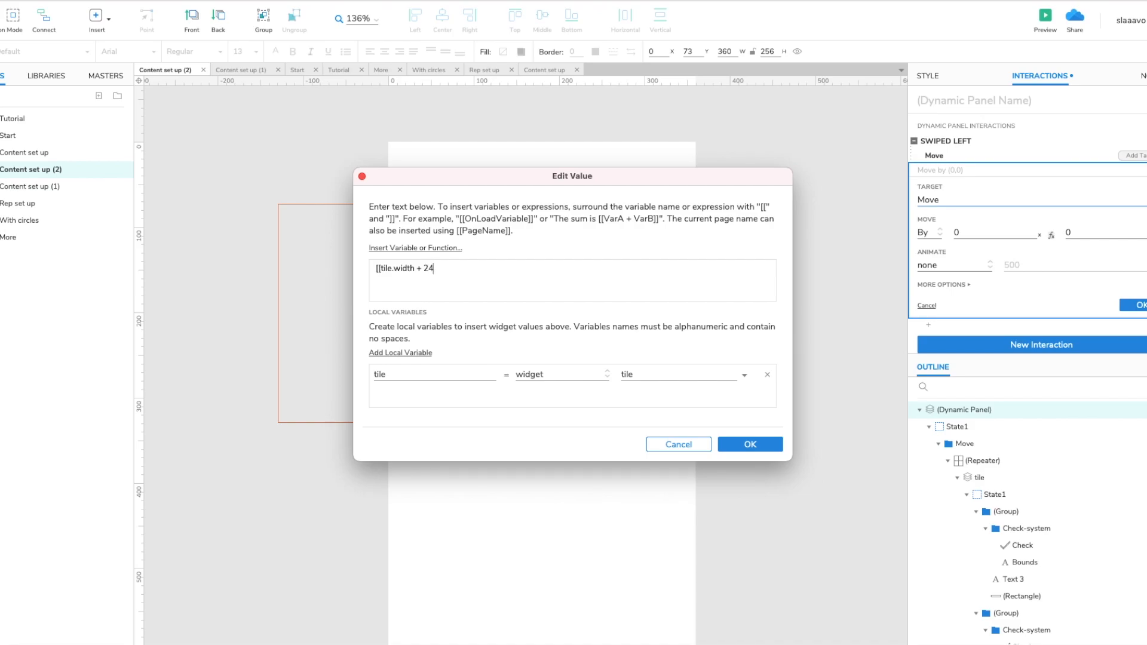
pyautogui.write(']]')
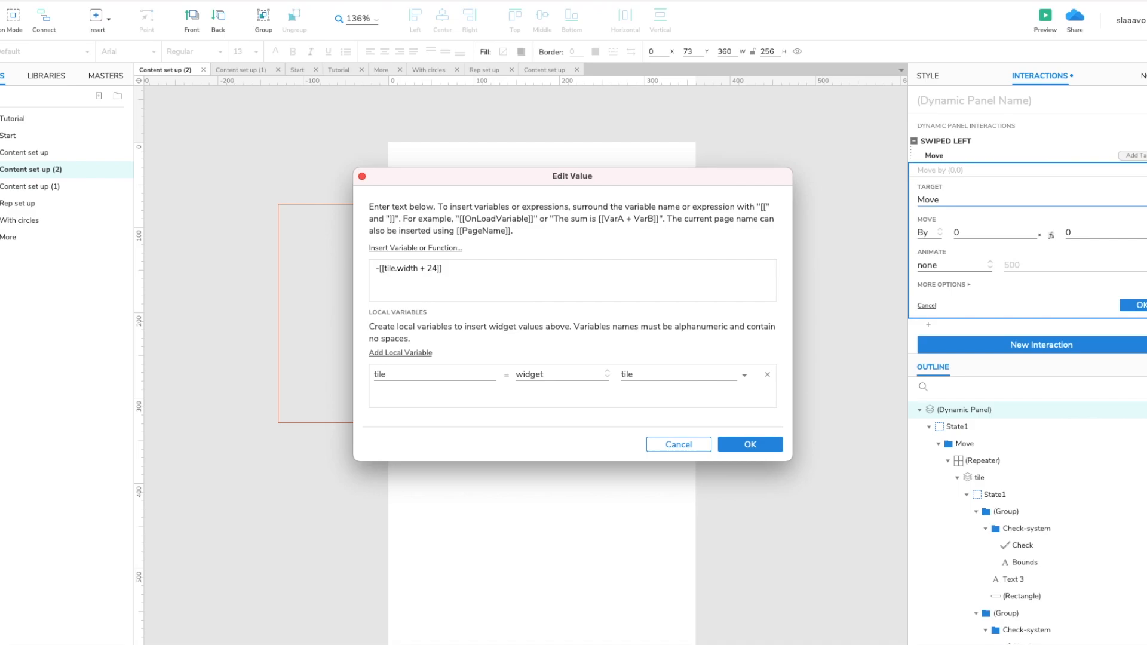
pyautogui.click(749, 445)
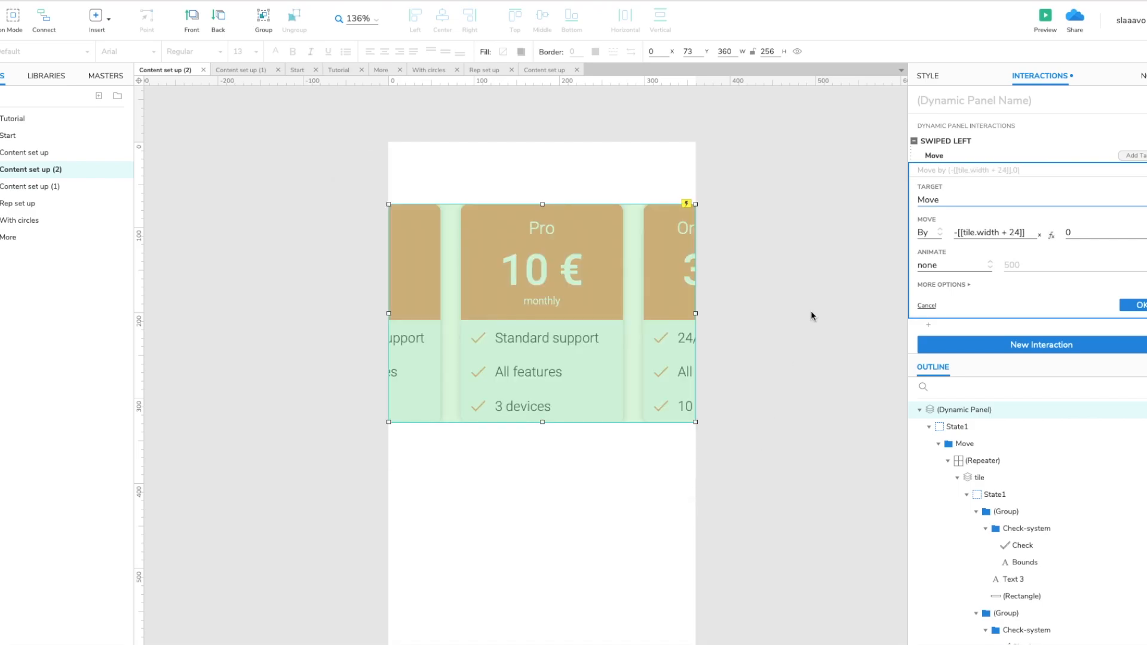
# Set the move animation to ease in out cubic over 500 ms.
pyautogui.click(951, 265)
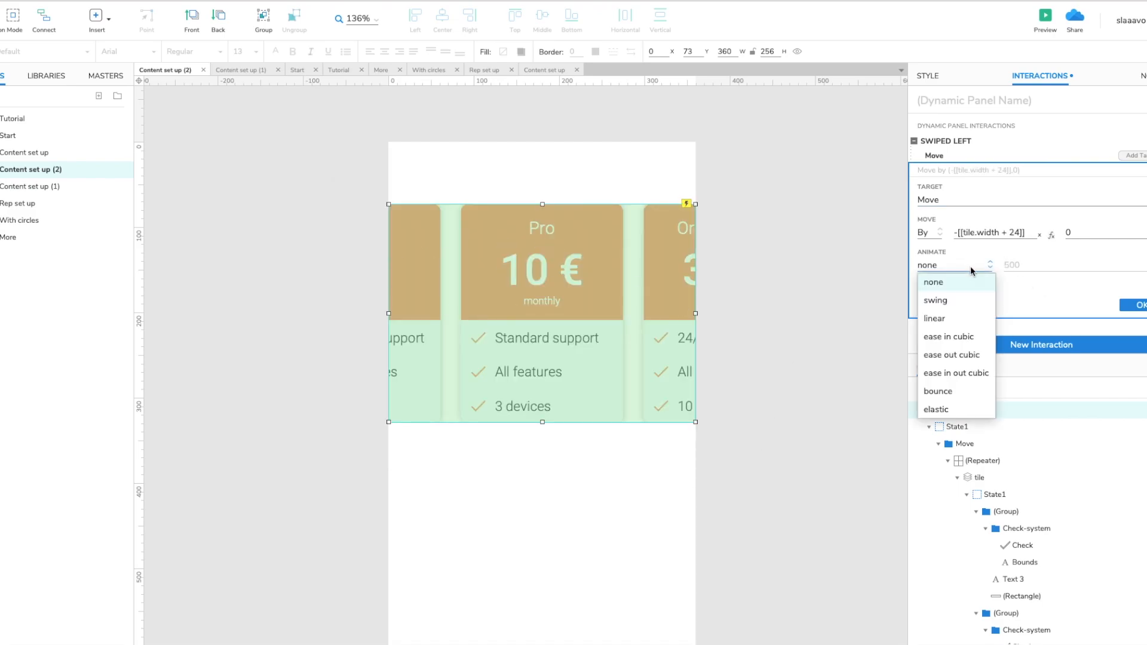
pyautogui.click(955, 373)
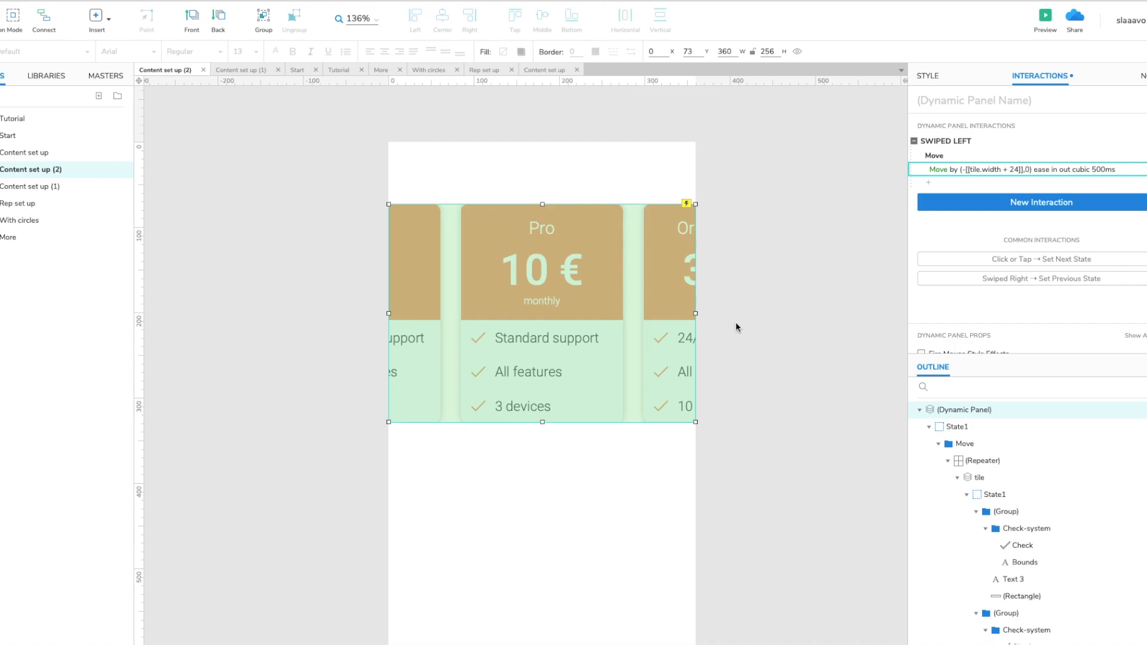
# Preview the carousel in the browser and try swiping the pricing tiles.
pyautogui.click(1045, 15)
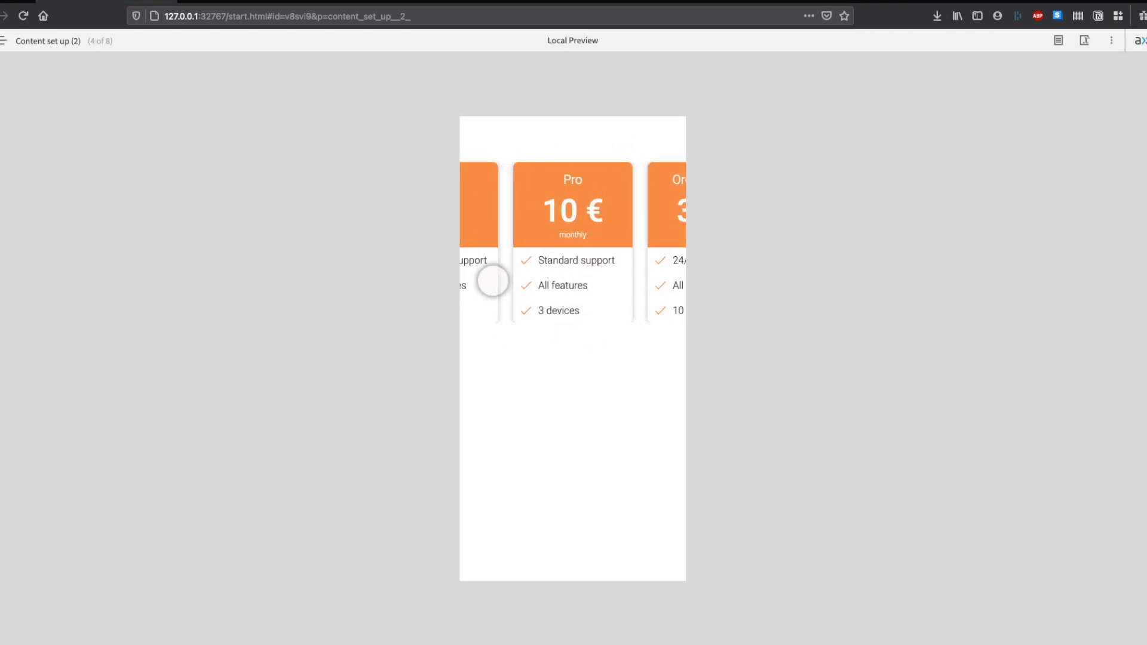
pyautogui.moveTo(573, 212)
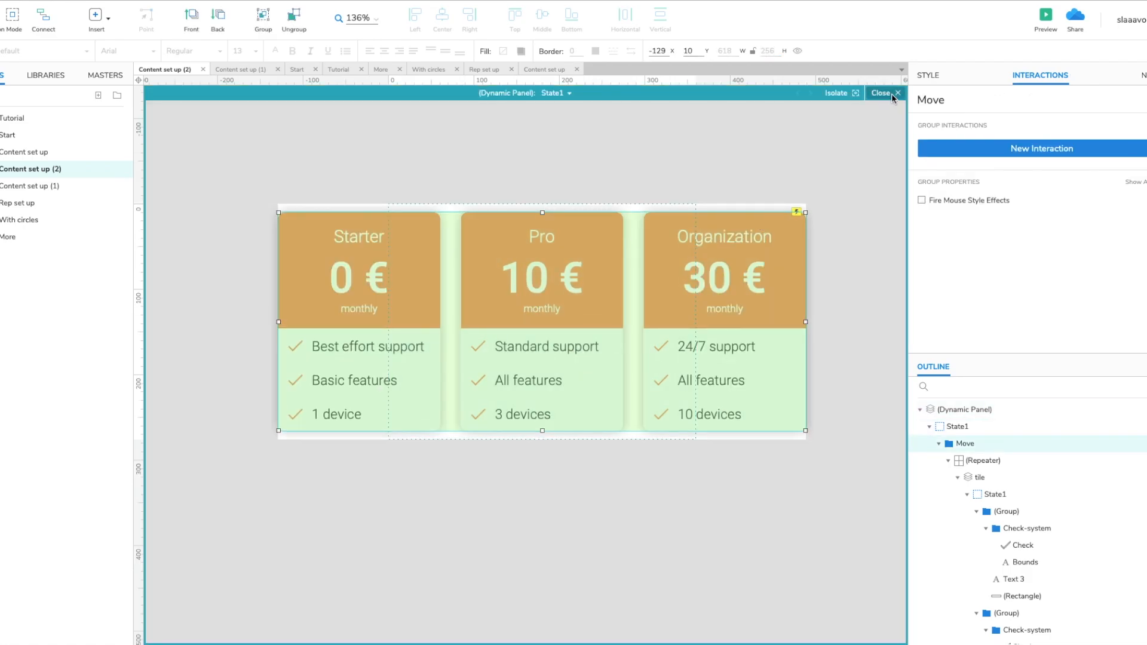
# Close panel state editing and reselect the carousel panel to show its Swiped Left interaction.
pyautogui.click(881, 93)
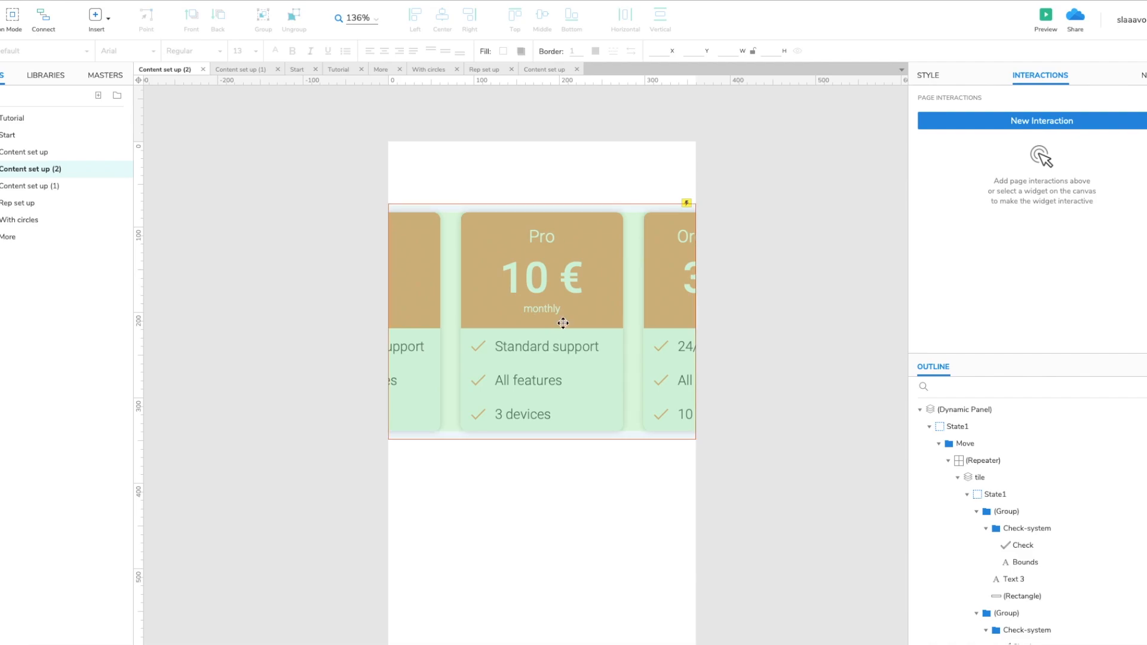
pyautogui.click(742, 315)
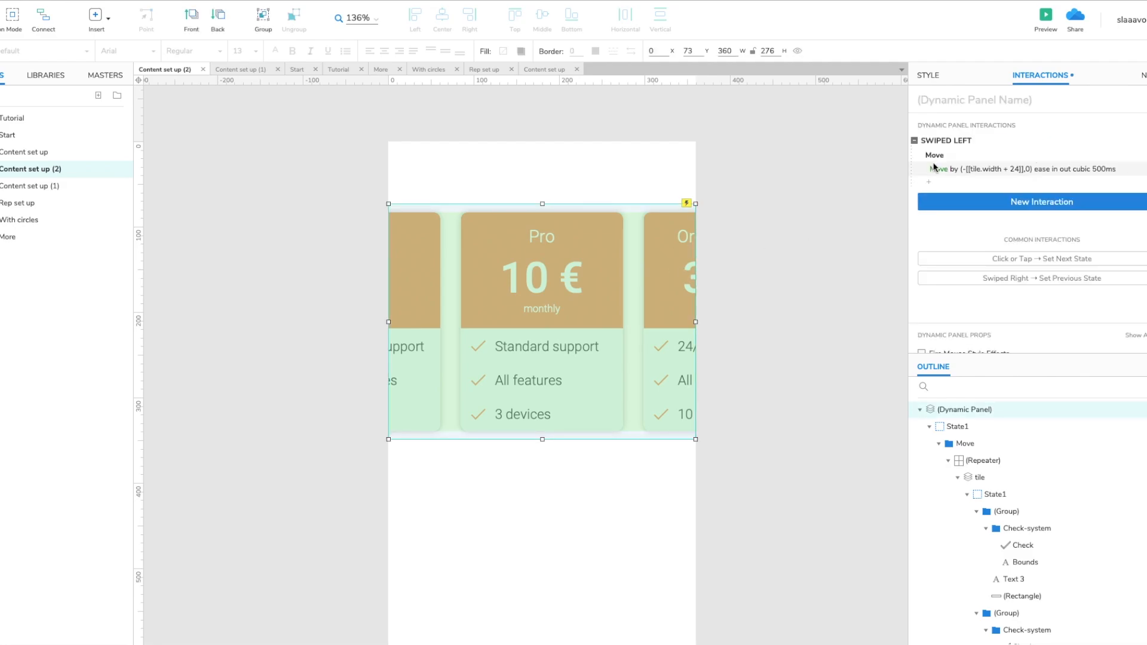
# Add a boundary to the Move action: right is greater than or equals 0.
pyautogui.click(952, 169)
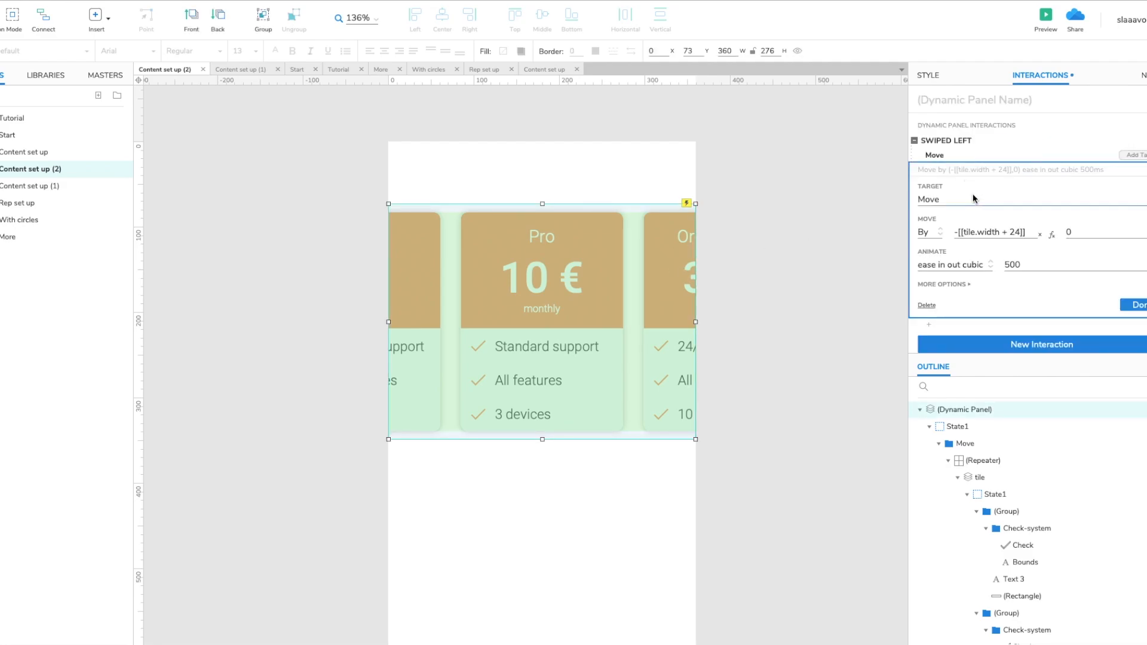
pyautogui.click(942, 284)
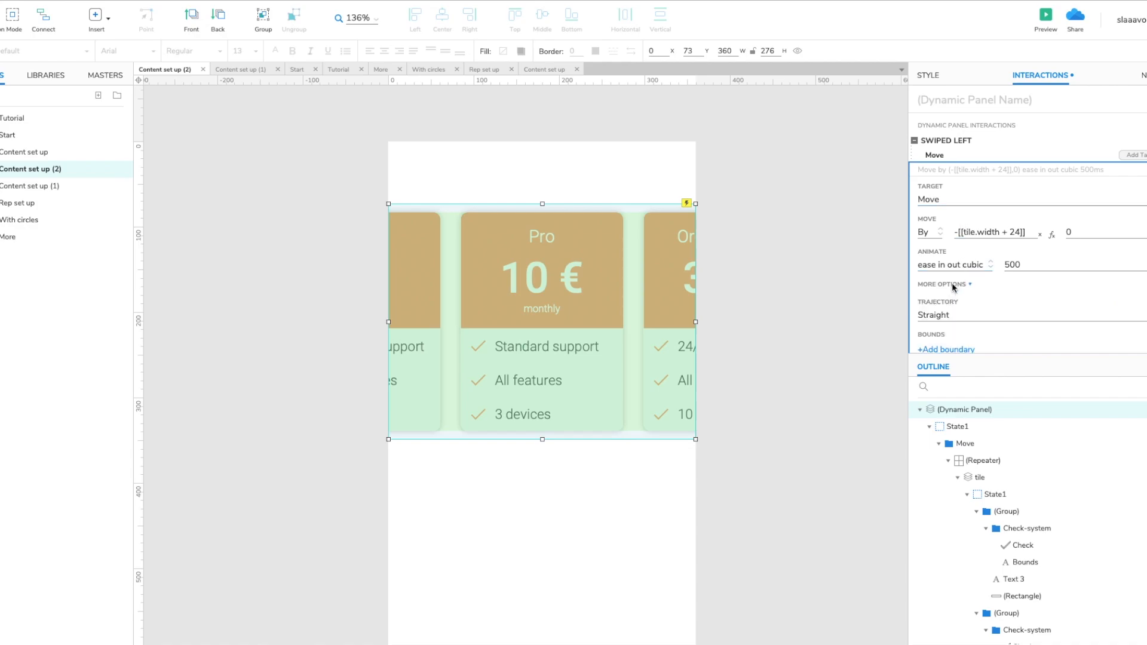
pyautogui.click(946, 349)
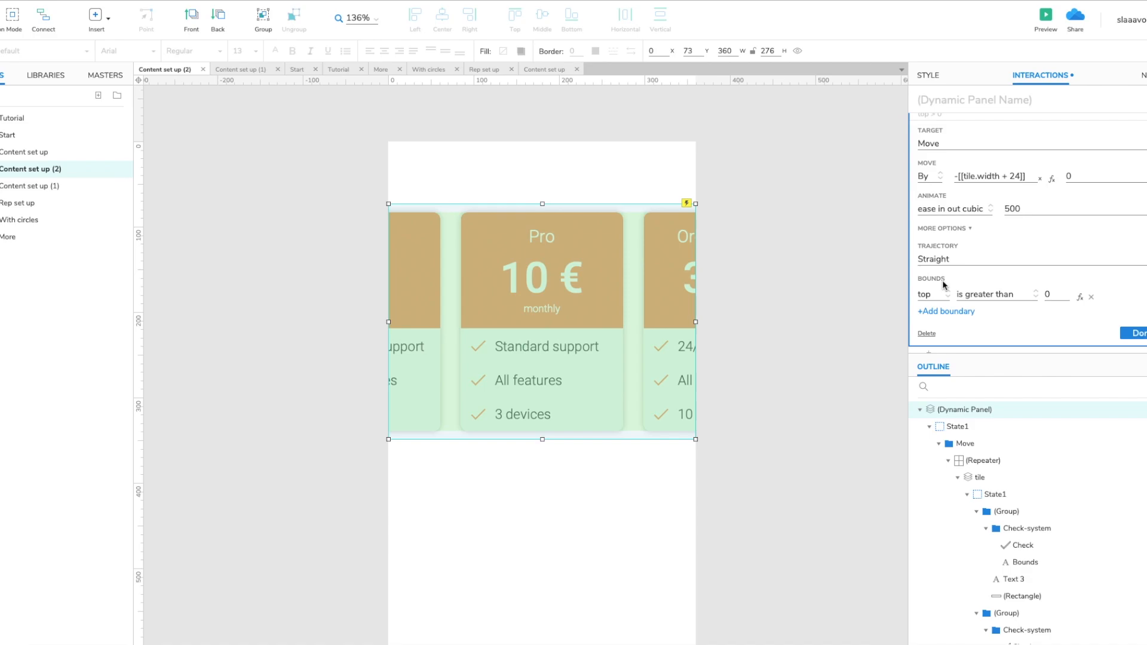
pyautogui.moveTo(946, 291)
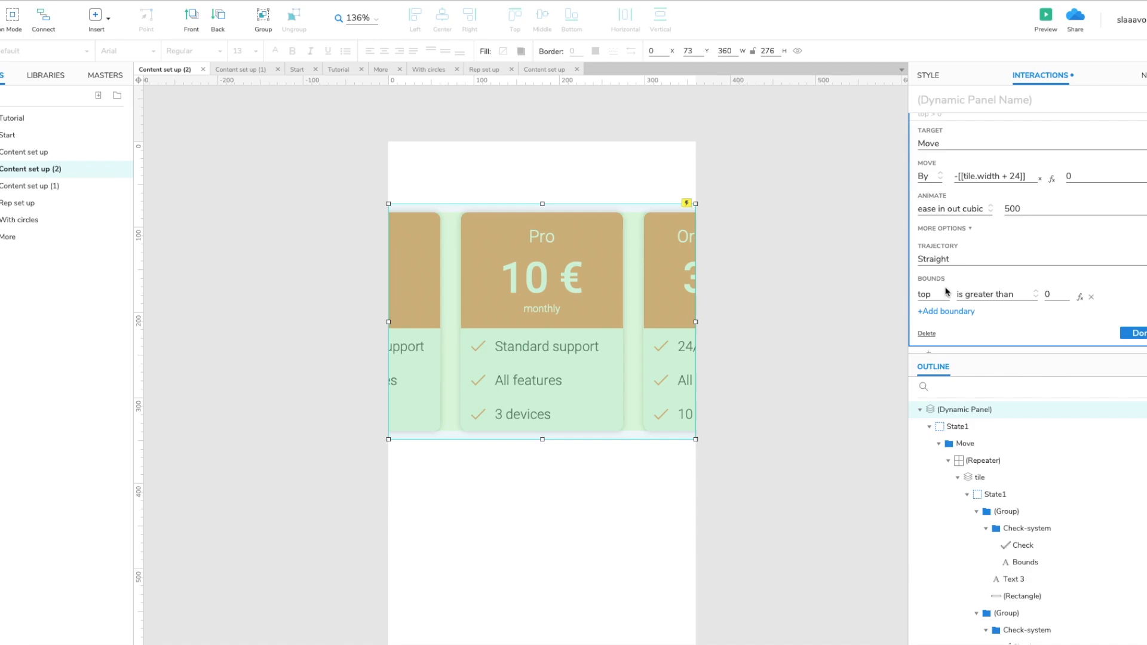
pyautogui.click(930, 294)
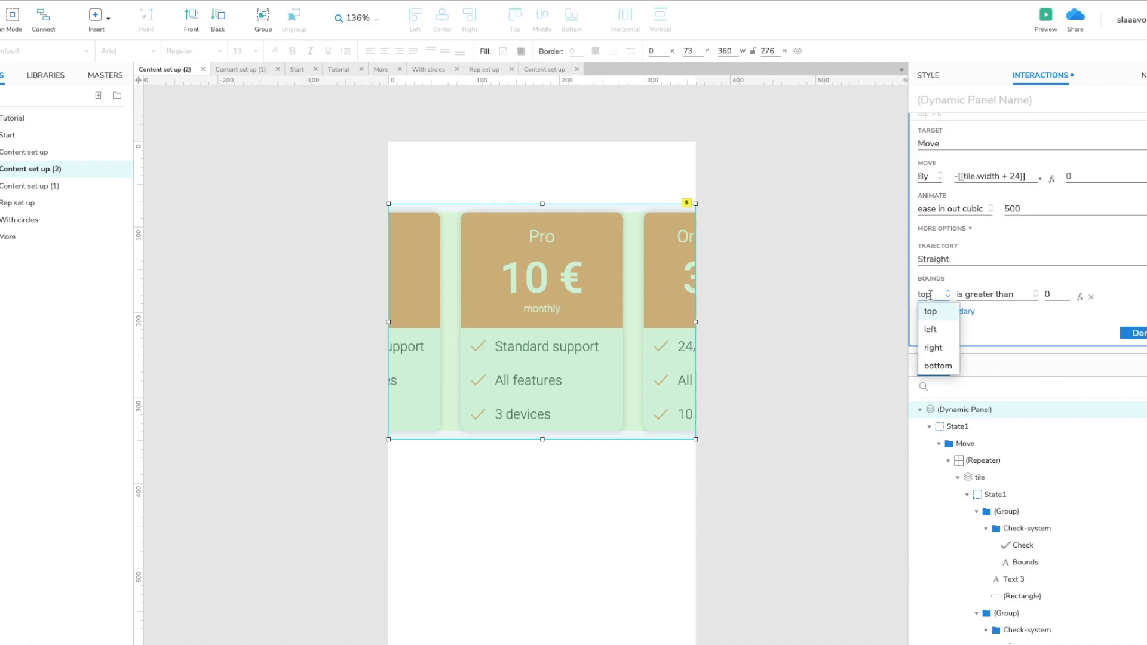
pyautogui.click(933, 348)
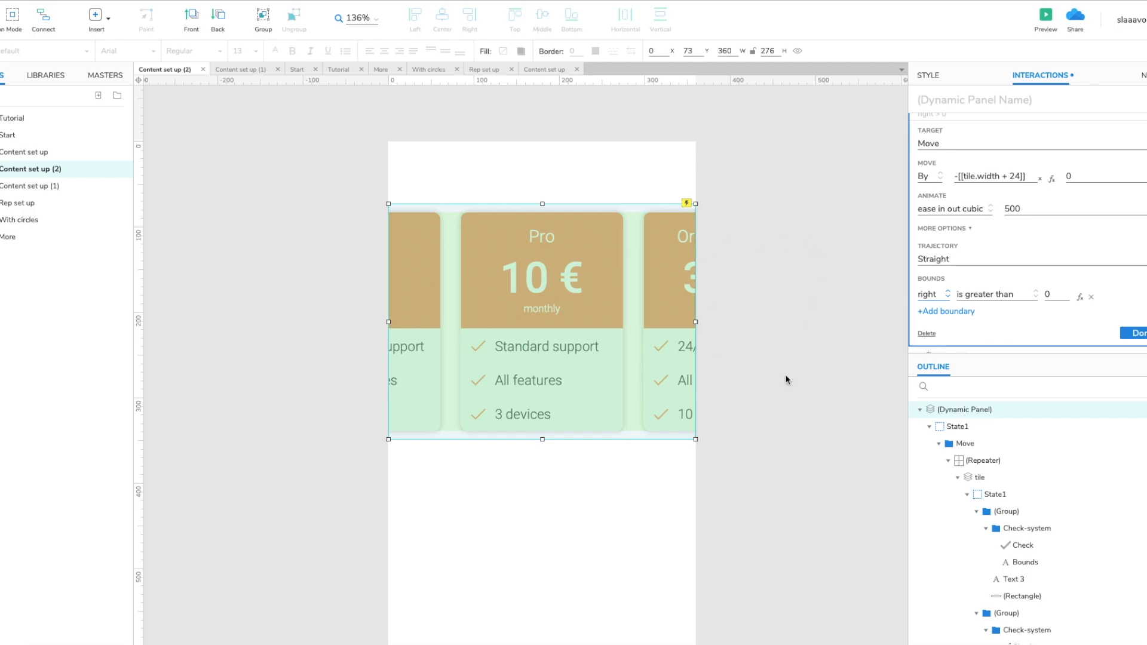
pyautogui.moveTo(1001, 315)
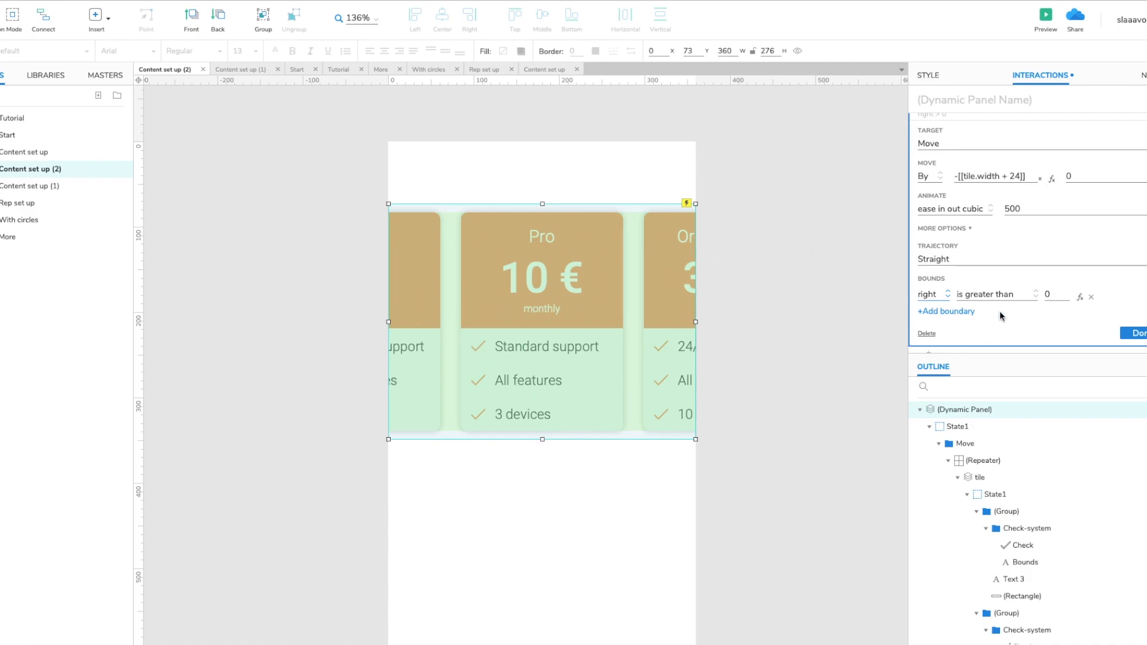
pyautogui.click(992, 294)
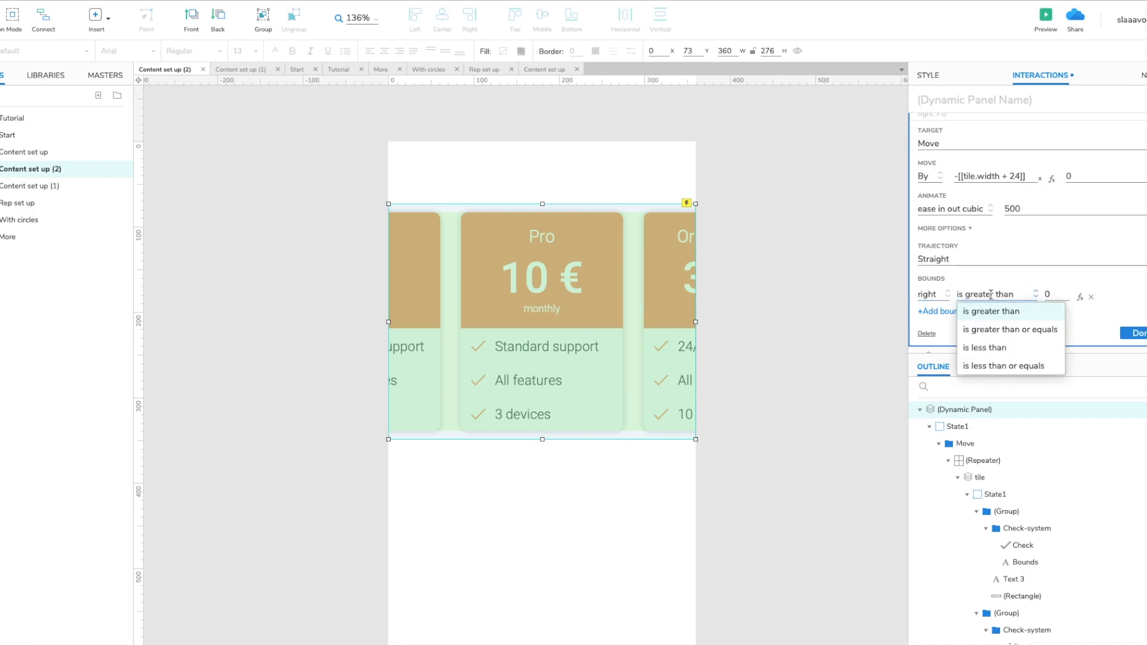
pyautogui.click(1010, 330)
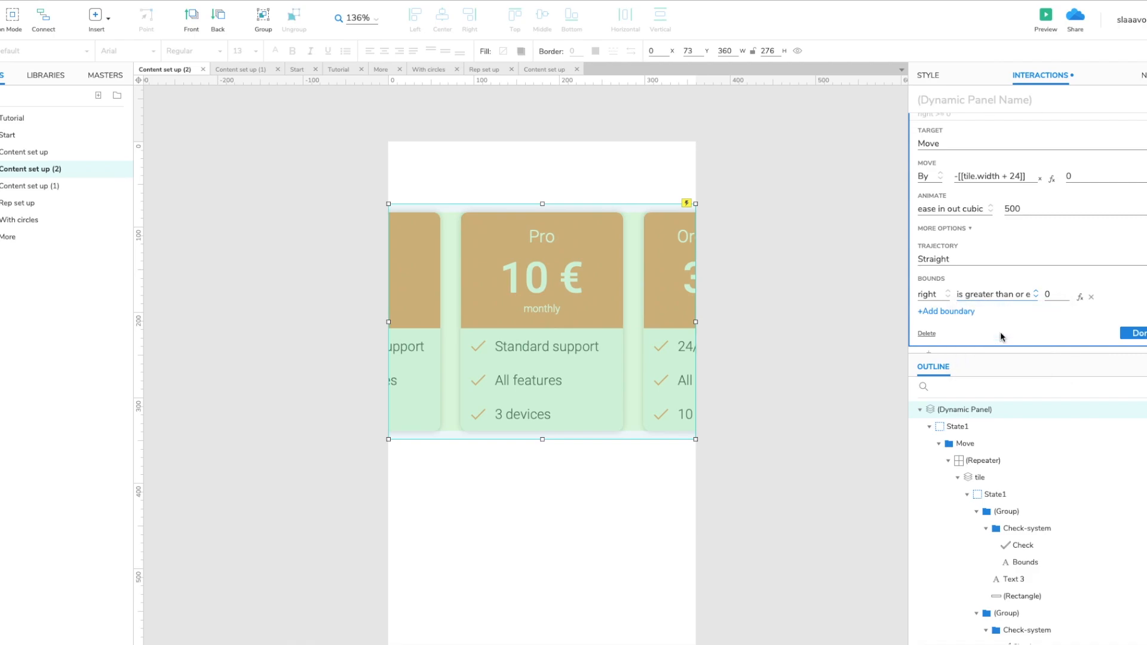
pyautogui.moveTo(714, 199)
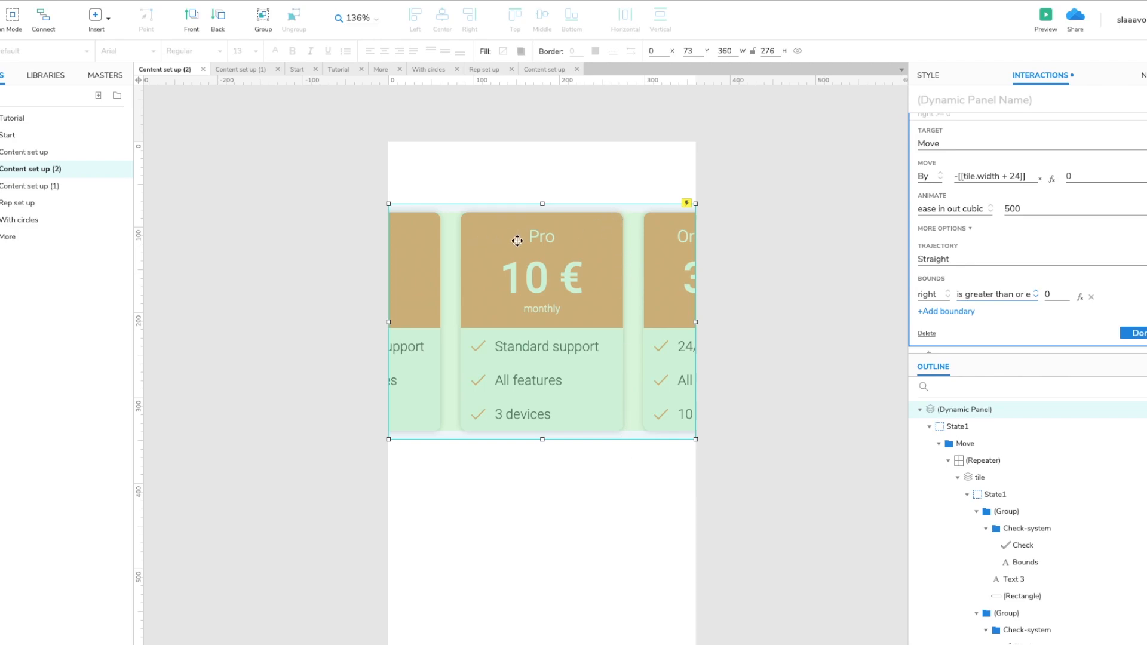
pyautogui.moveTo(624, 230)
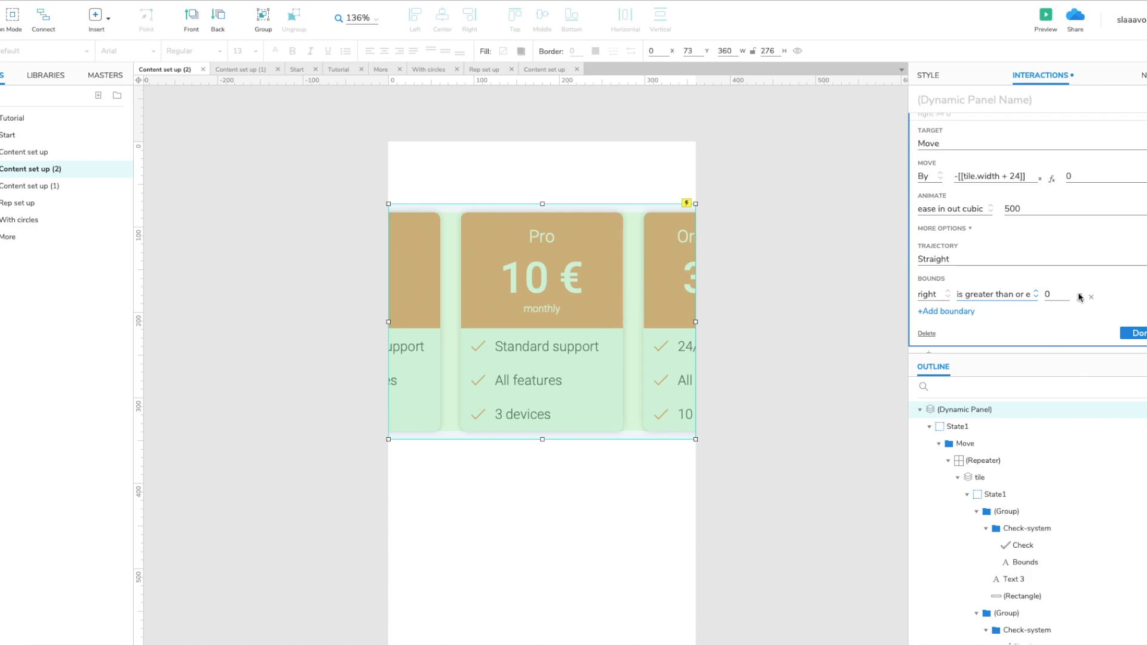
# Set the right boundary value to [[this.width / 2 + tile.width / 2]] using local variable tile.
pyautogui.click(1080, 296)
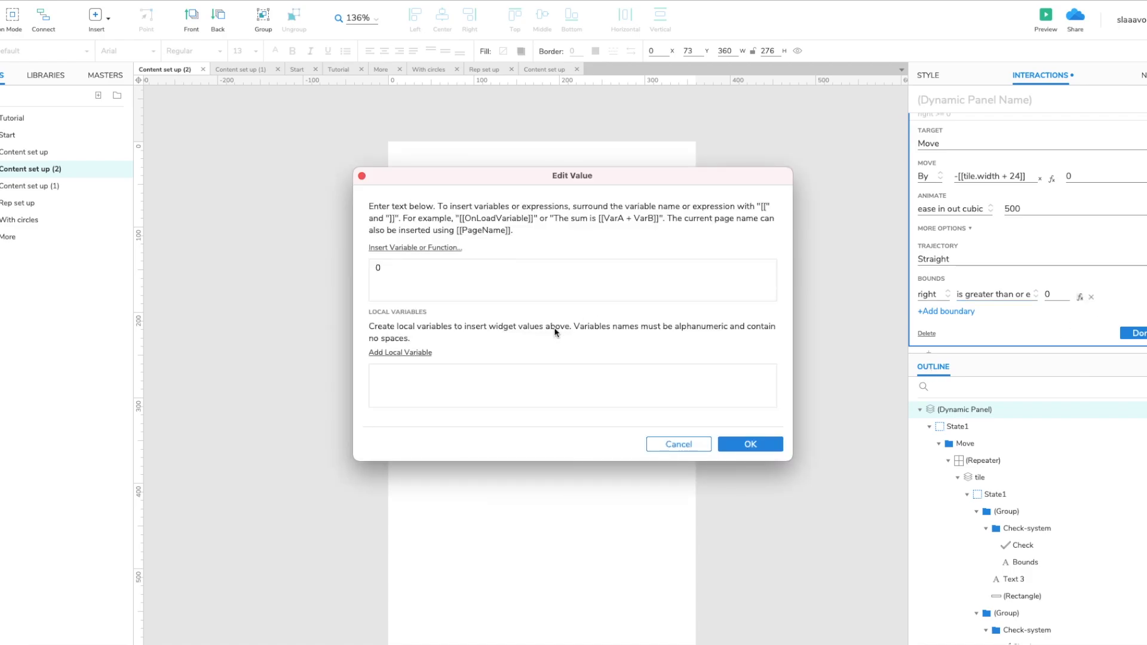
pyautogui.click(400, 352)
pyautogui.write('tile')
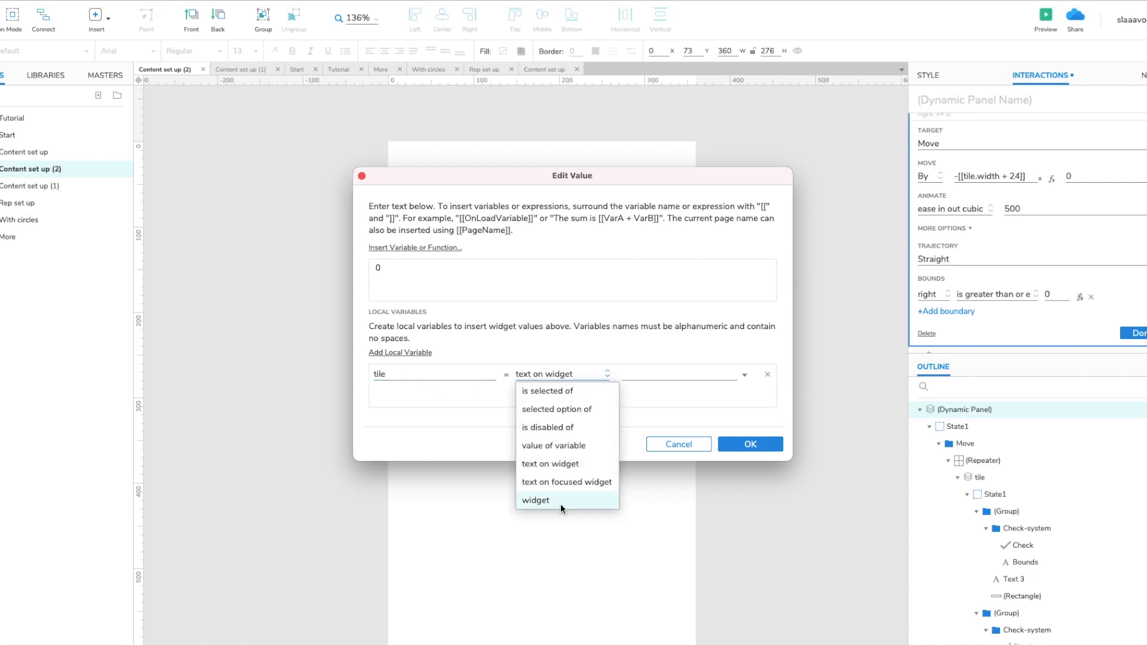
pyautogui.click(535, 499)
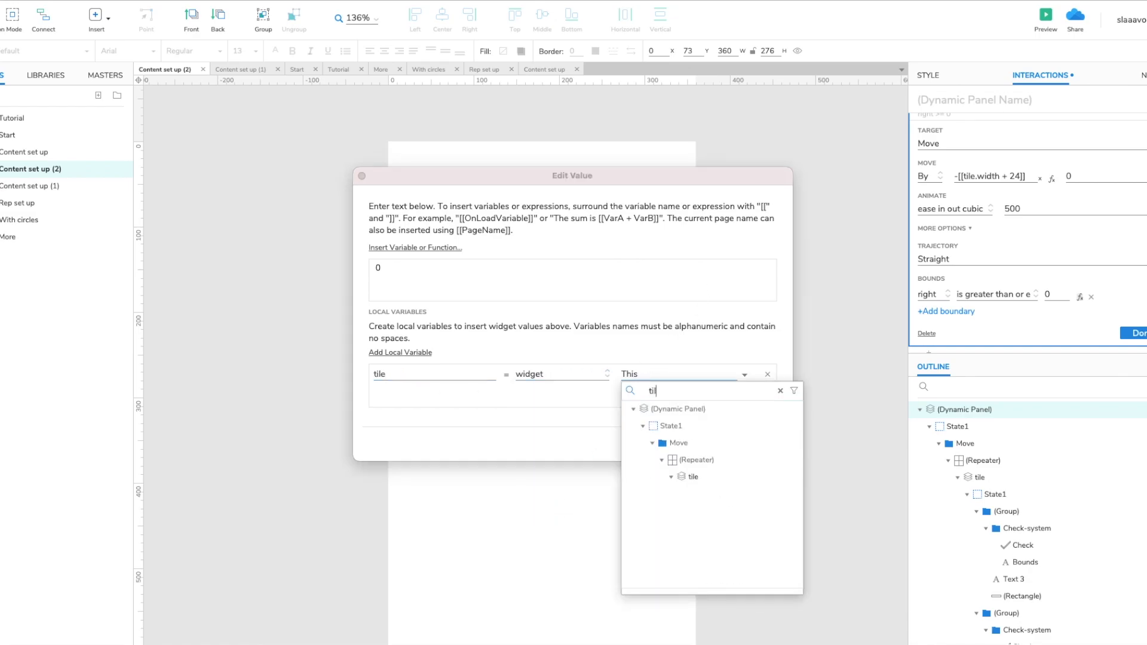
pyautogui.click(689, 477)
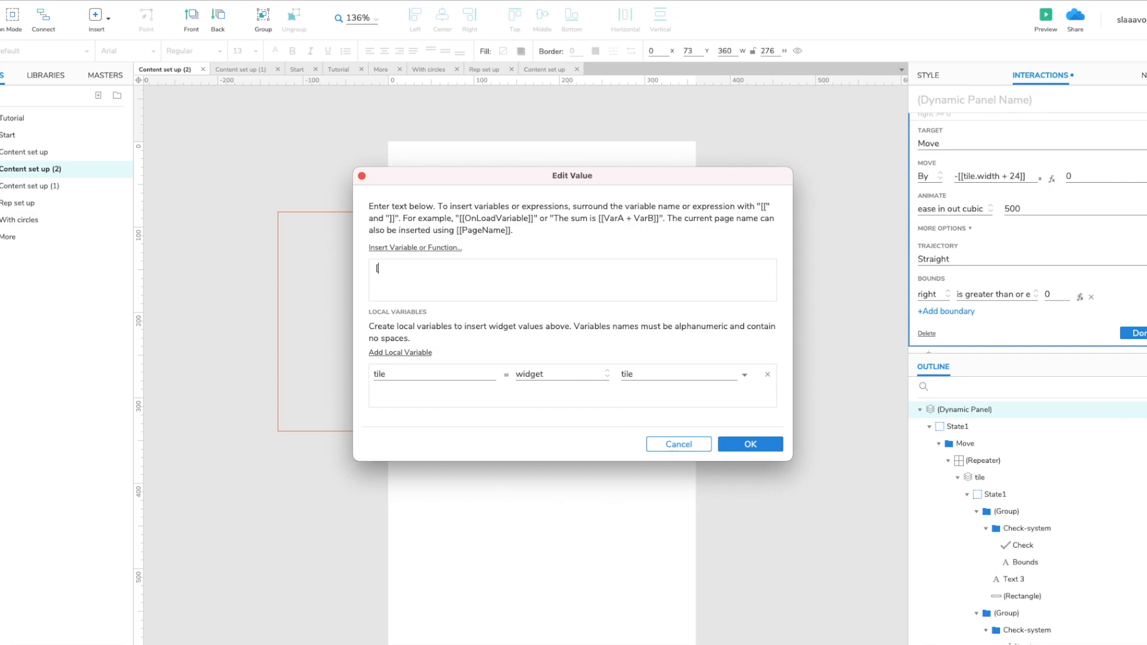
pyautogui.write('[[this.width')
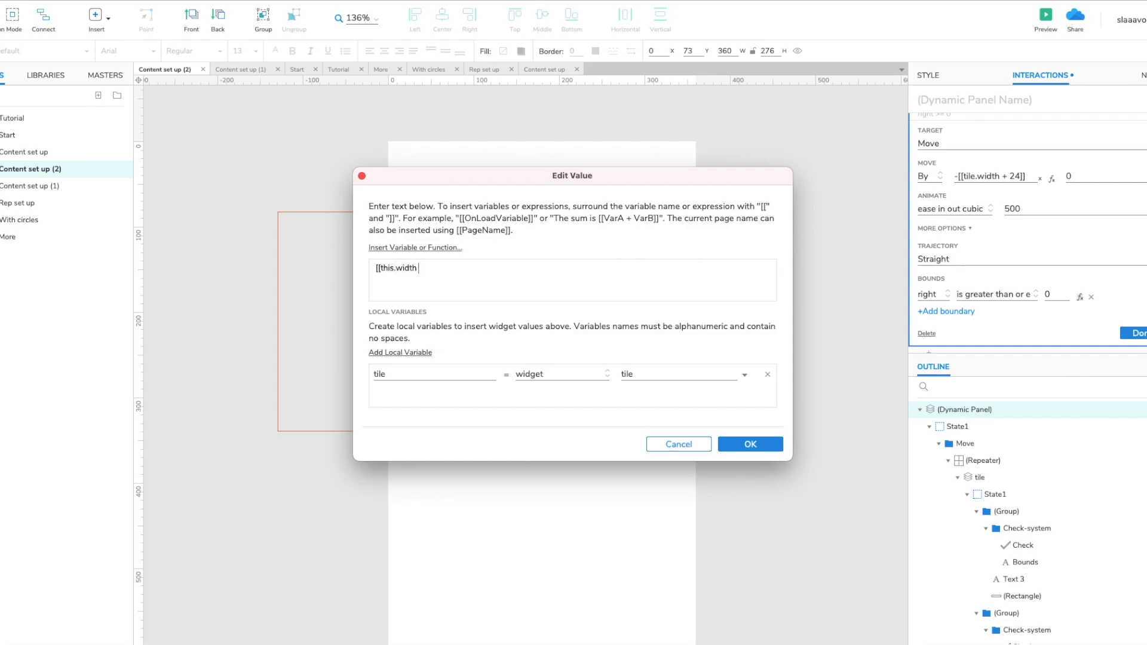
pyautogui.write('/ 2')
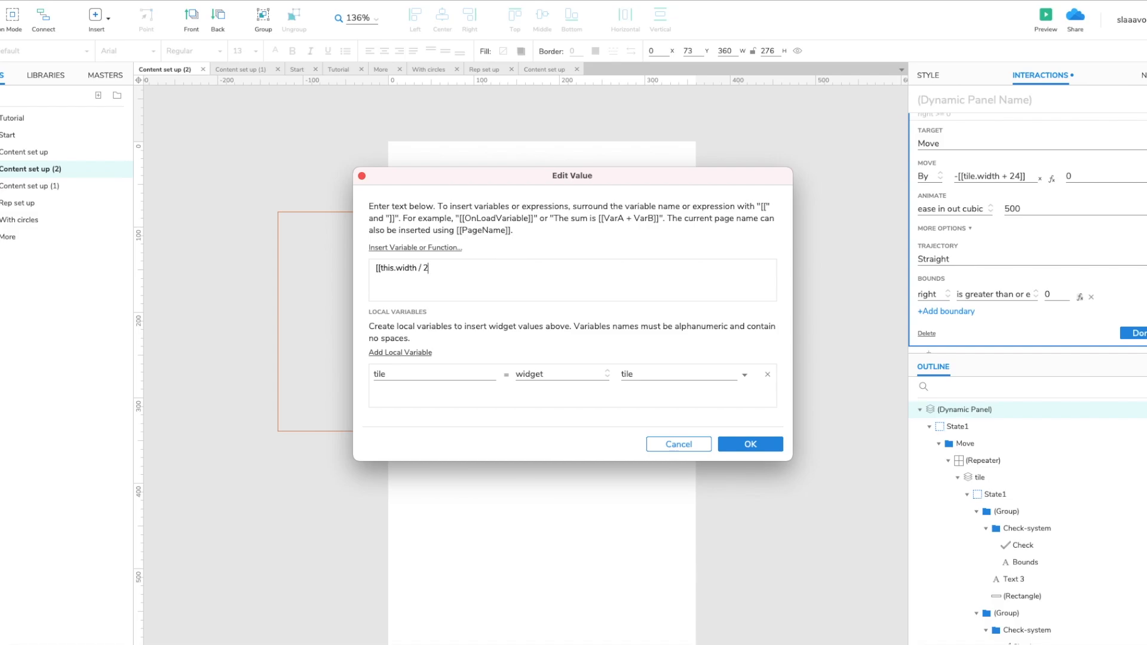
pyautogui.write('+ tile.')
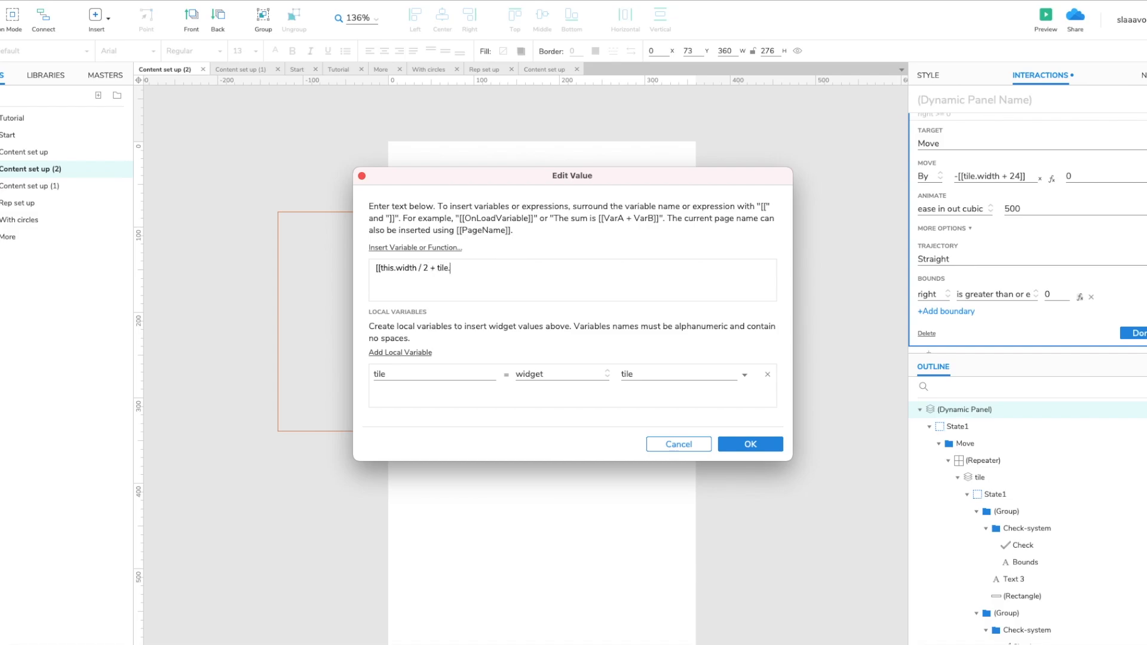
pyautogui.write('width')
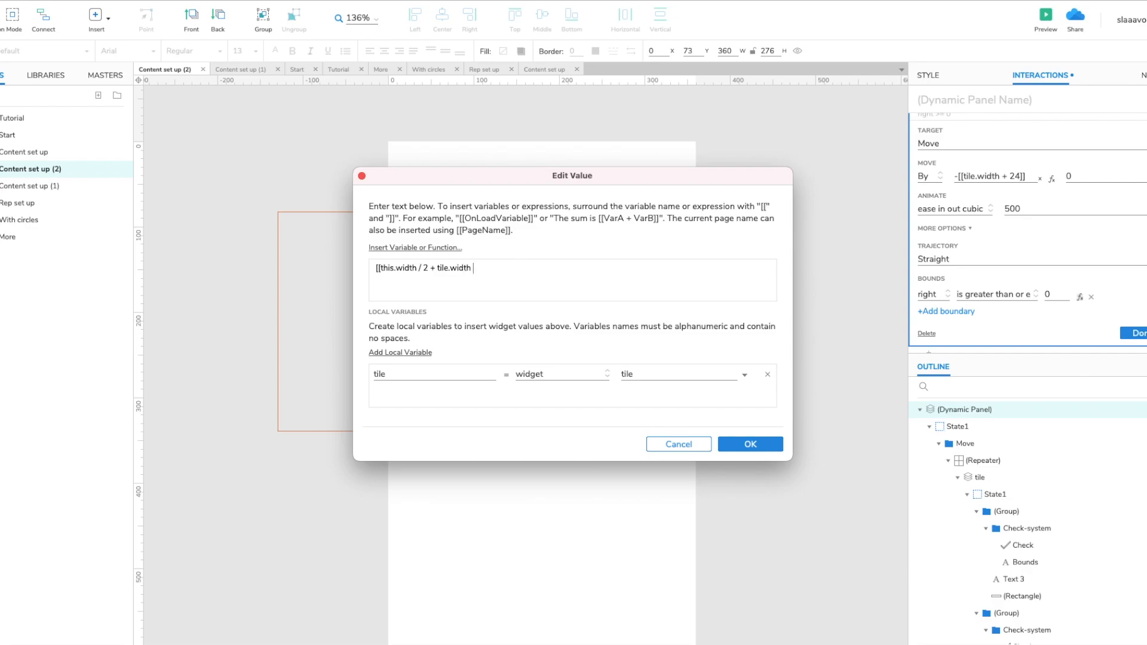
pyautogui.write('/ 2]]')
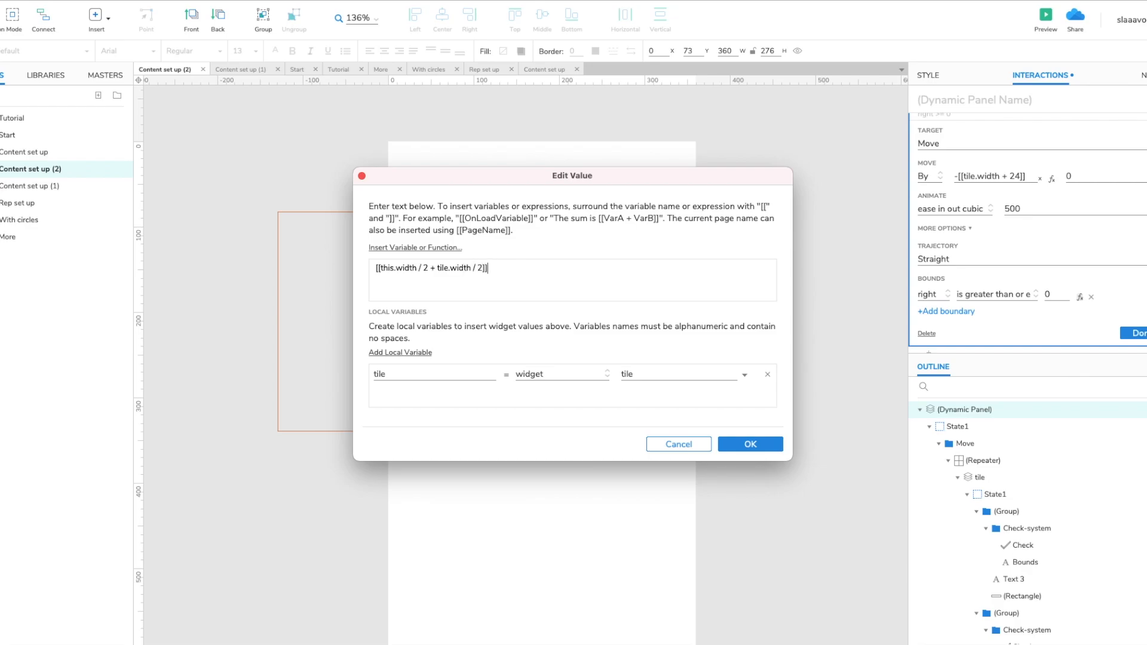
pyautogui.click(748, 445)
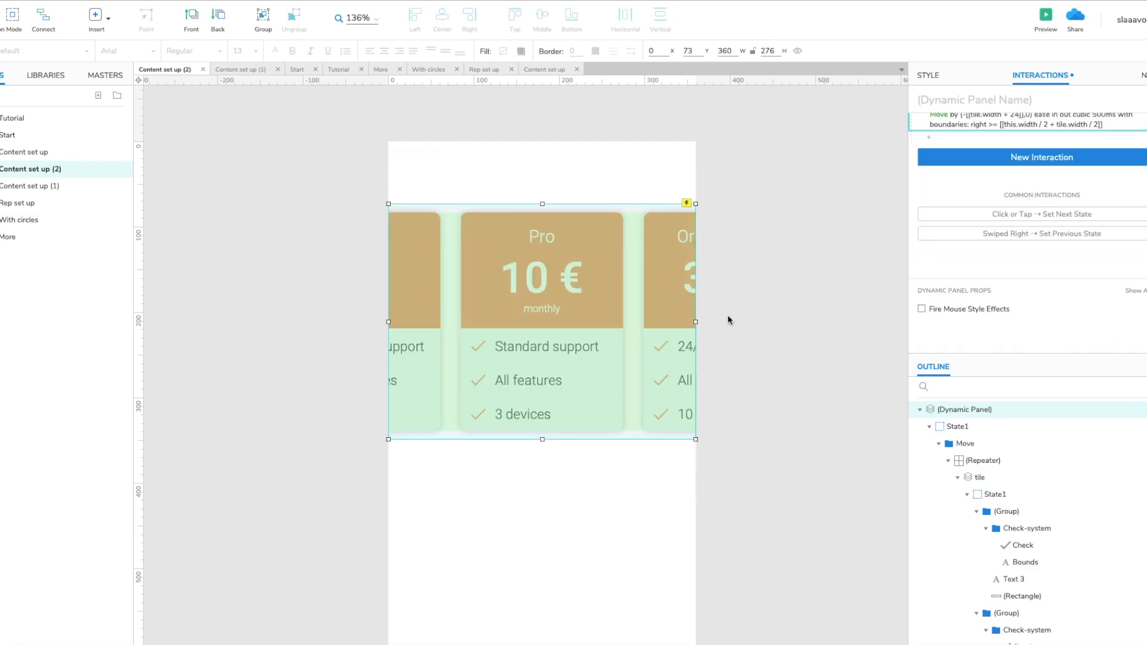
# Finish editing the carousel's Swiped Left move so its full summary with 500 ms timing and right boundary shows.
pyautogui.click(1046, 14)
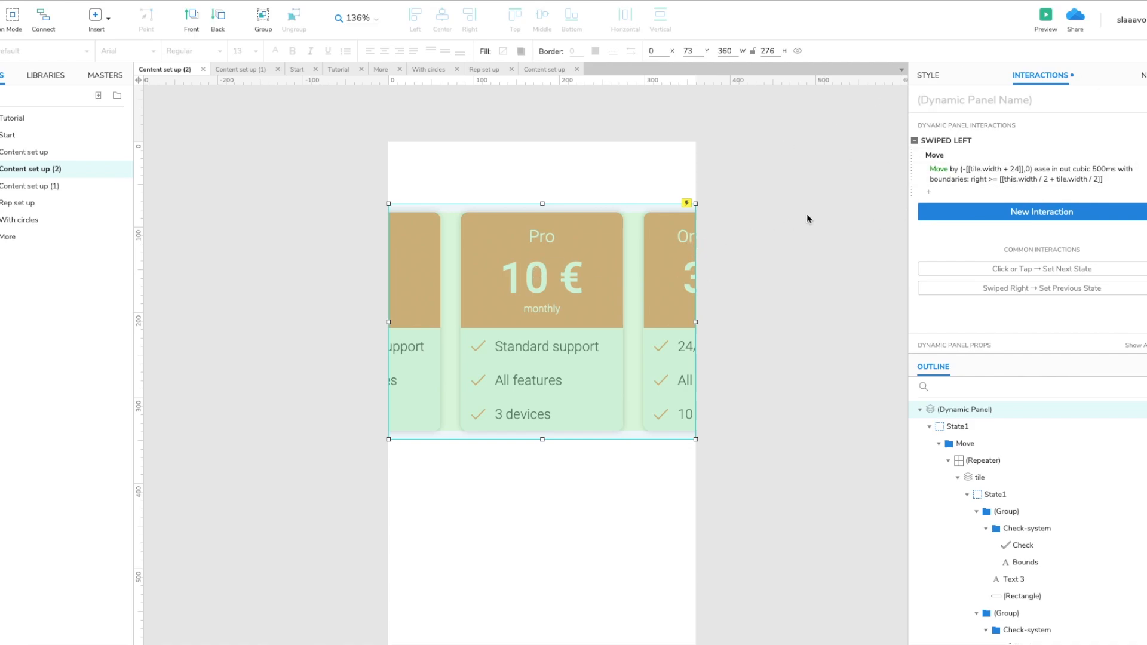
pyautogui.moveTo(670, 320)
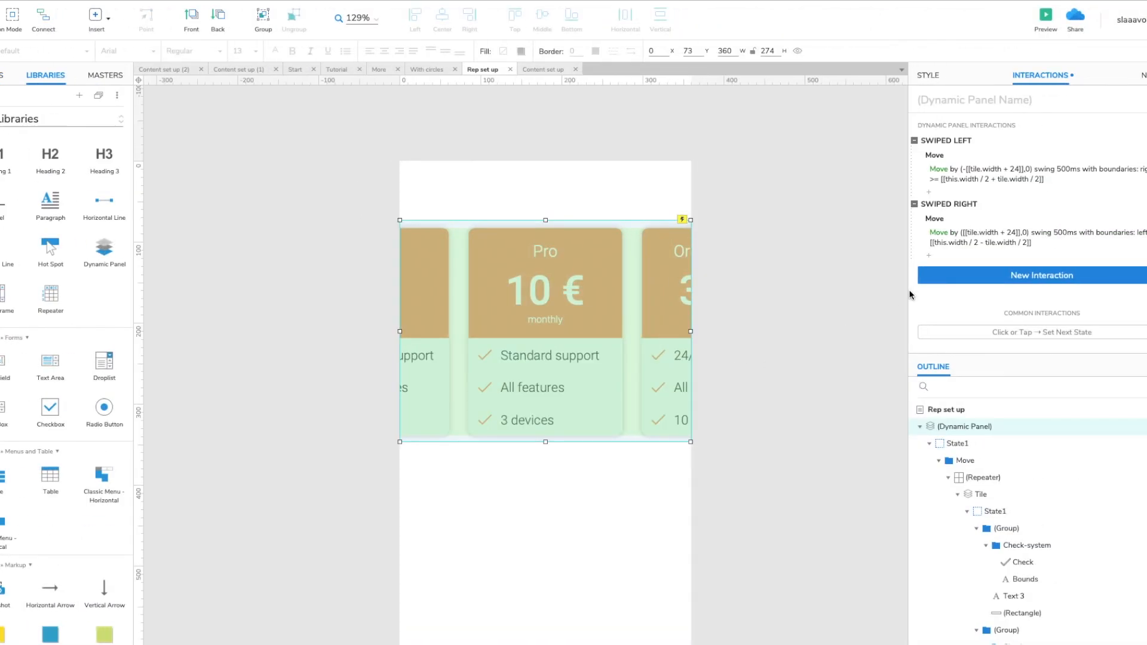
pyautogui.moveTo(951, 132)
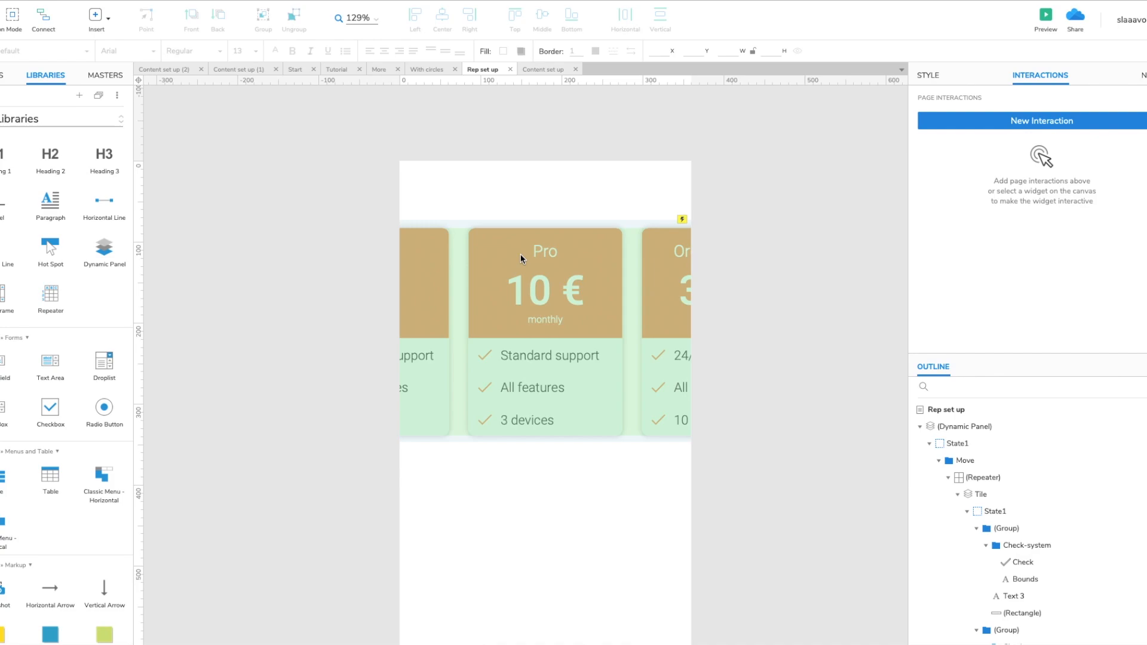
pyautogui.moveTo(556, 473)
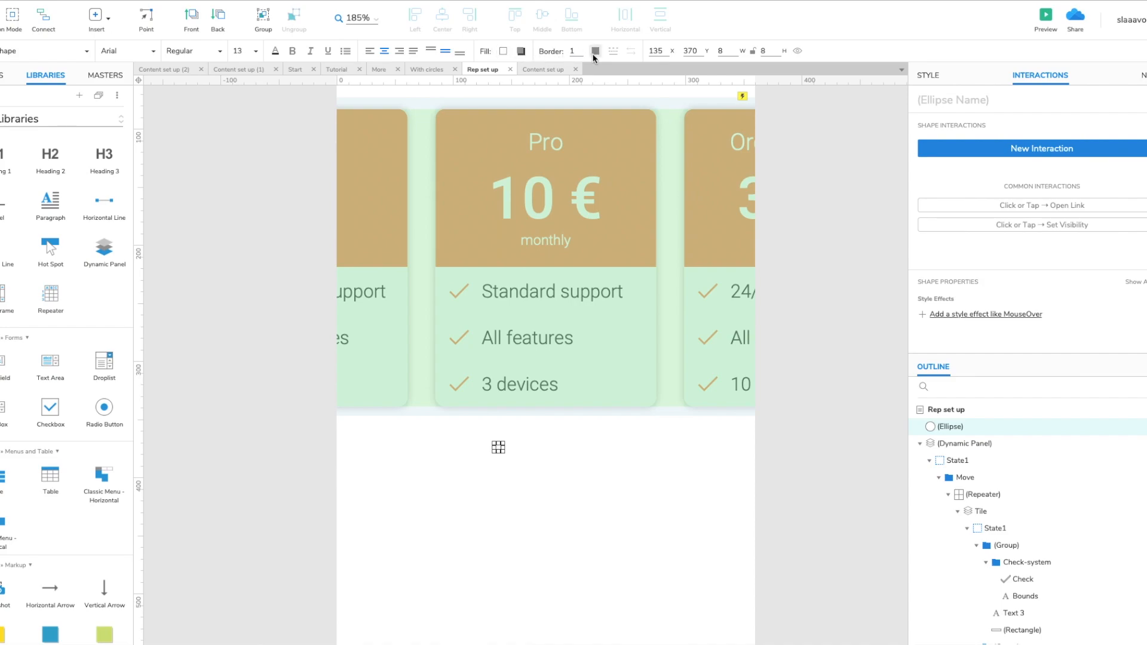
# Place the 8×8 ellipse below the carousel inside a repeater.
pyautogui.click(595, 51)
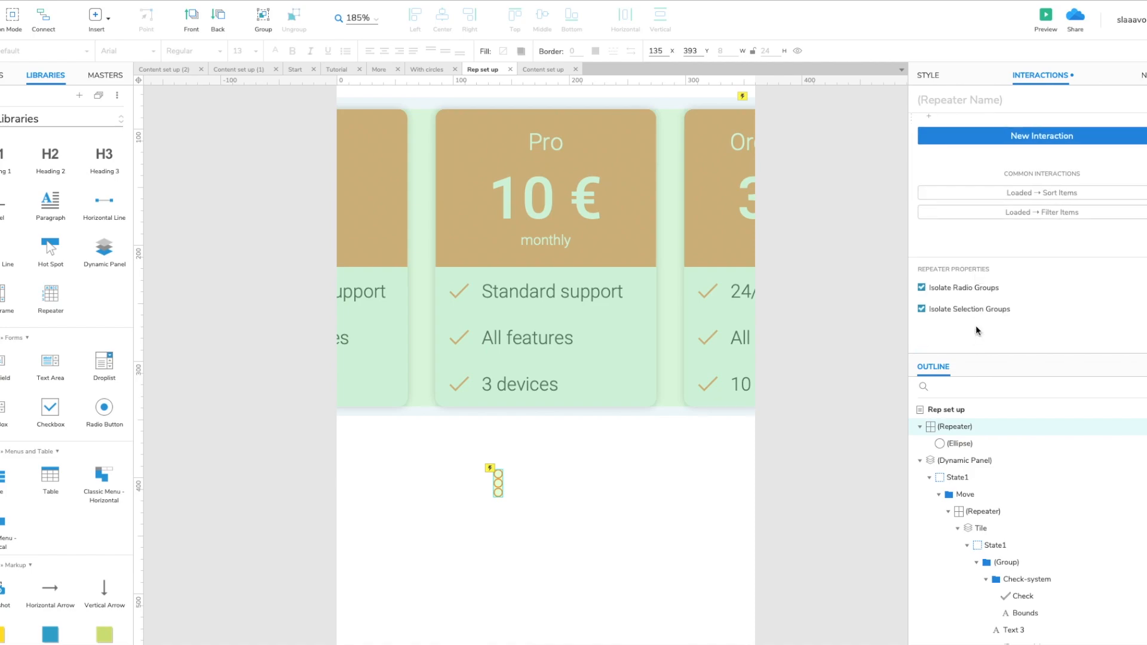
# Lay the dot repeater out horizontally with 8 px column spacing and enter the repeater for editing.
pyautogui.click(927, 74)
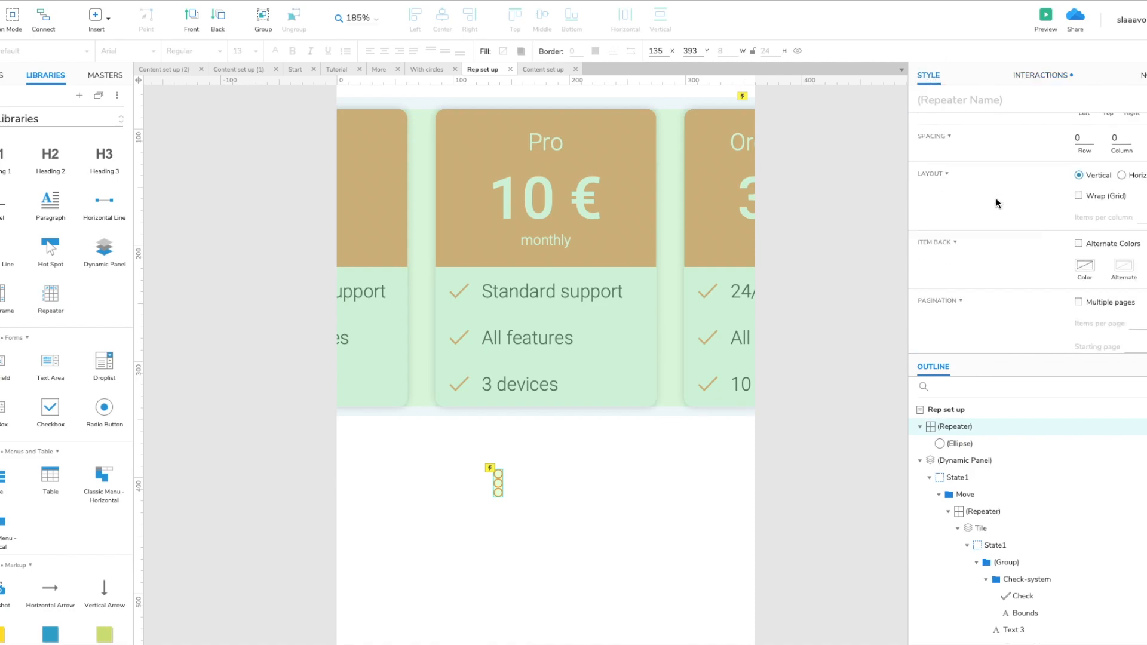
pyautogui.click(1122, 175)
pyautogui.write('8')
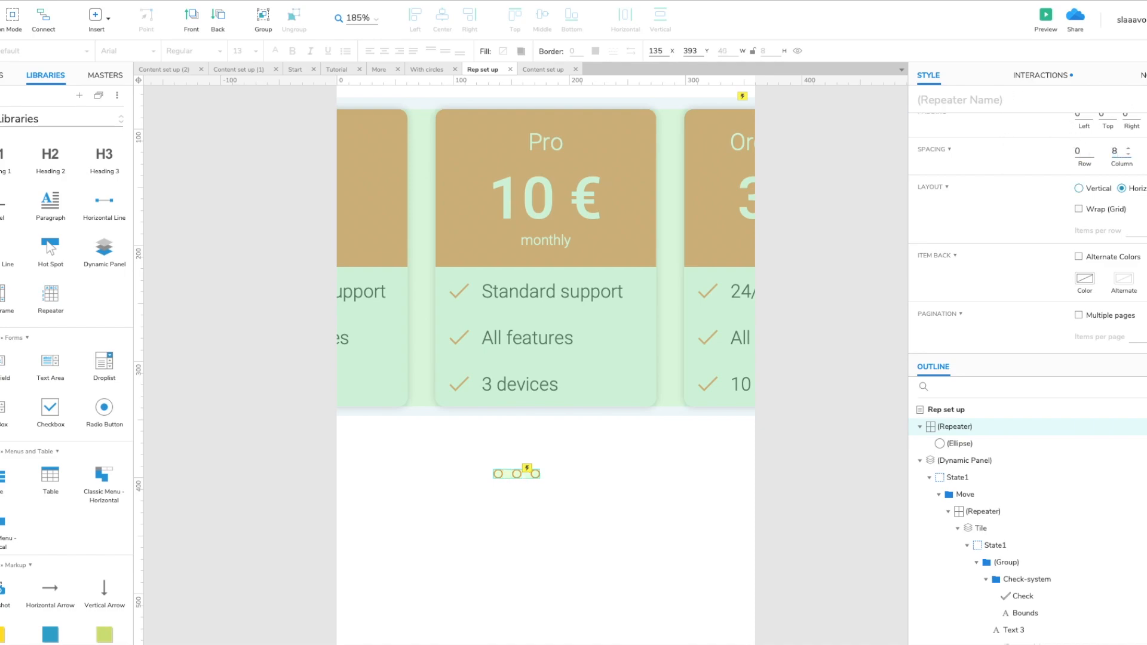
pyautogui.moveTo(517, 471); pyautogui.dragTo(537, 451)
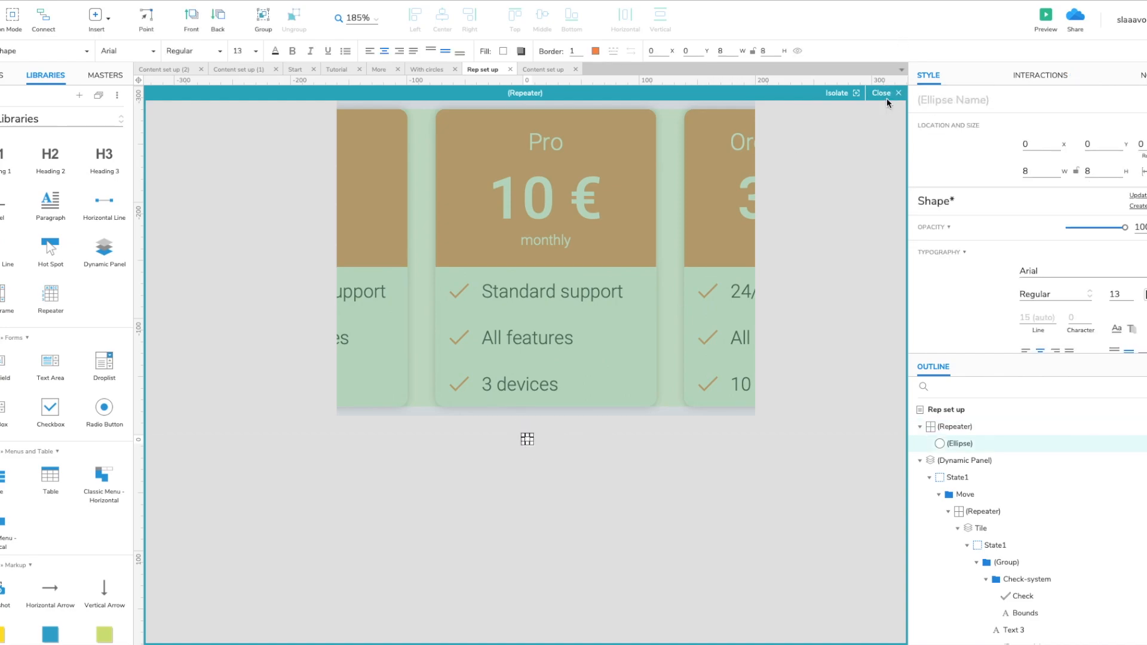
# Leave repeater editing and position a separate orange-filled ellipse over the middle progress dot.
pyautogui.click(880, 93)
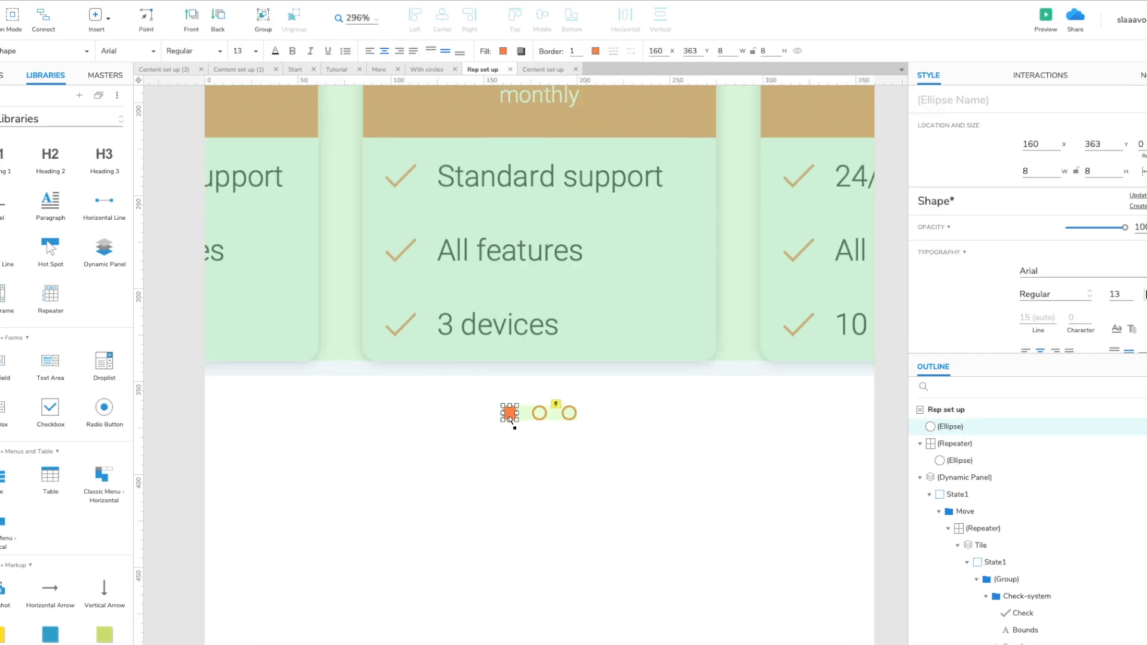
pyautogui.moveTo(509, 412); pyautogui.dragTo(540, 412)
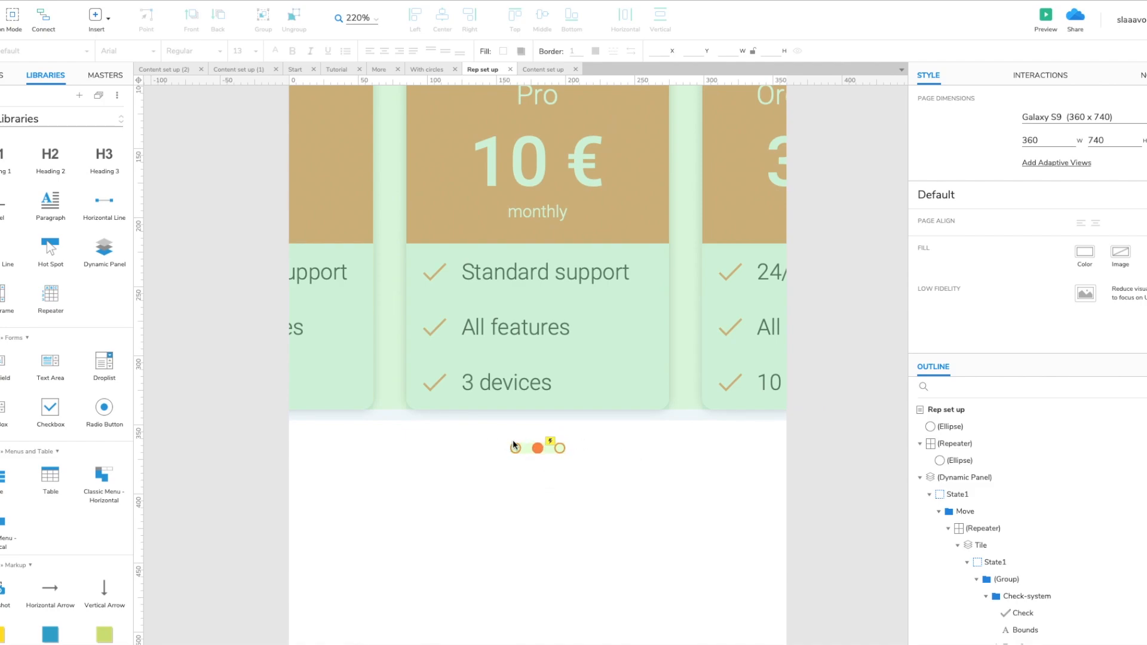
pyautogui.click(538, 329)
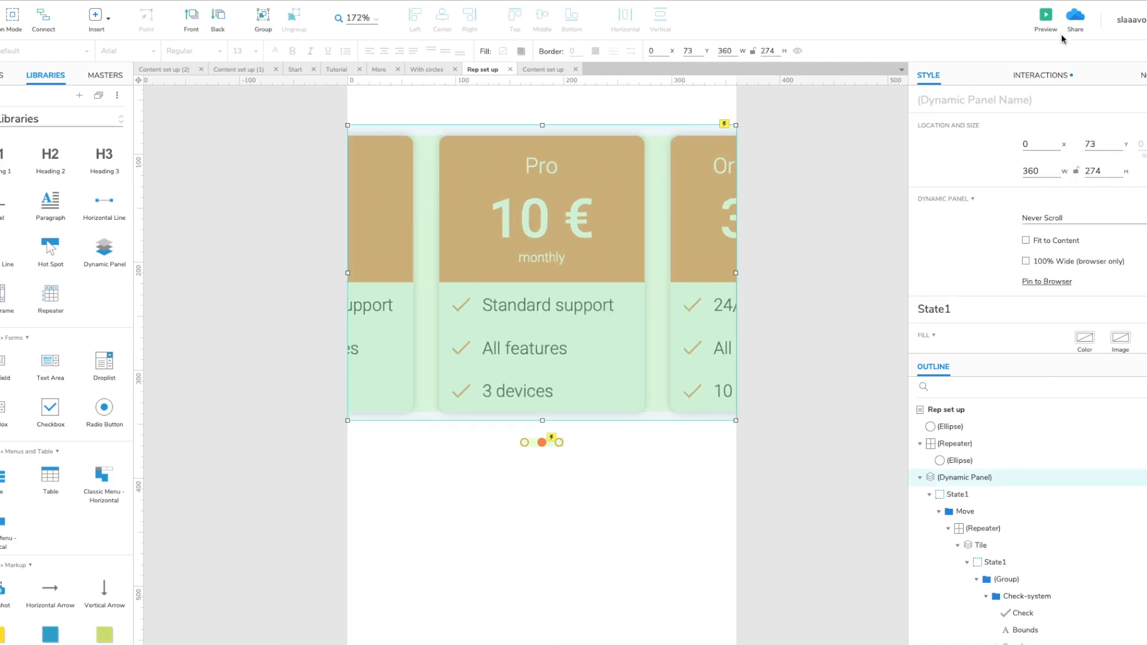
# Add the orange dot as a Swiped Left move target and rename it Current.
pyautogui.click(1039, 75)
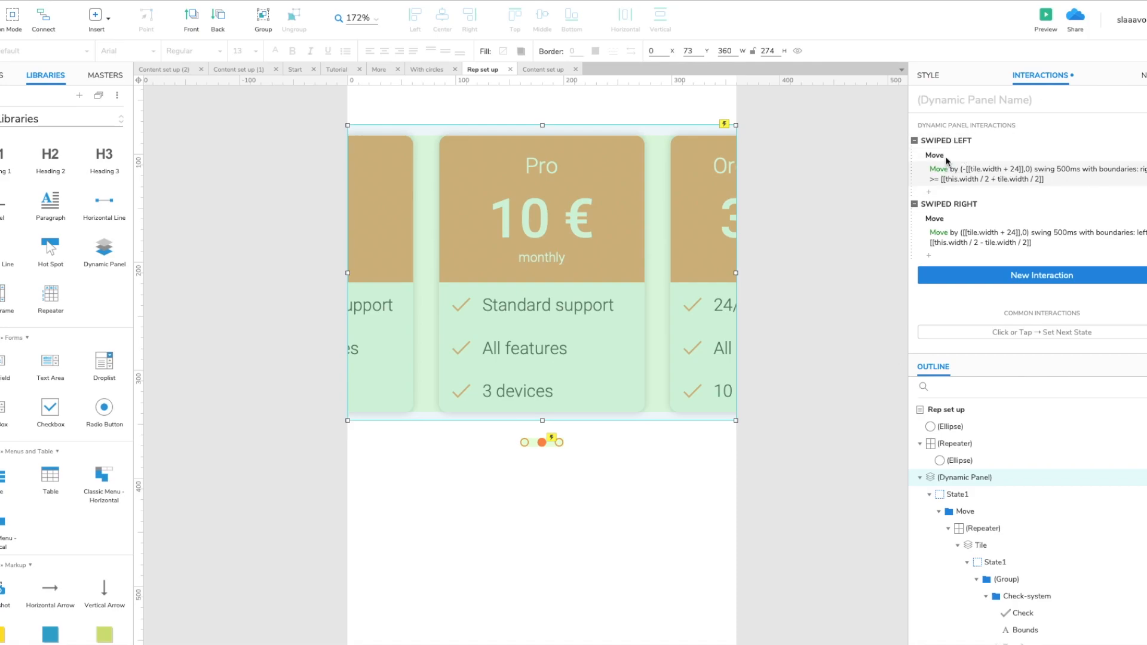
pyautogui.moveTo(1102, 158)
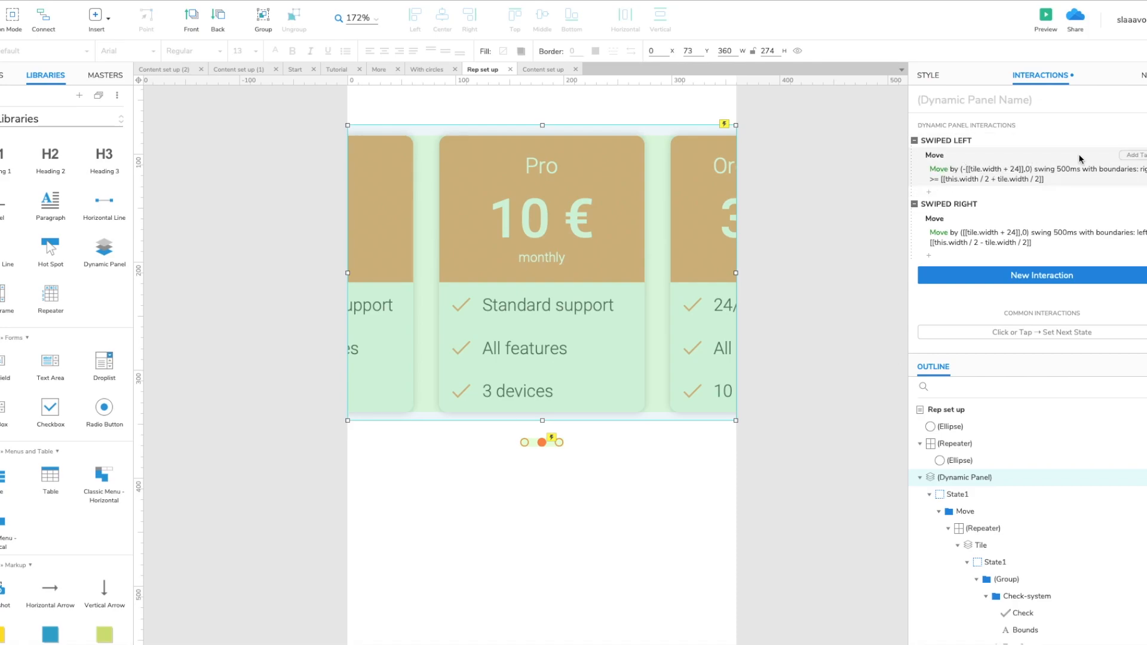
pyautogui.moveTo(1068, 162)
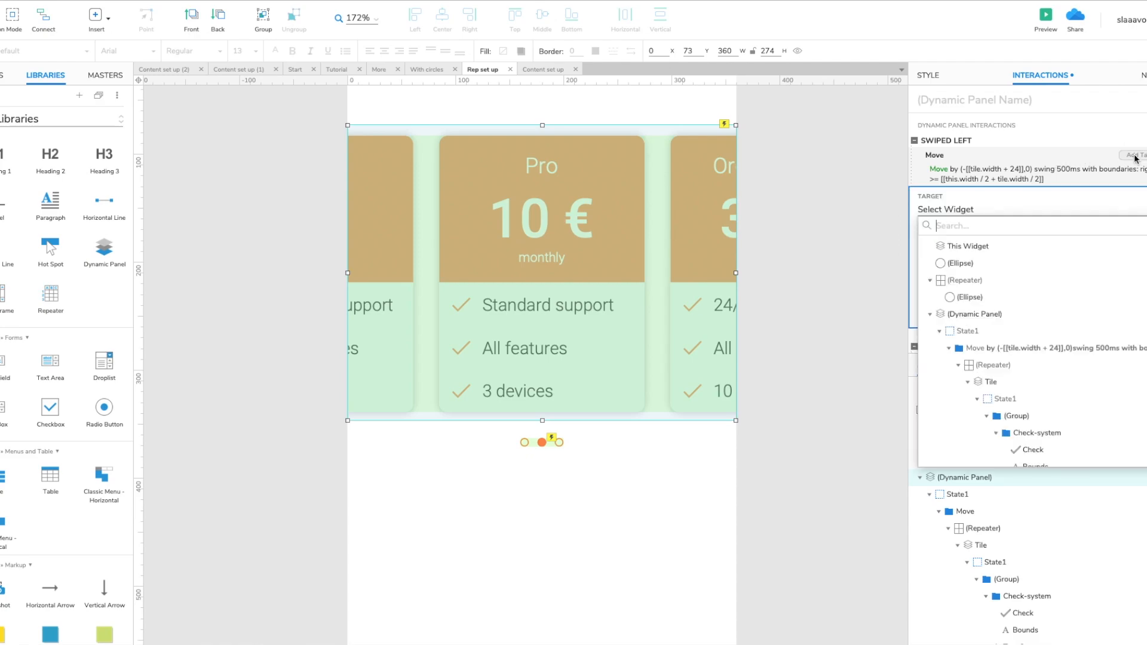
pyautogui.moveTo(1095, 184)
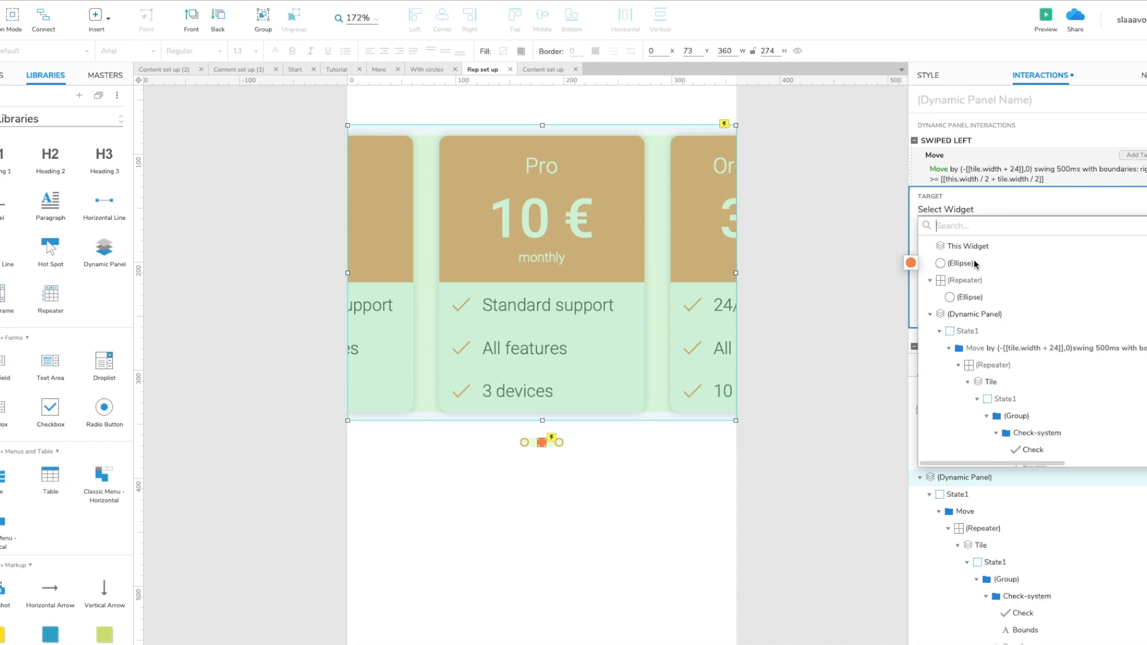
pyautogui.moveTo(969, 265)
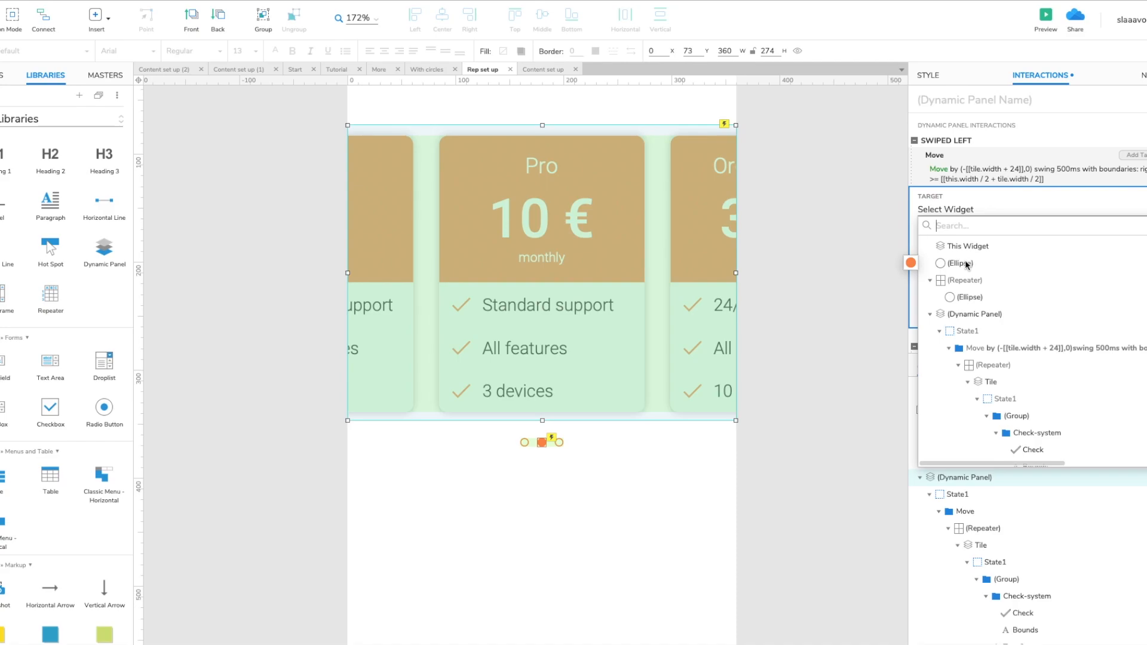
pyautogui.click(959, 262)
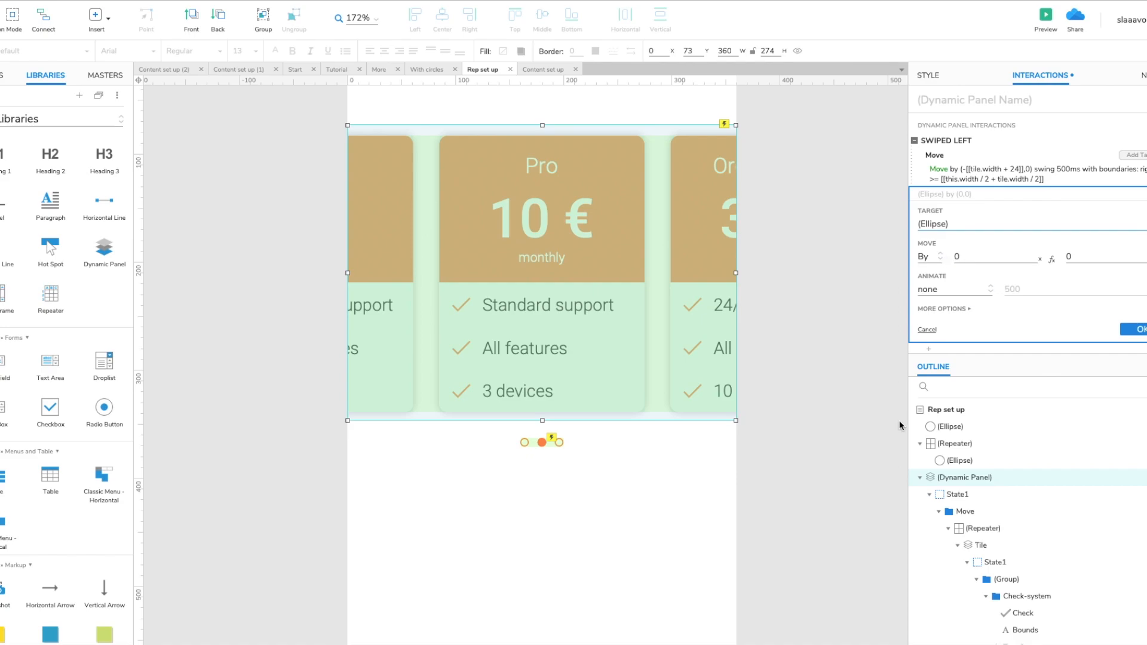
pyautogui.click(954, 427)
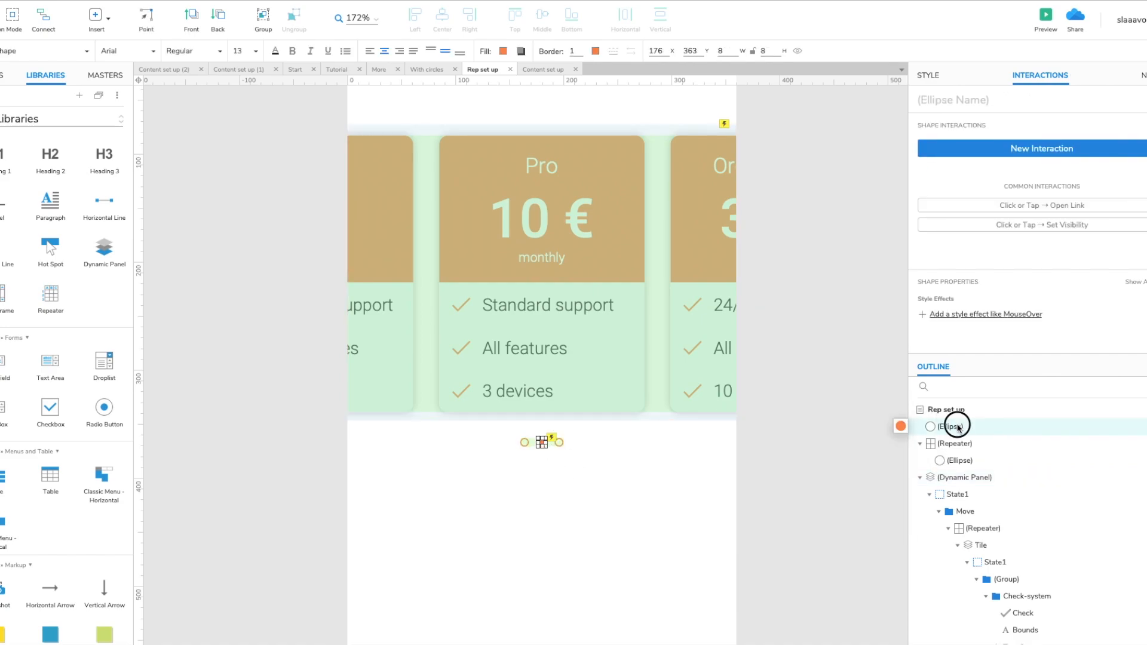
pyautogui.doubleClick(955, 426)
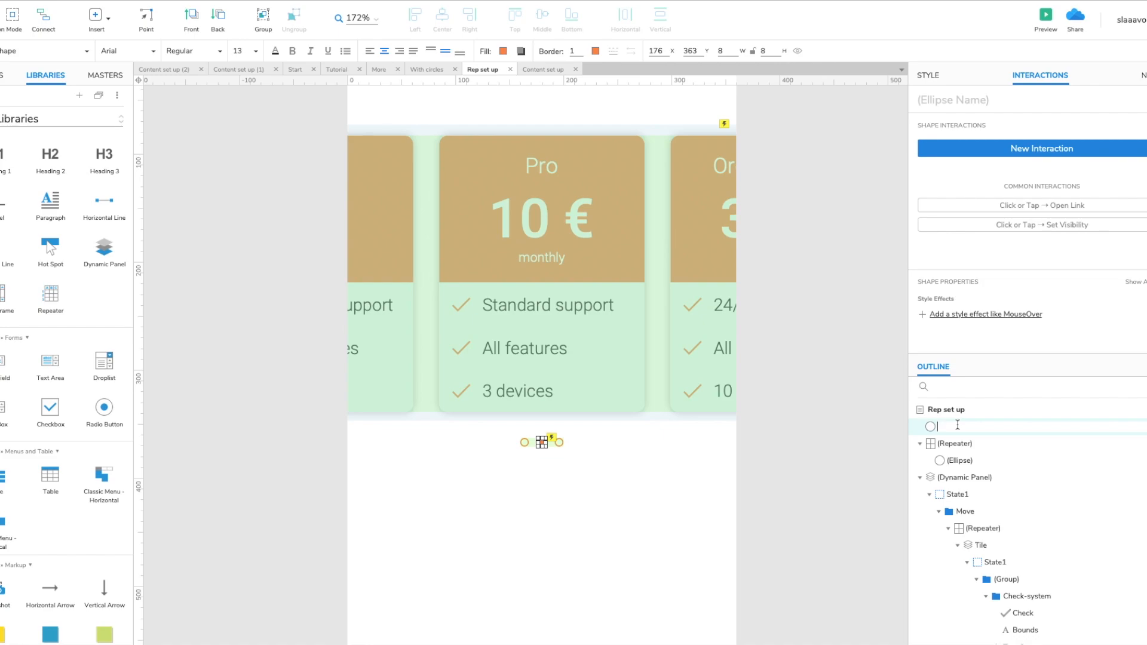
pyautogui.write('Cu')
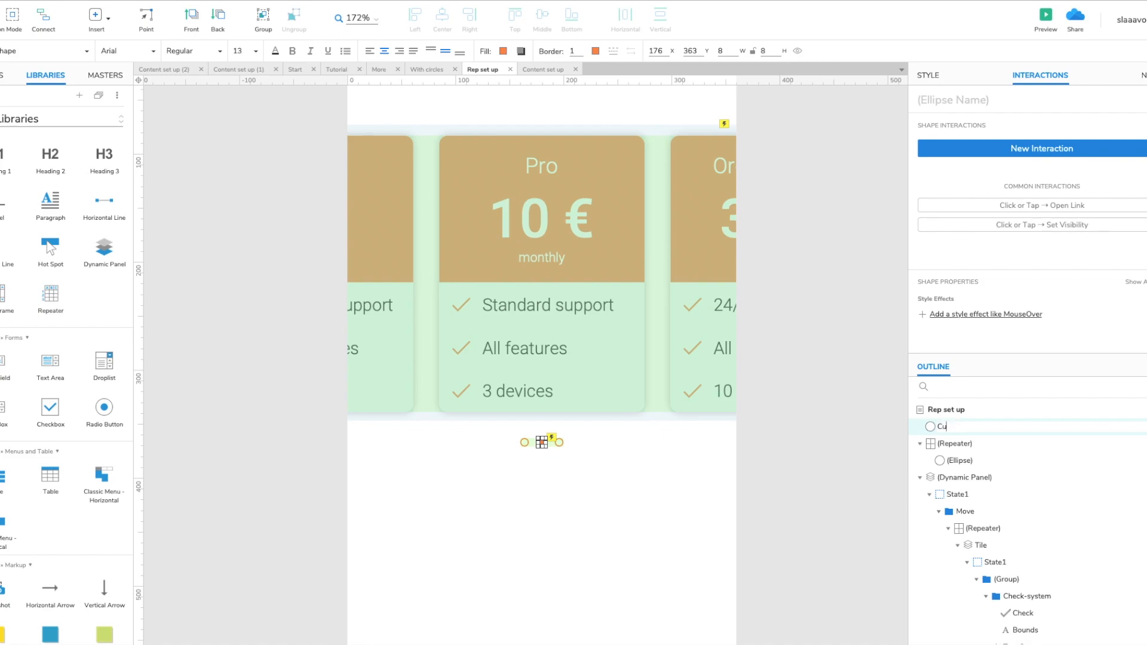
pyautogui.write('Current')
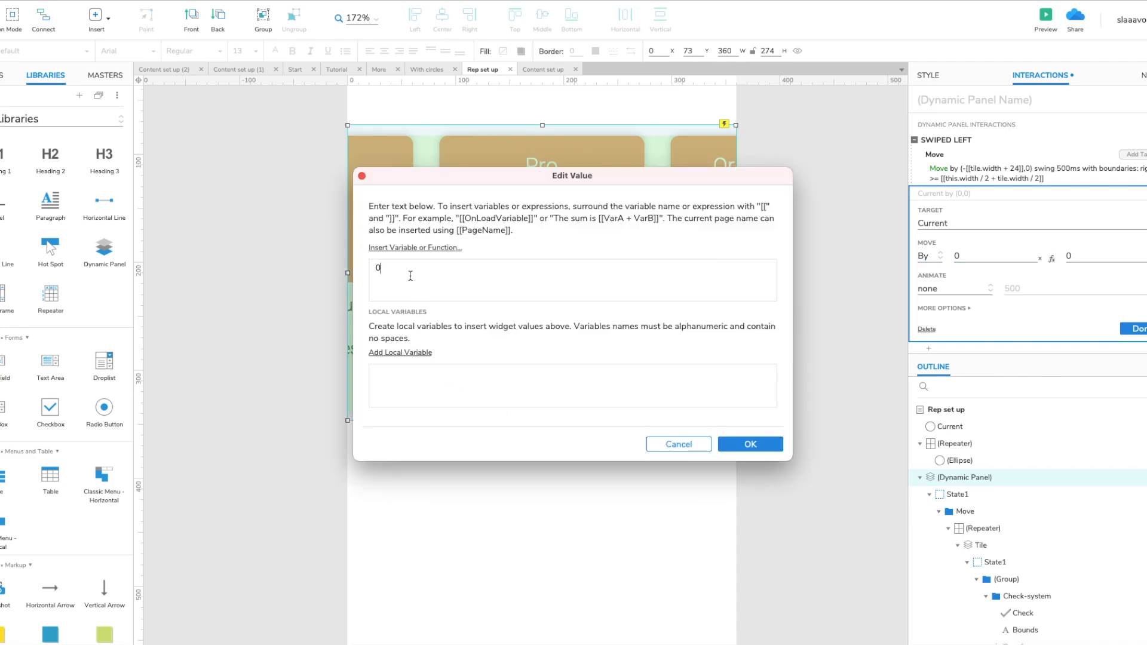
# Set Current's Move By x to [[target.width + 8]].
pyautogui.write('[[target.wid')
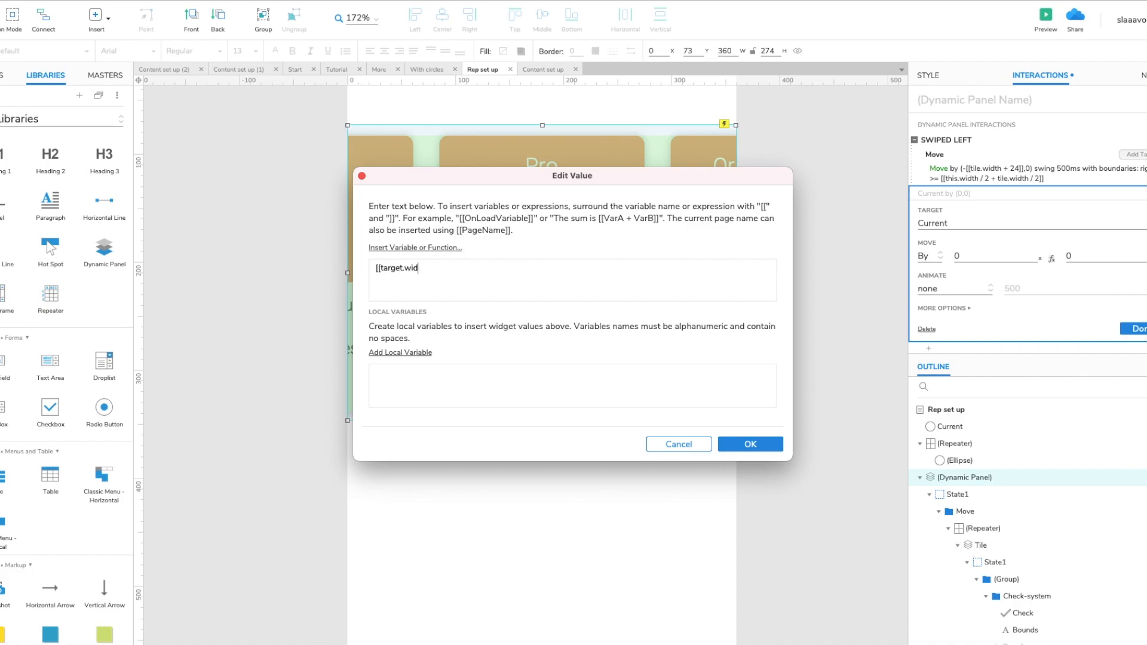
pyautogui.write('th')
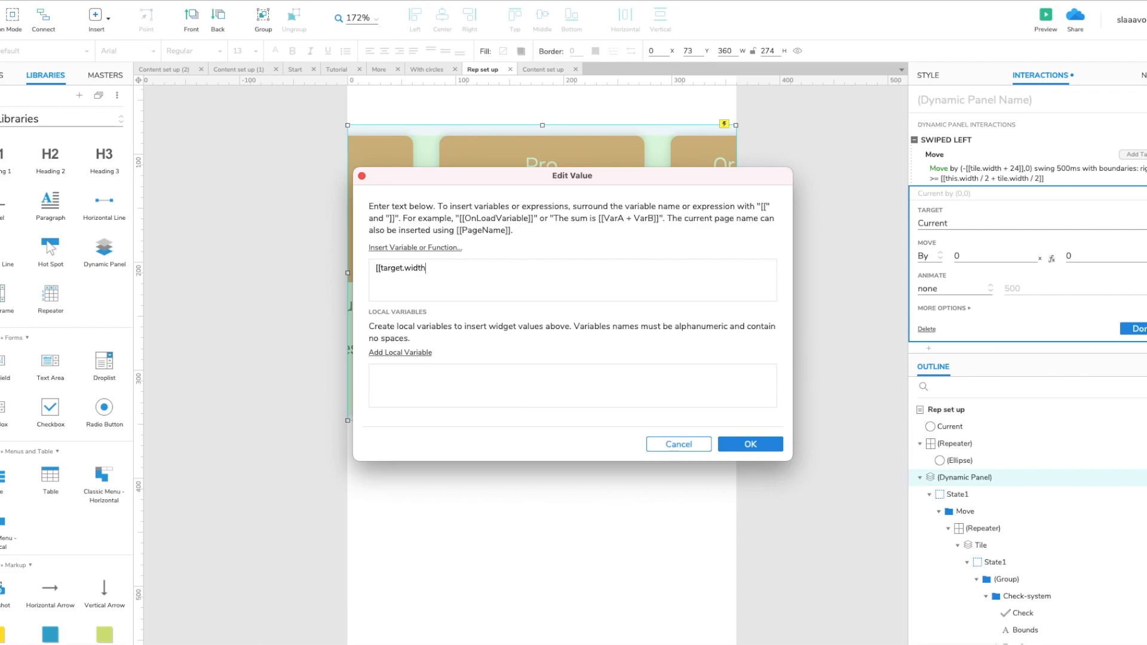
pyautogui.write('+ 8')
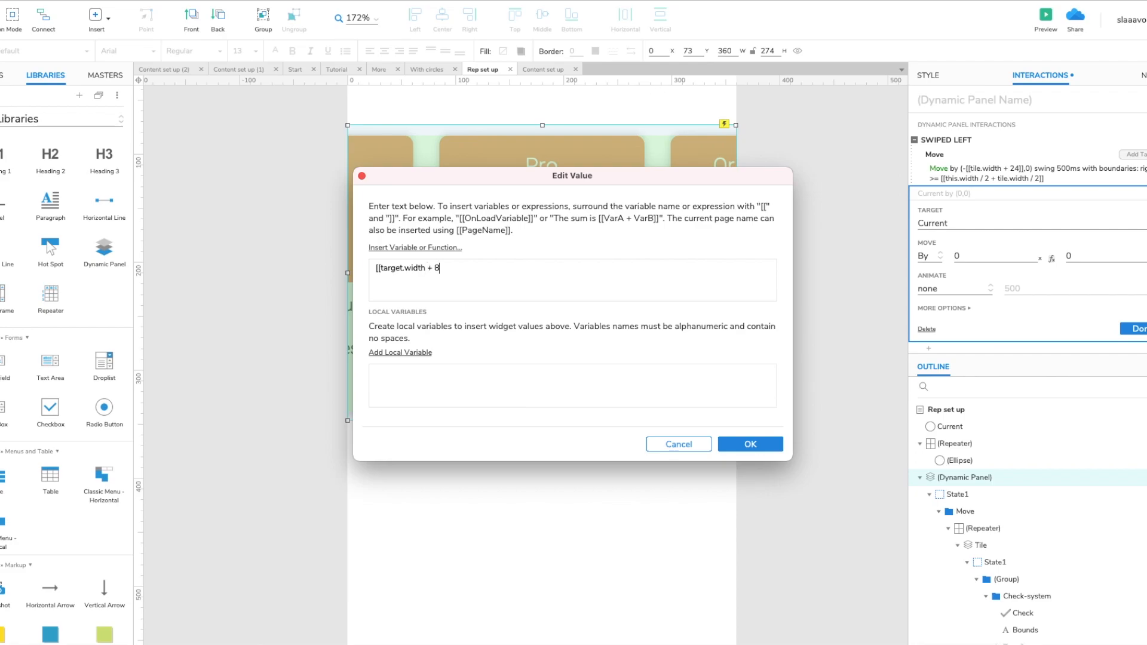
pyautogui.click(748, 444)
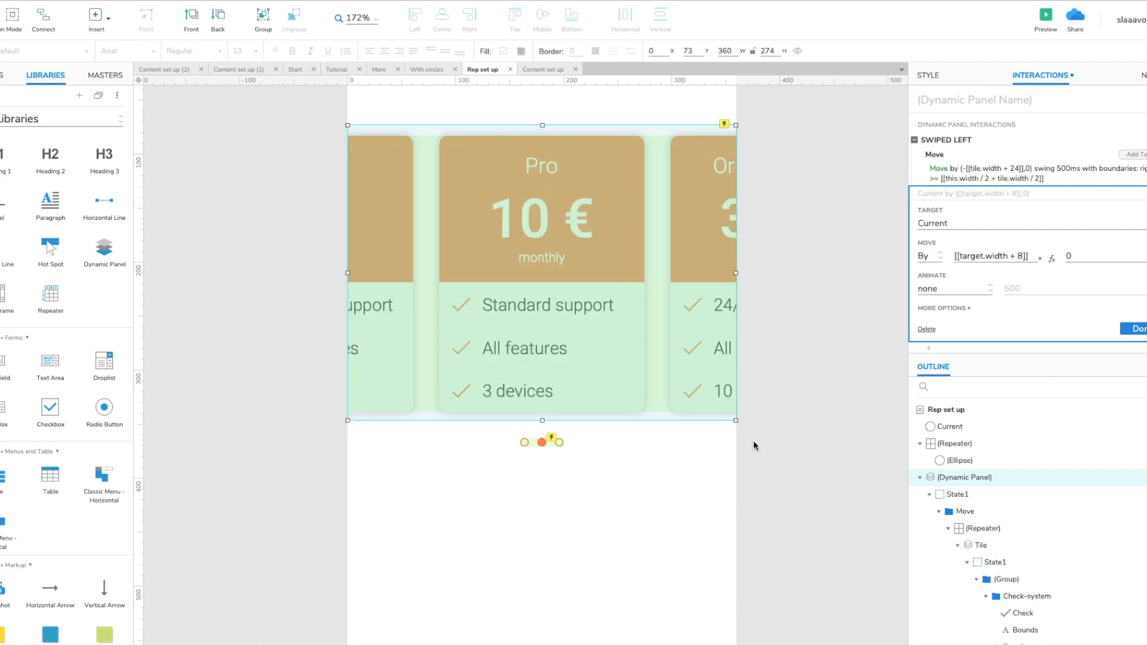
# Give Current's move an ease in out cubic animation and add a boundary on its right edge.
pyautogui.click(953, 288)
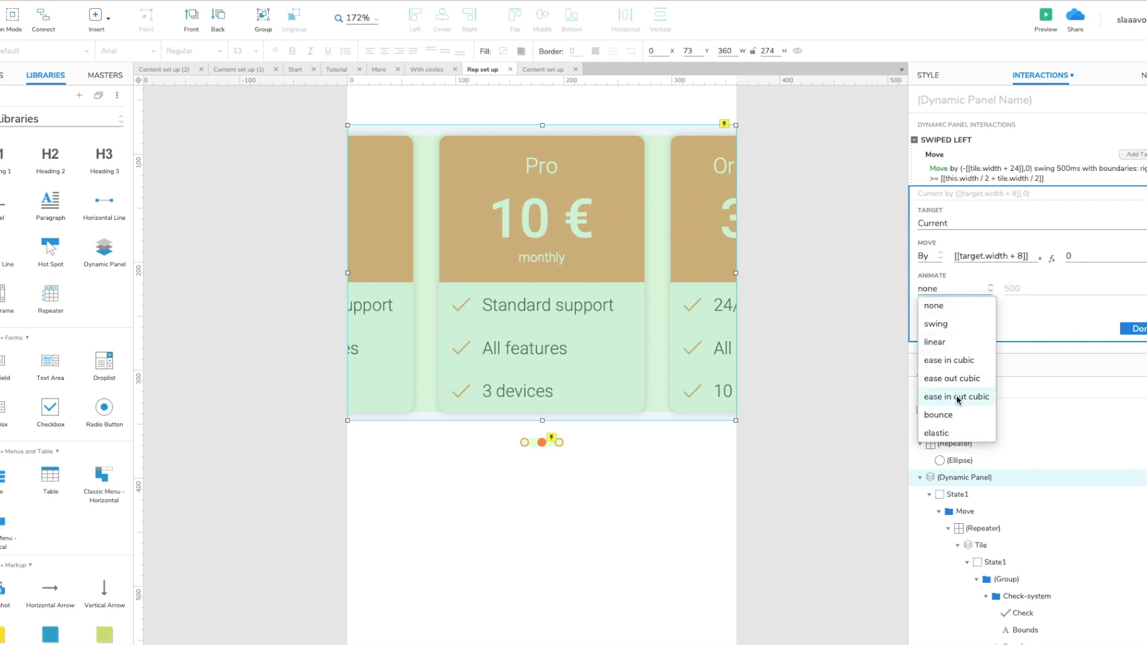
pyautogui.click(956, 396)
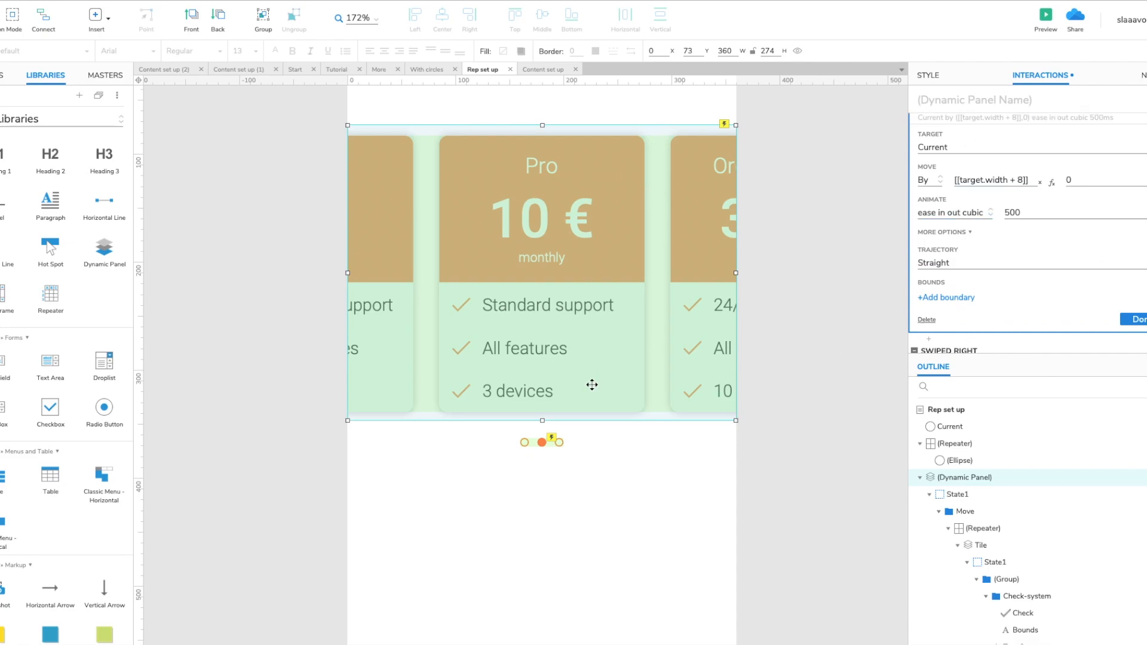
pyautogui.moveTo(1016, 308)
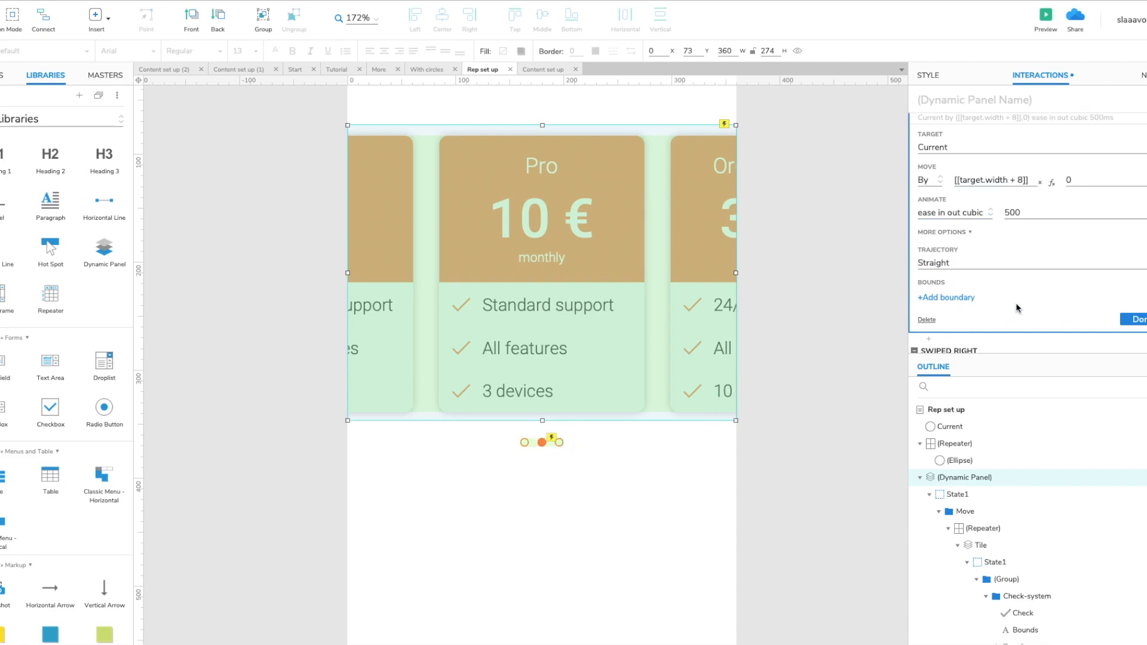
pyautogui.moveTo(966, 306)
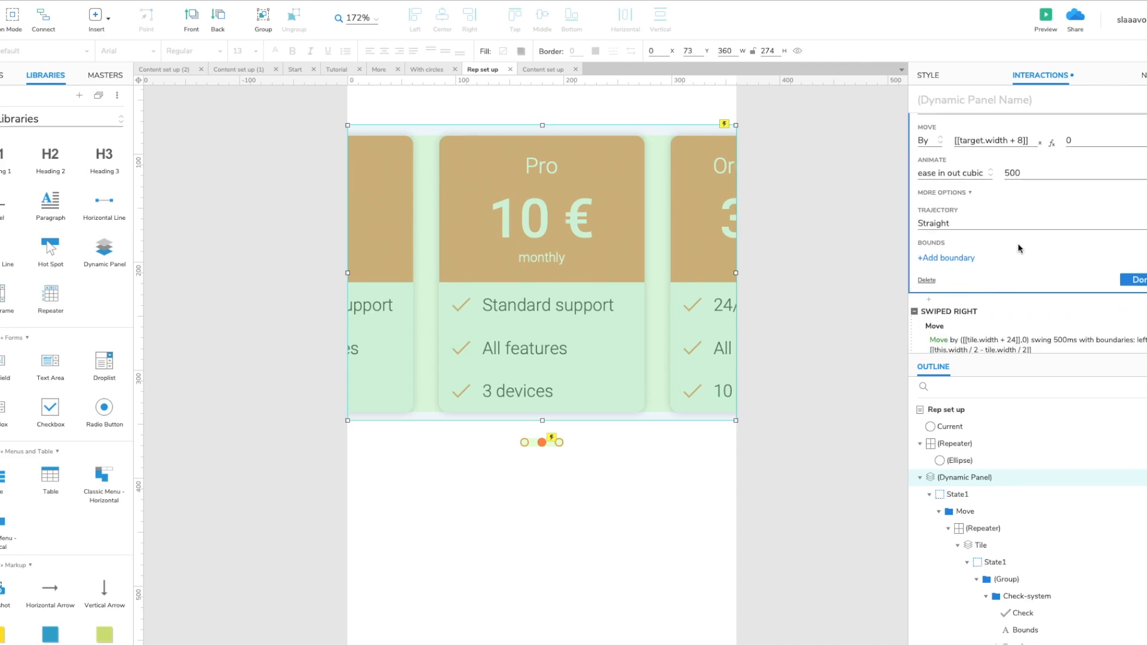
pyautogui.click(944, 258)
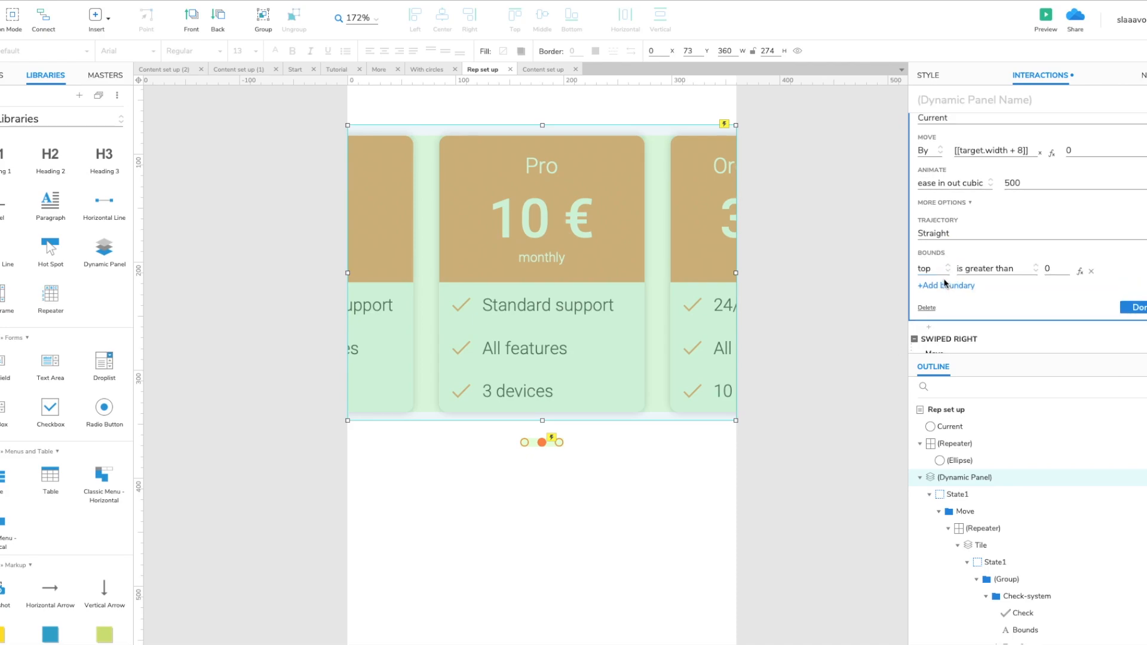
pyautogui.click(929, 269)
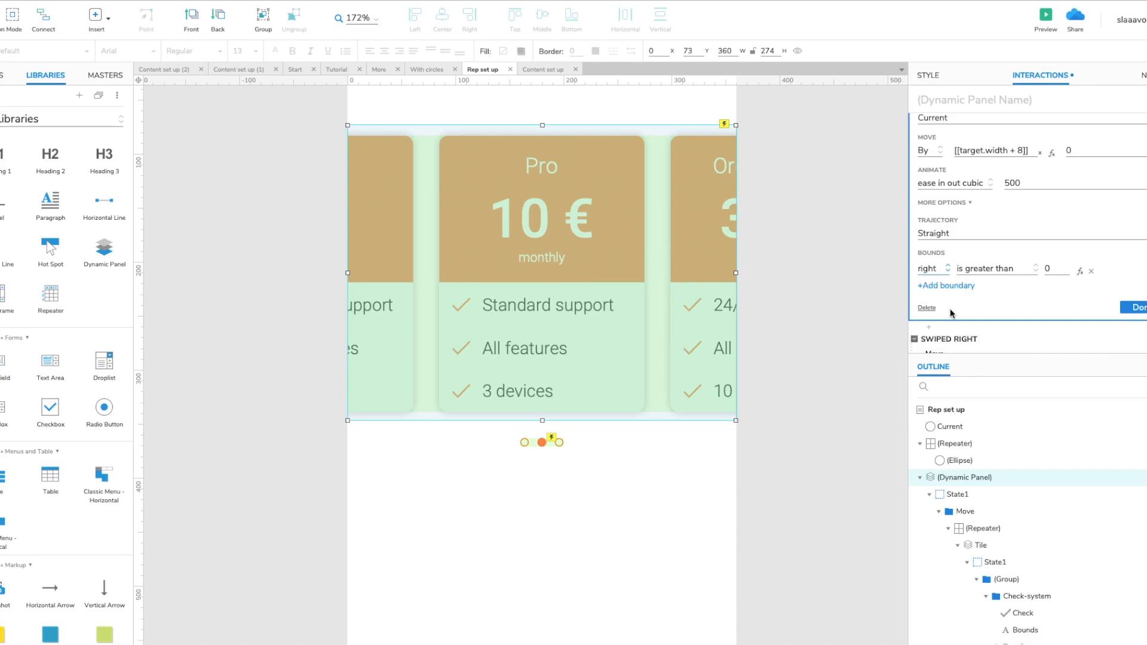
pyautogui.click(995, 269)
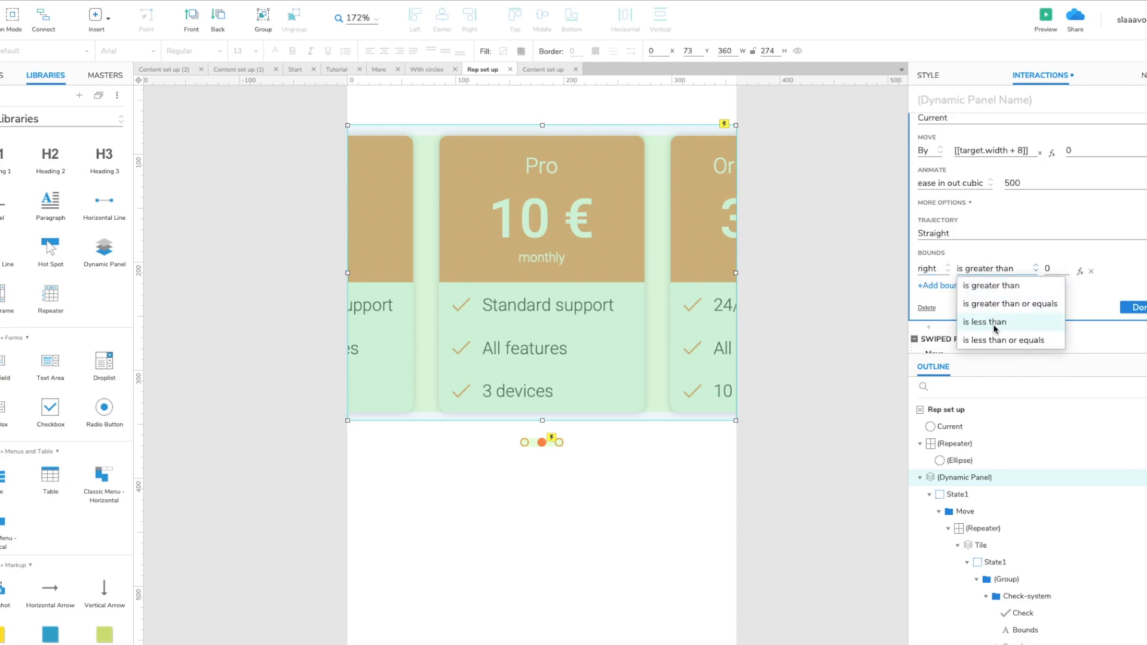
# Define local variable rep referencing the dot Repeater widget for the boundary expression.
pyautogui.click(984, 322)
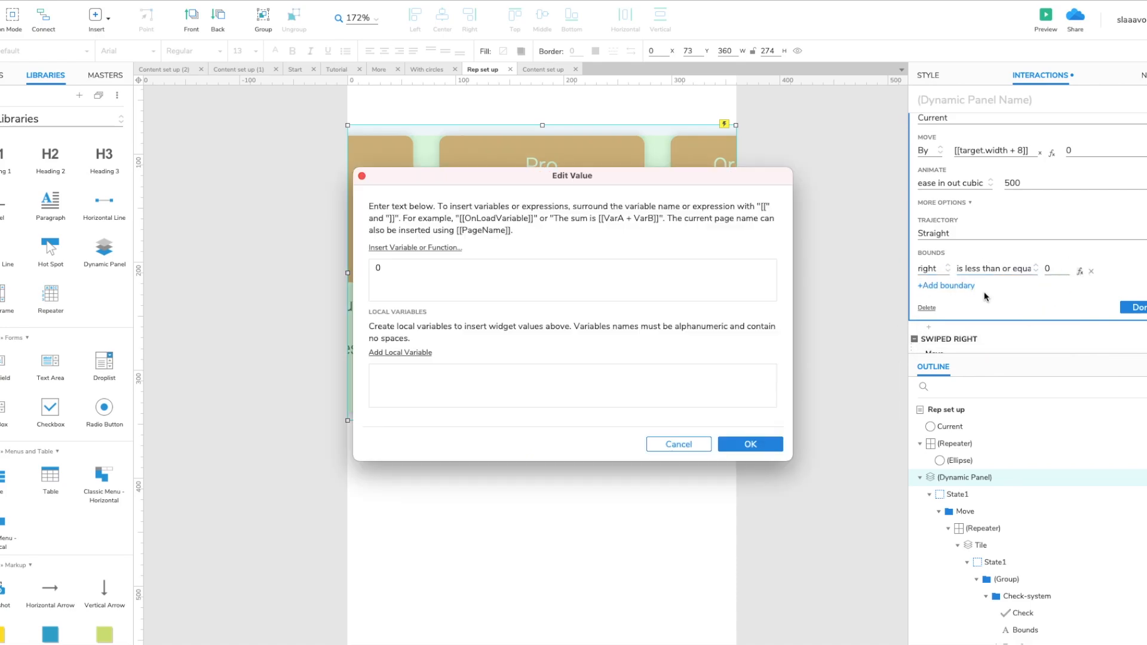
pyautogui.click(400, 352)
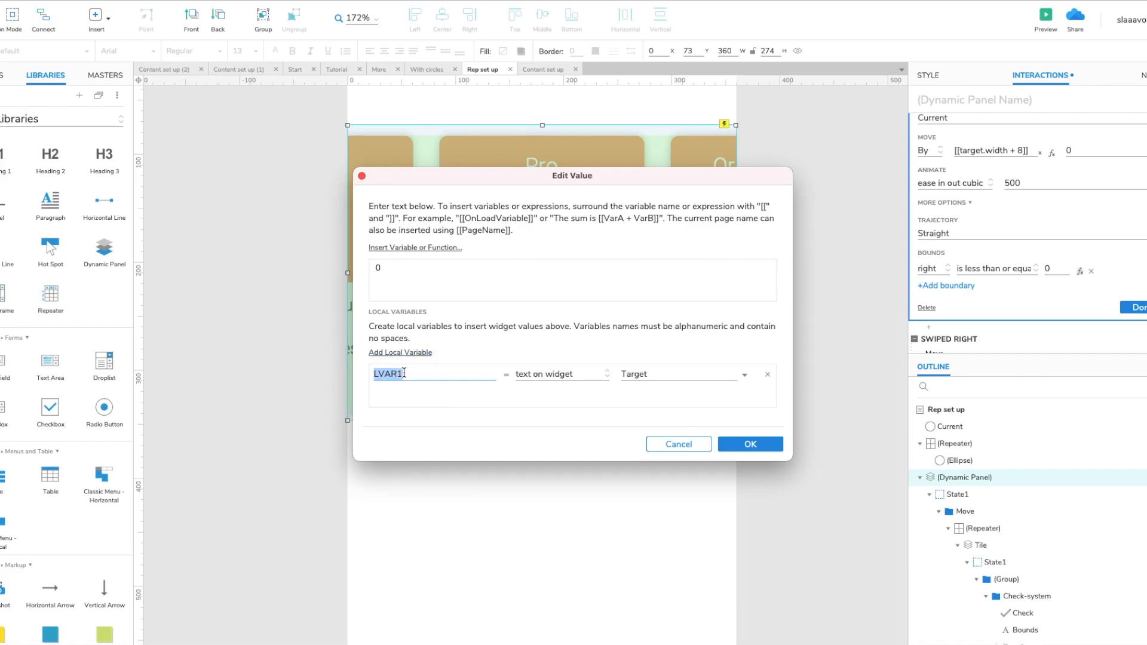
pyautogui.write('re')
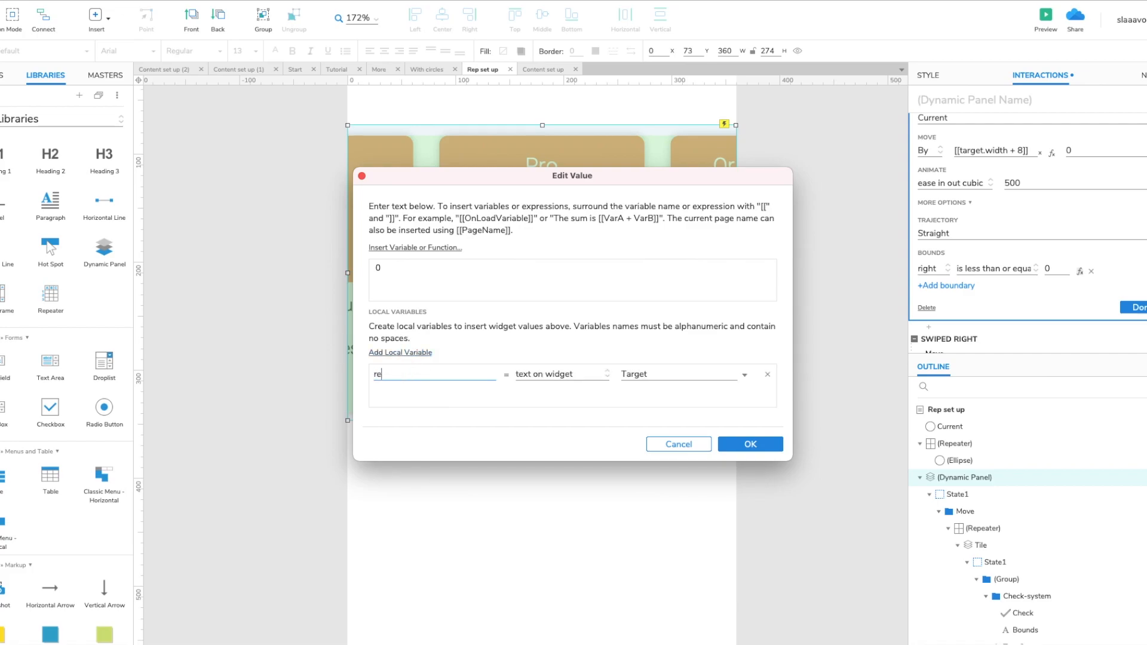
pyautogui.click(561, 374)
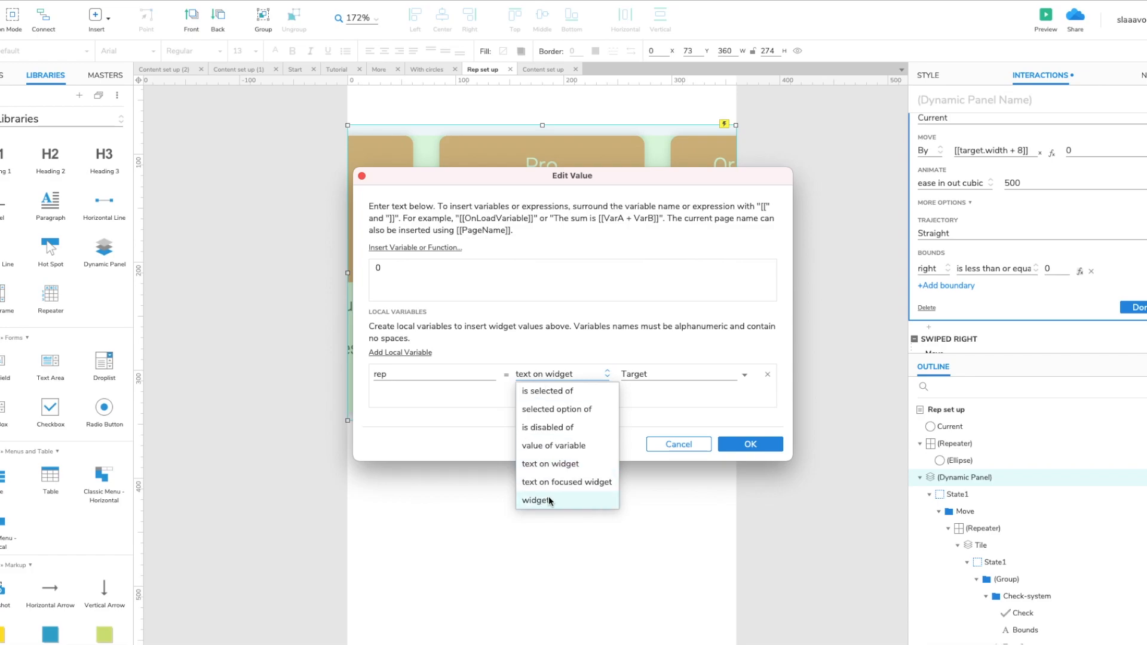
pyautogui.click(536, 499)
pyautogui.write('[[')
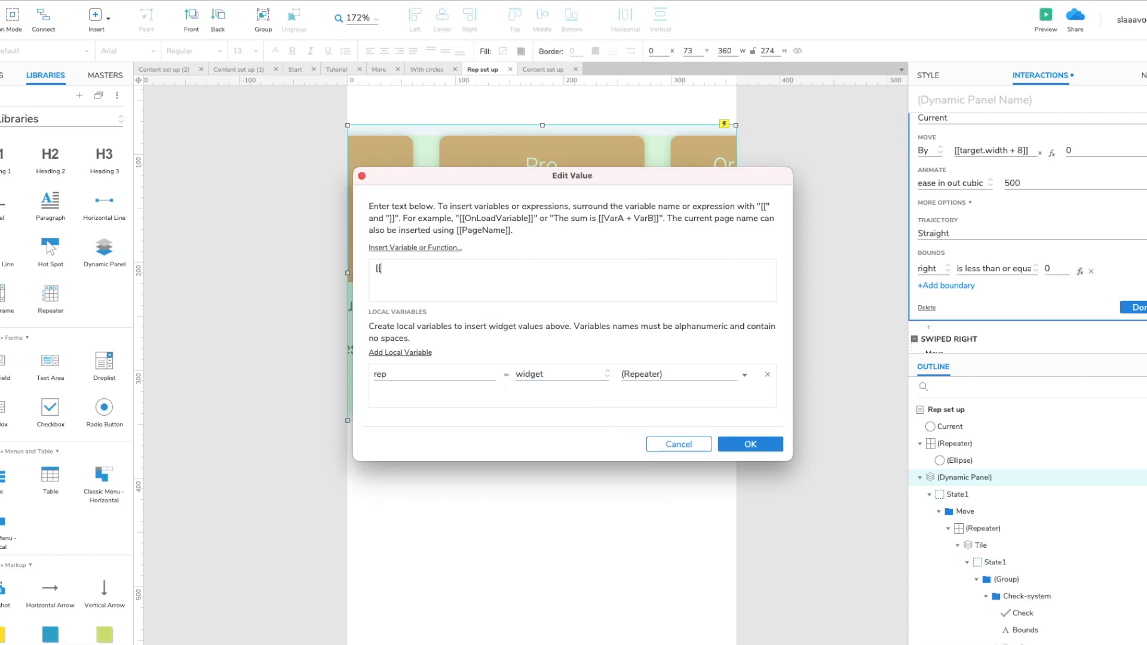
# Bound the right edge at less than or equals [[rep.x + rep.width]] and finish the move action.
pyautogui.write('rep.x')
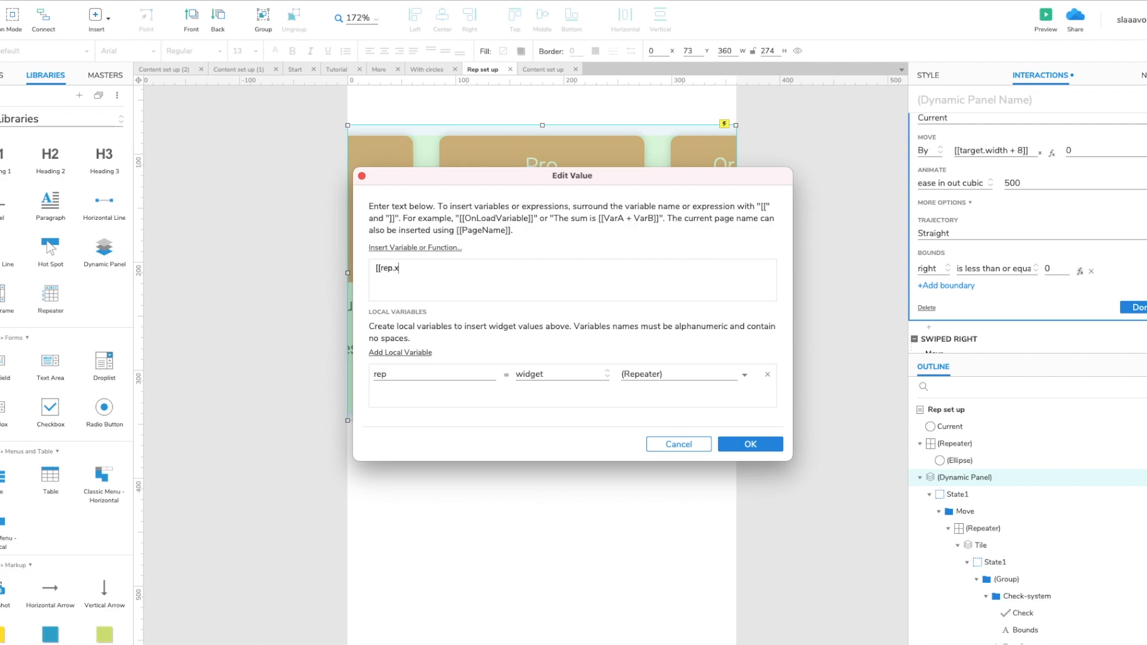
pyautogui.write('+ rep.width')
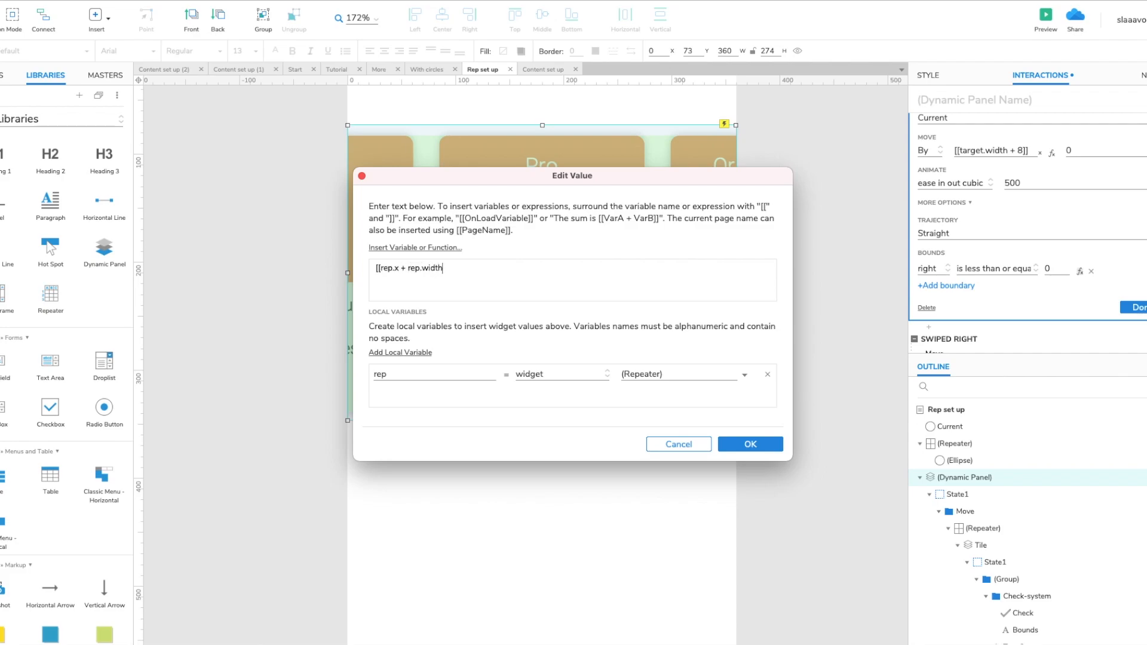
pyautogui.click(749, 445)
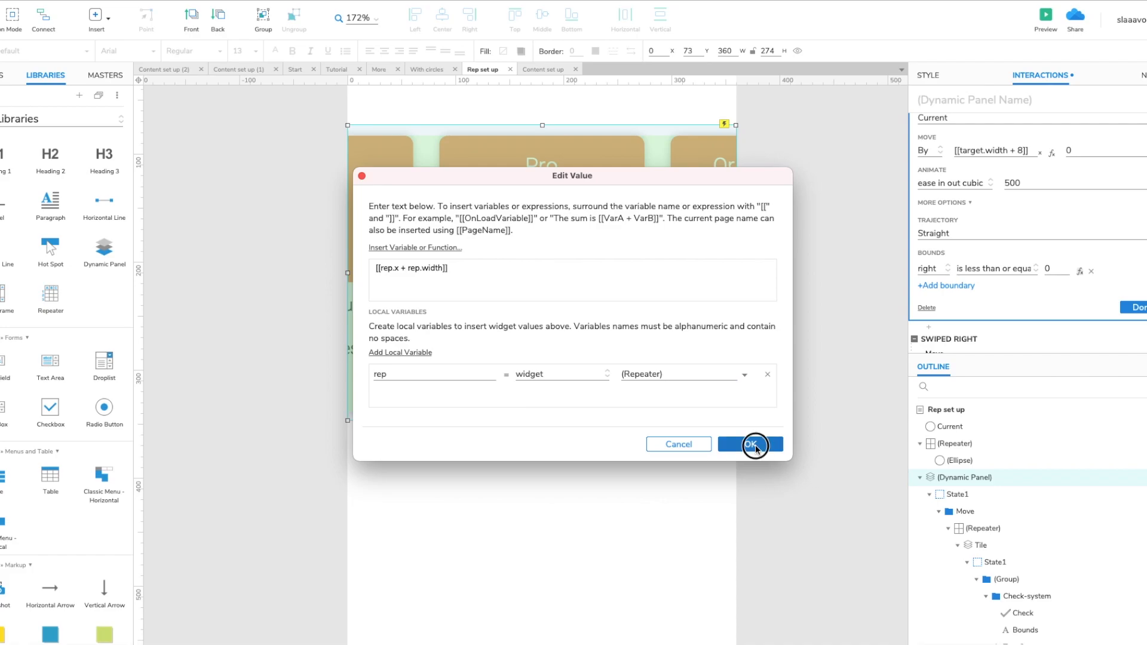
pyautogui.click(749, 444)
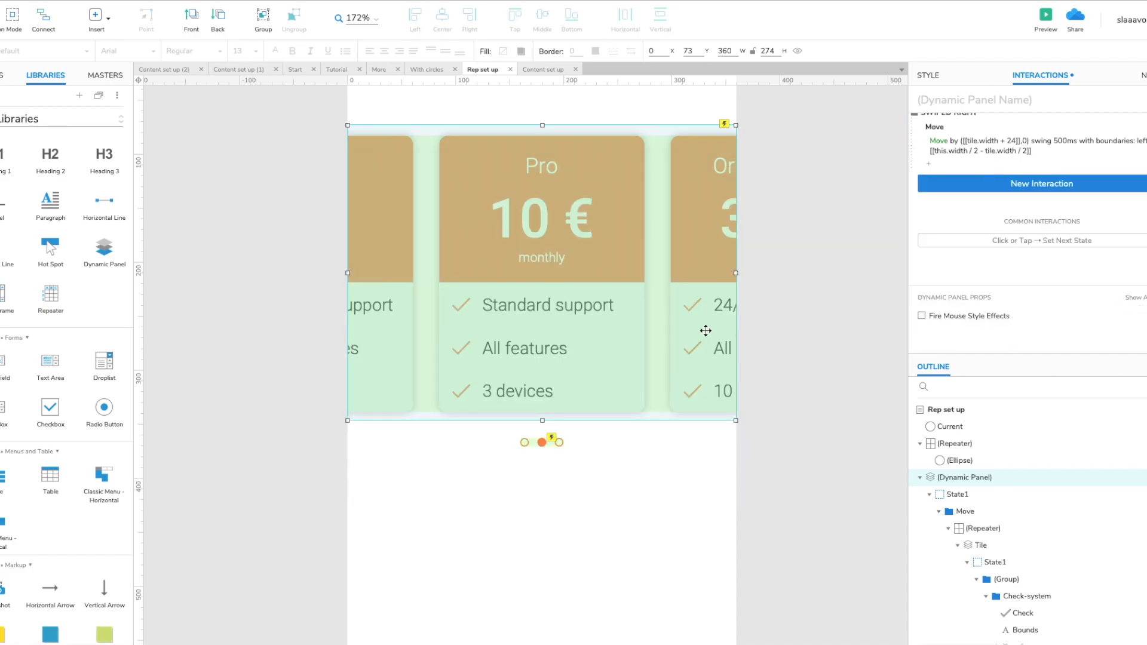
# Preview the prototype and swipe the carousel left to the Organization tile, filling the last dot.
pyautogui.click(1044, 16)
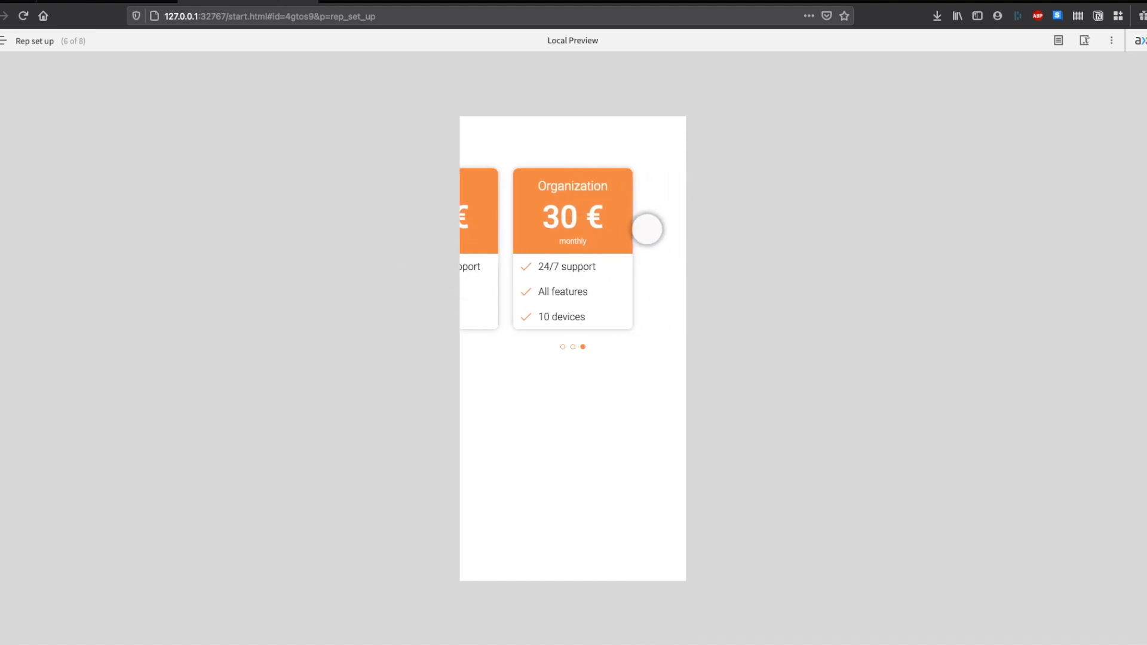
pyautogui.moveTo(648, 230); pyautogui.dragTo(478, 236)
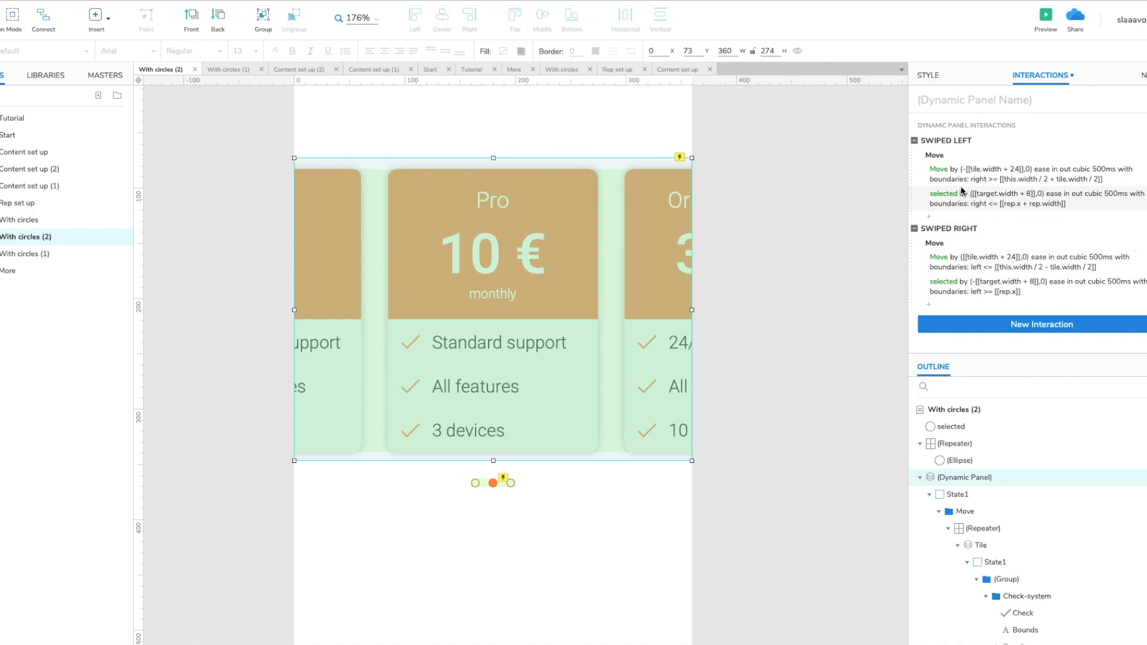
# On the With circles (2) page, deselect the carousel panel and enter its State1 for editing.
pyautogui.click(662, 306)
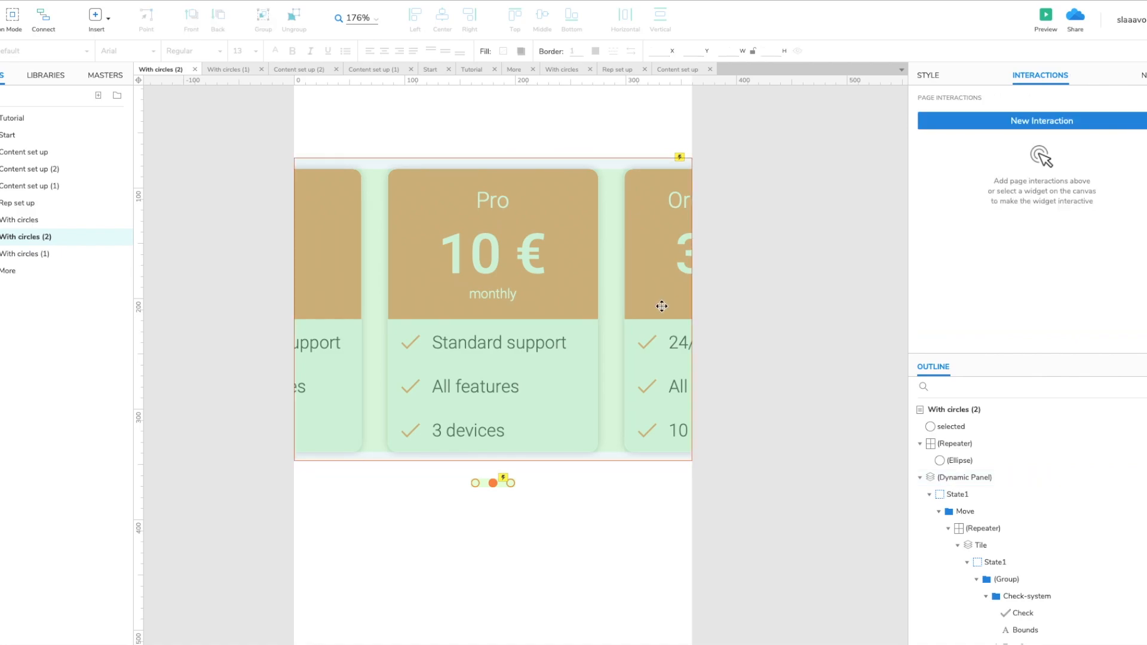
pyautogui.click(1046, 15)
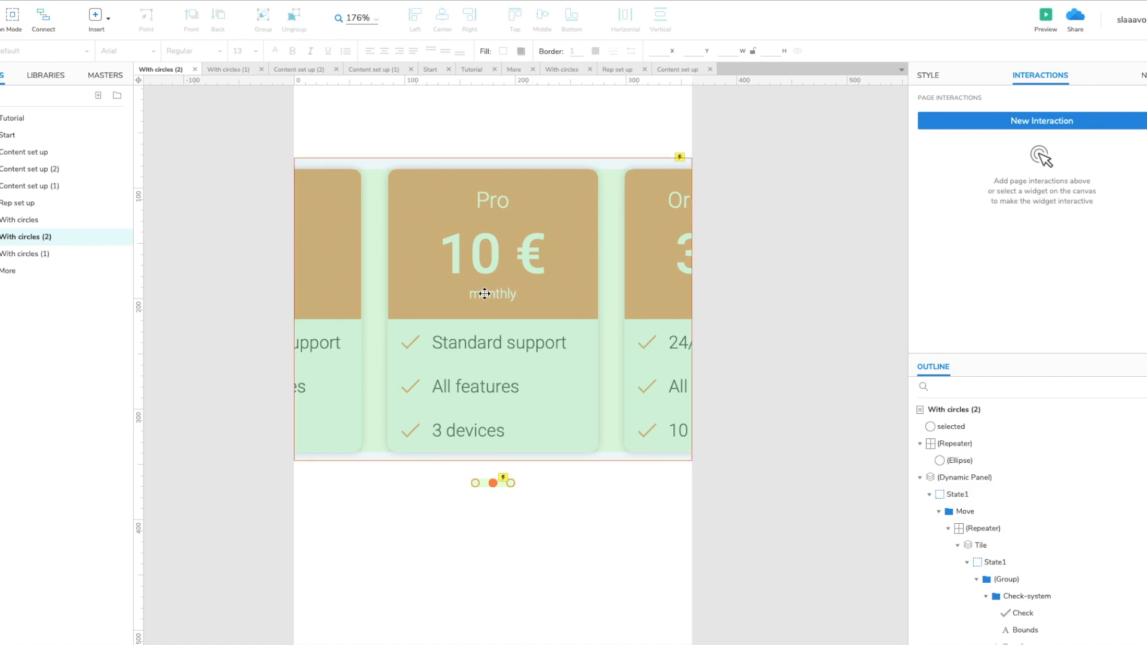
pyautogui.doubleClick(492, 292)
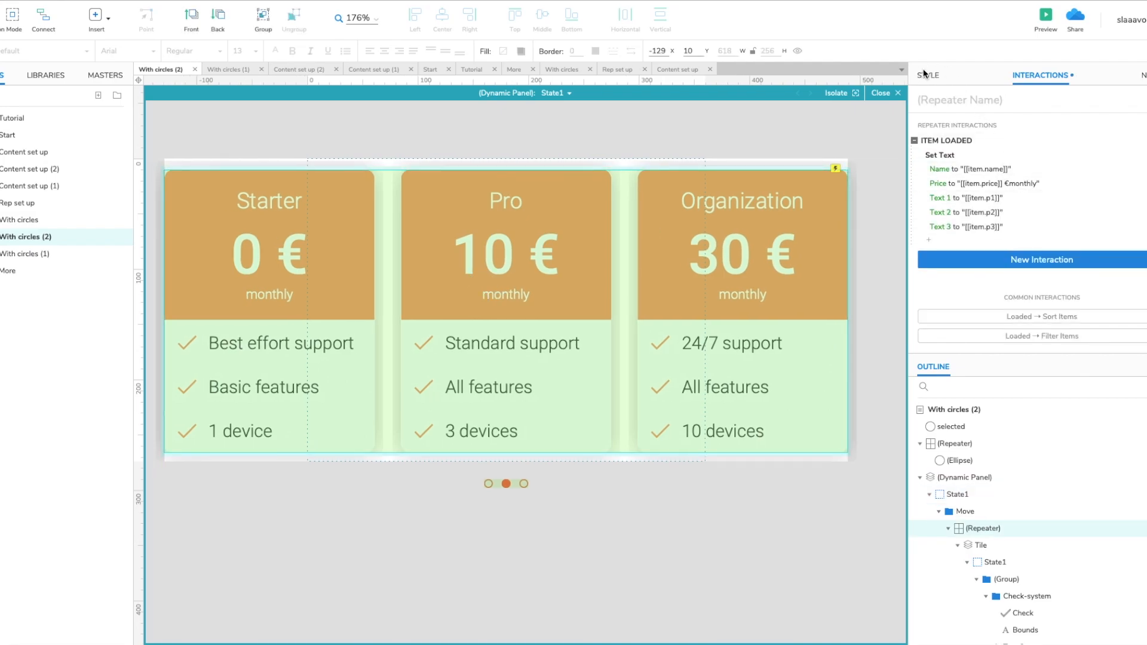
# Show the tile repeater's Starter, Pro and Organization data rows and select Organization.
pyautogui.click(927, 74)
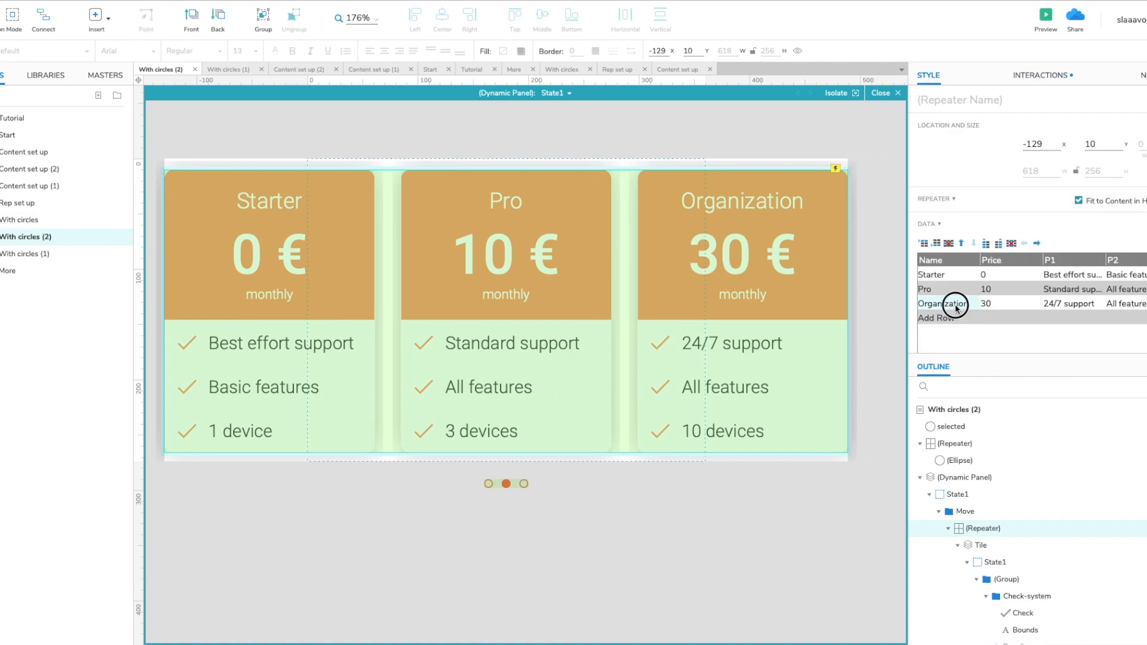
pyautogui.click(944, 304)
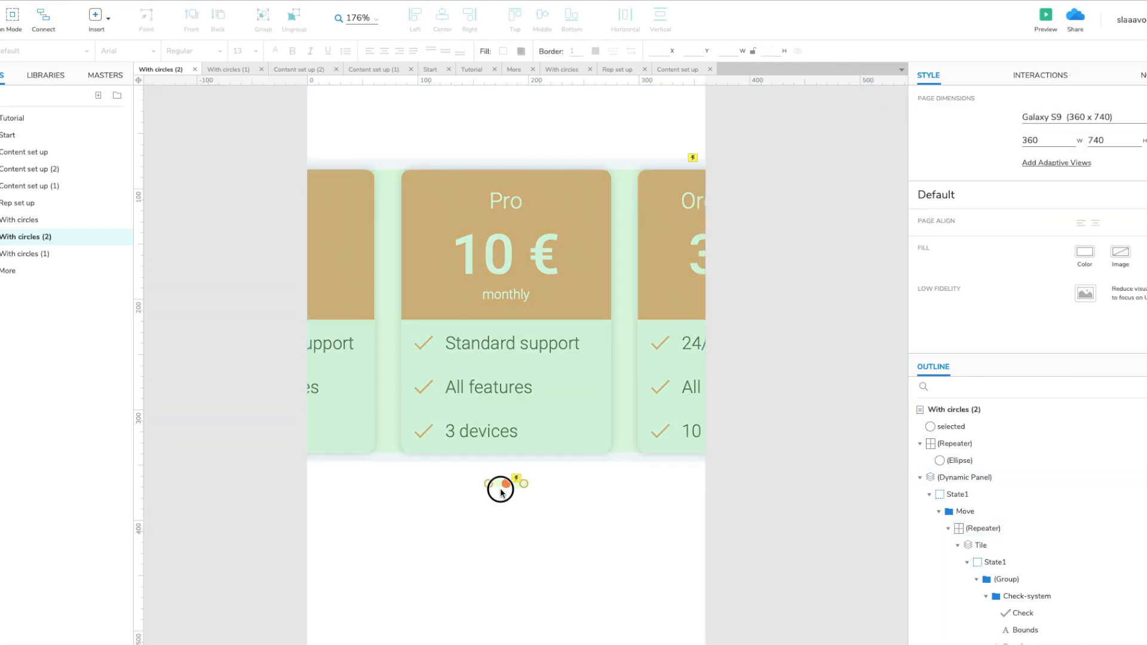
# Centre the seven-dot indicator repeater under the tiles and leave the panel state editor.
pyautogui.click(505, 484)
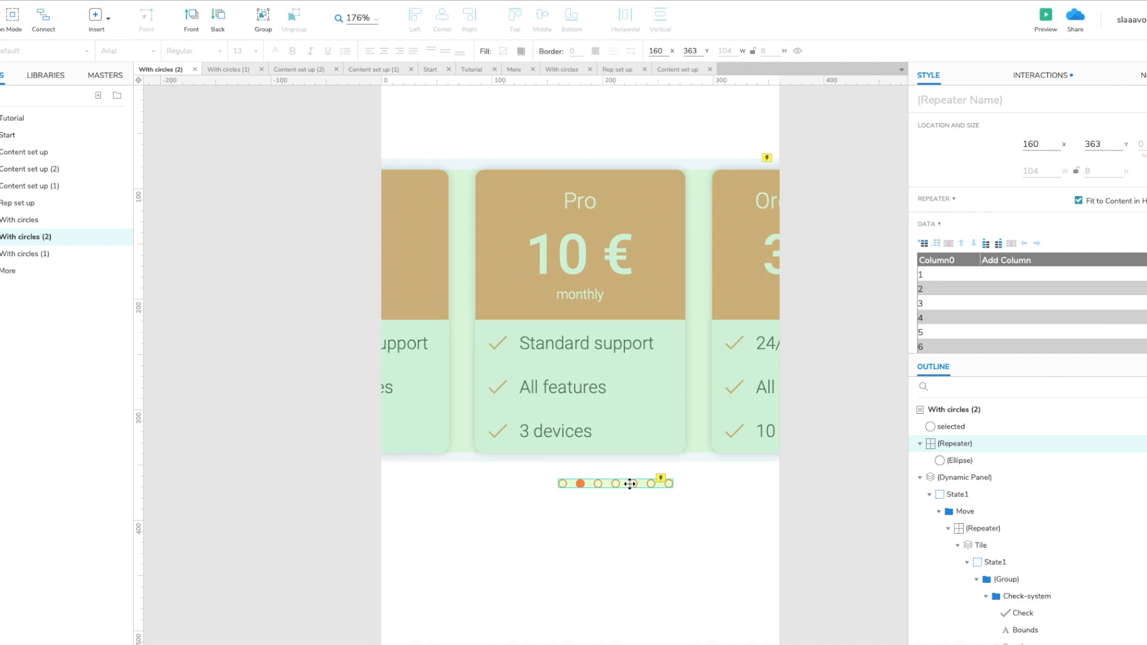
pyautogui.moveTo(629, 483); pyautogui.dragTo(580, 483)
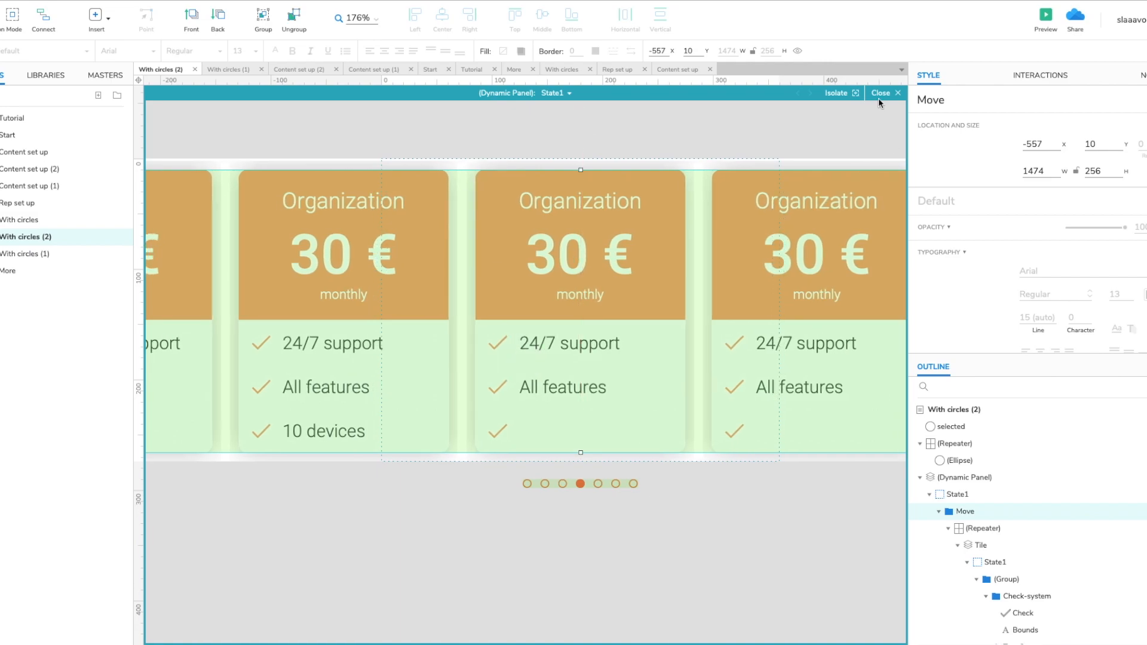
pyautogui.click(880, 93)
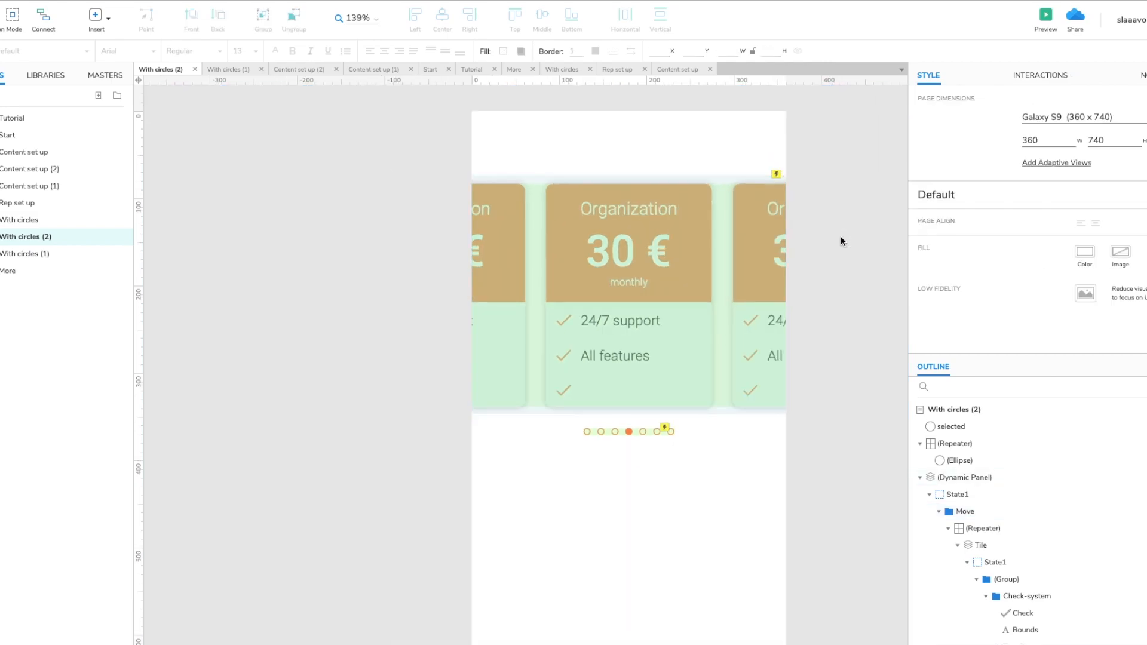
pyautogui.moveTo(647, 445)
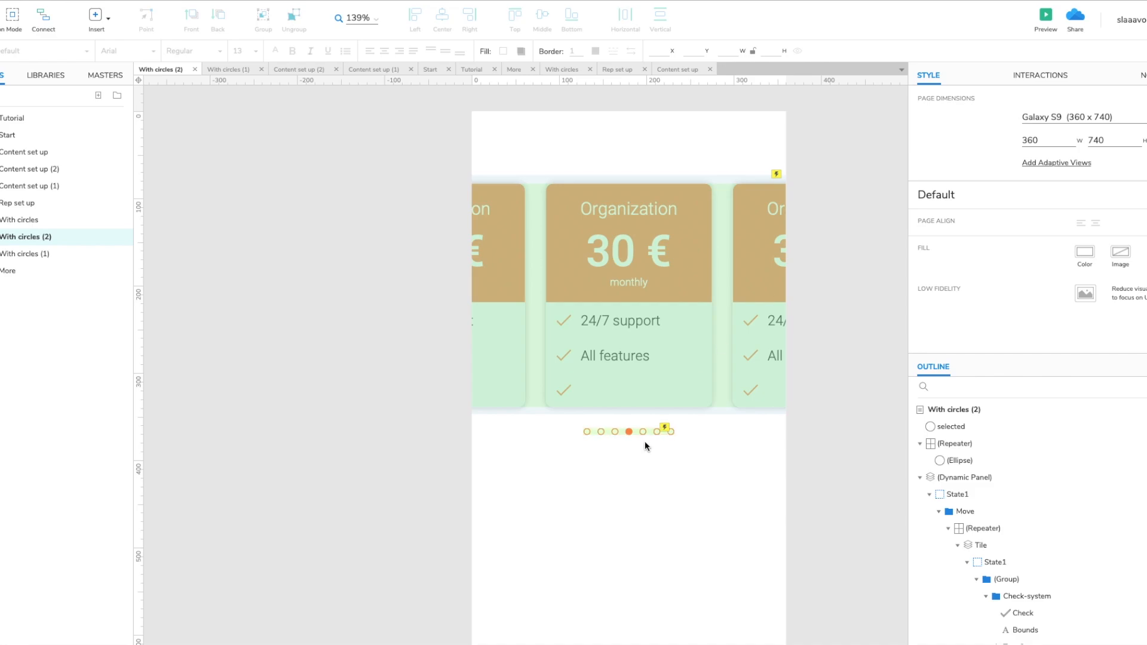
pyautogui.moveTo(624, 540)
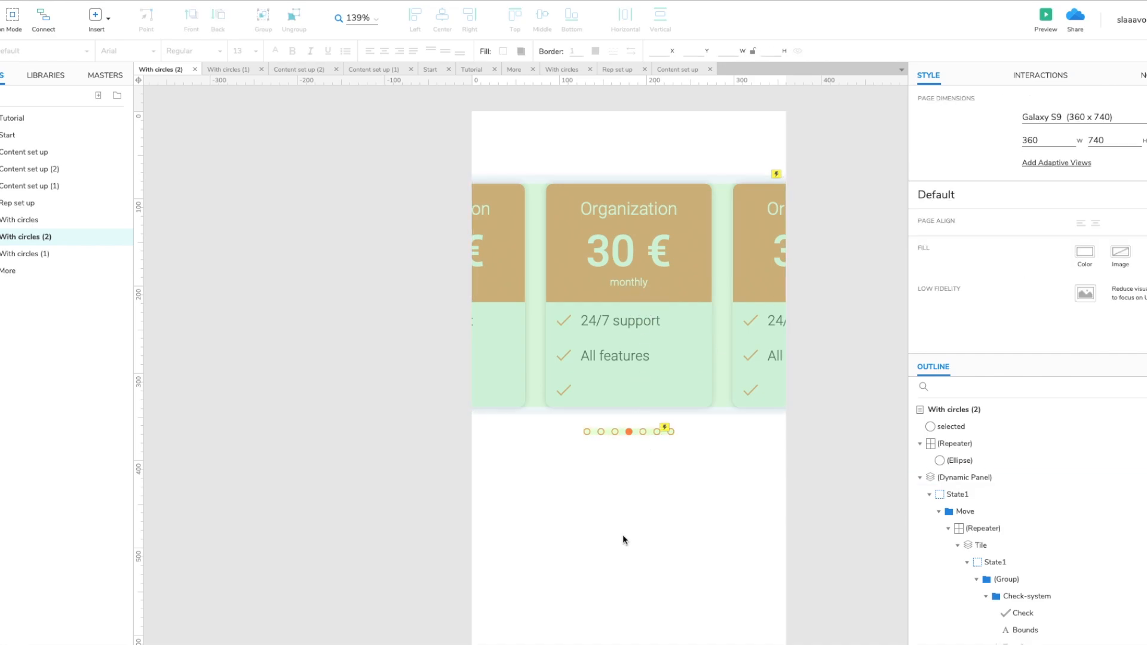
# Preview the carousel in the browser and swipe back to the Starter tile, first dot filled.
pyautogui.click(1045, 14)
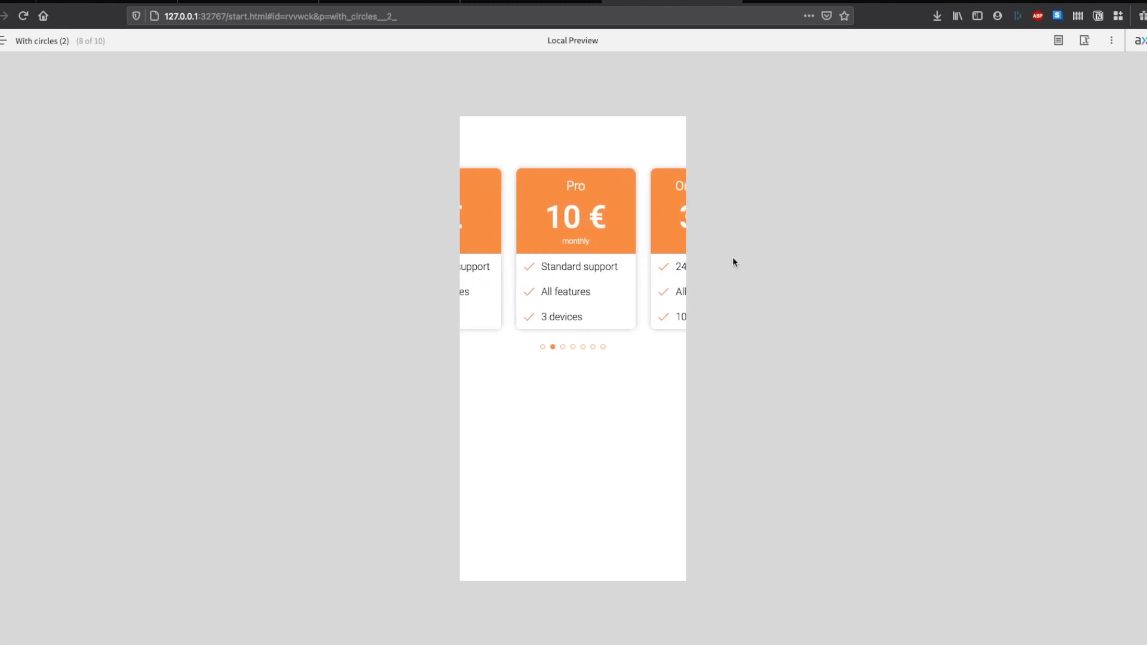
pyautogui.click(542, 347)
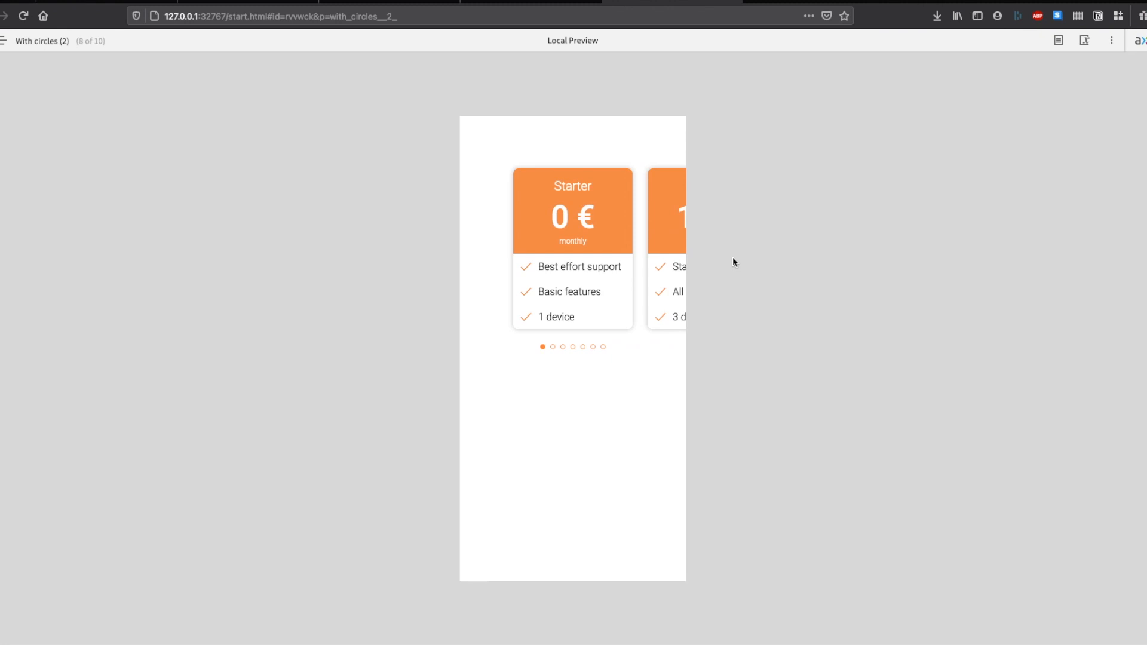